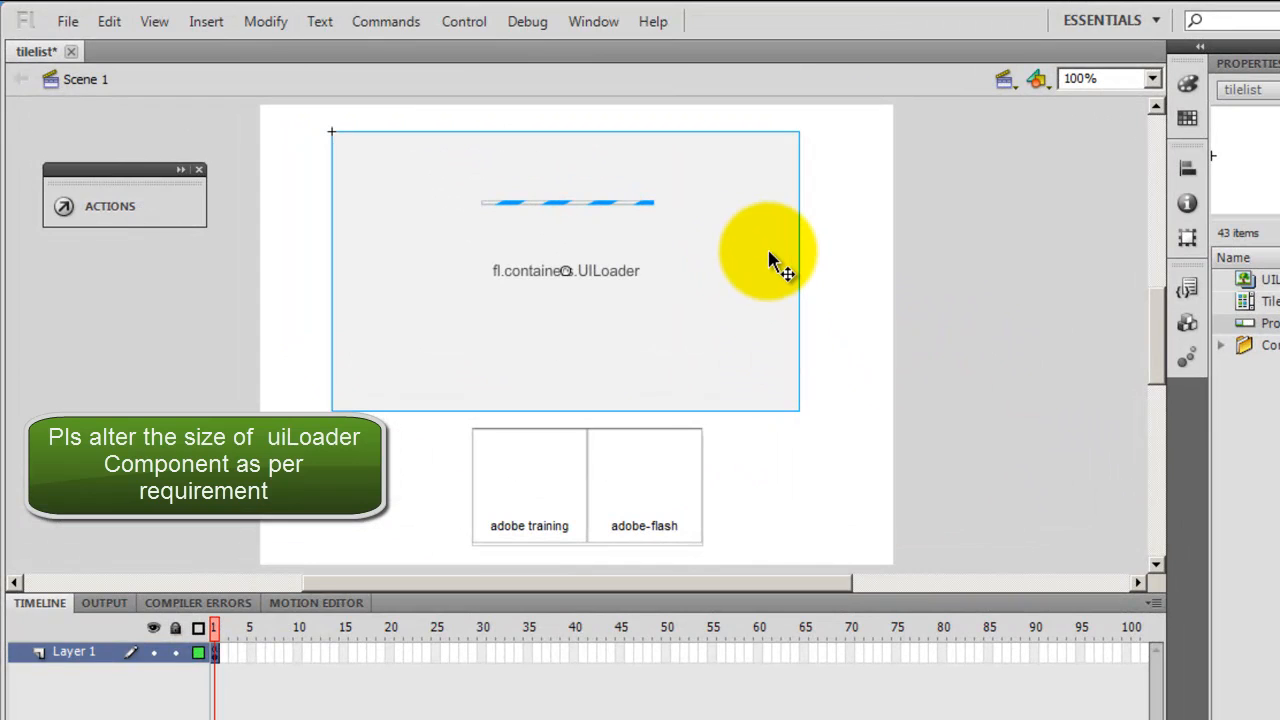
mouse_move(684, 460)
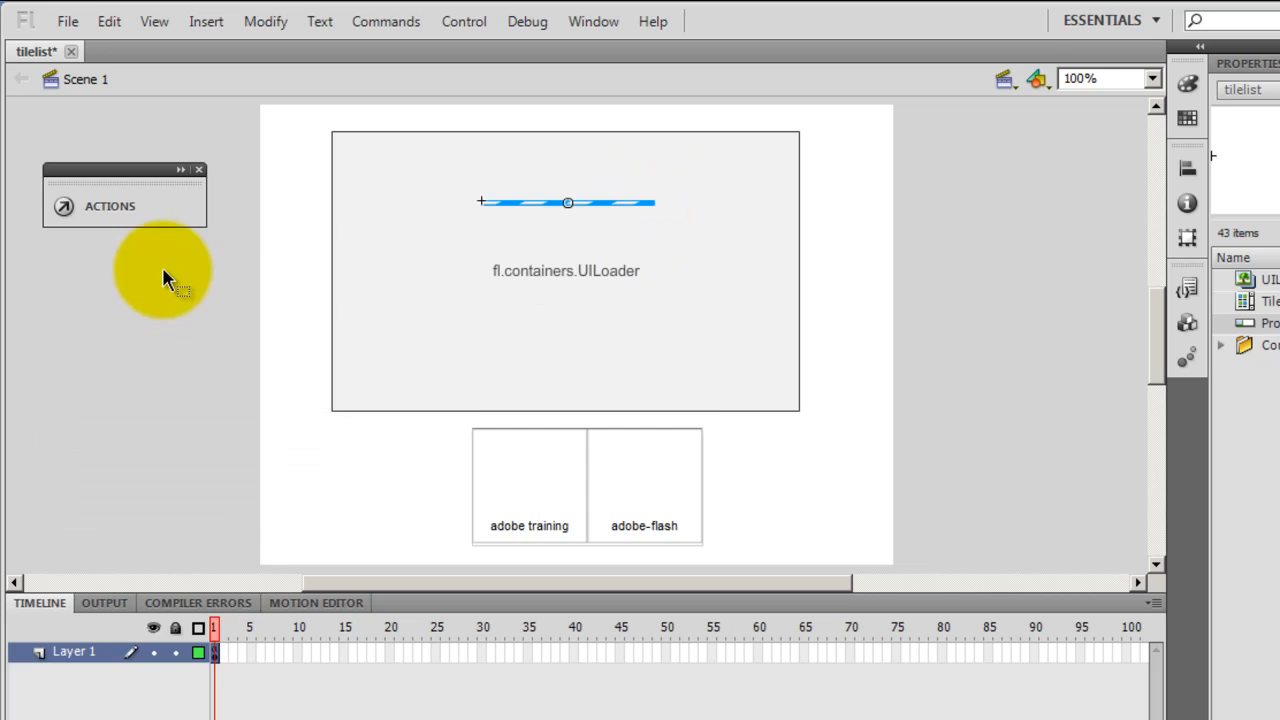
View the ActionScript attached to frame 1 of Layer 1 via its Actions option
right_click(216, 652)
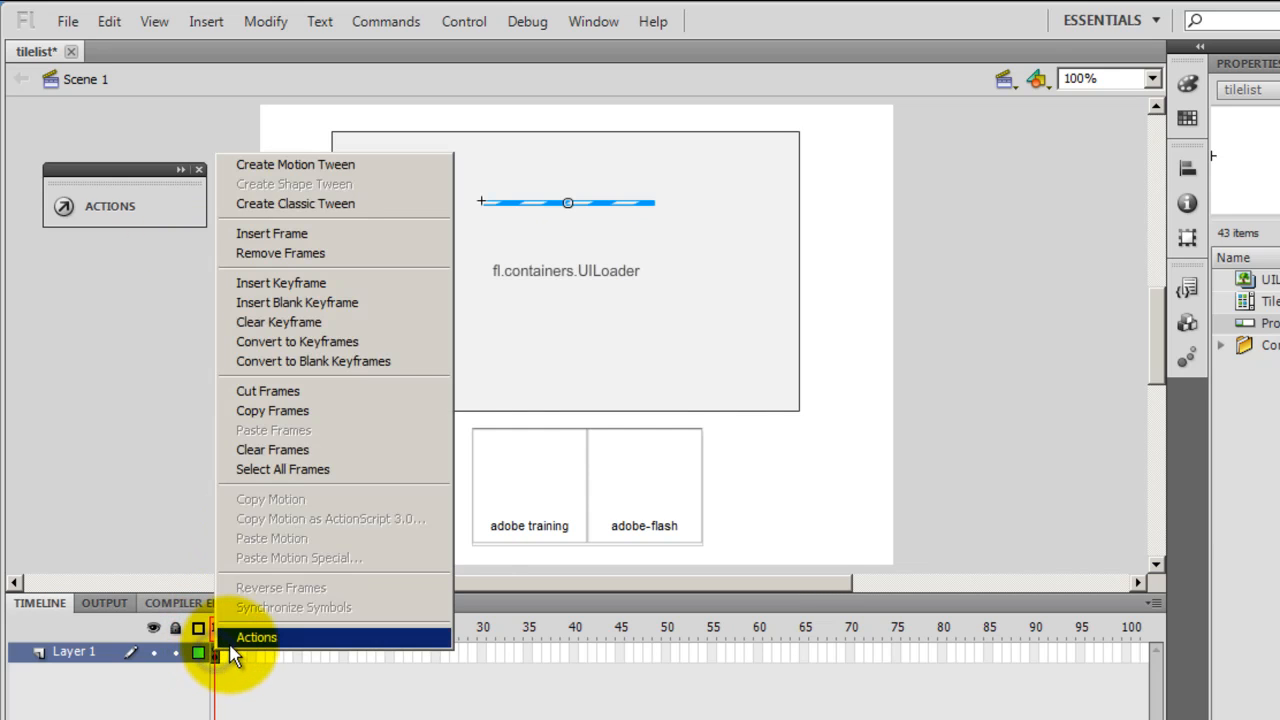
click(256, 636)
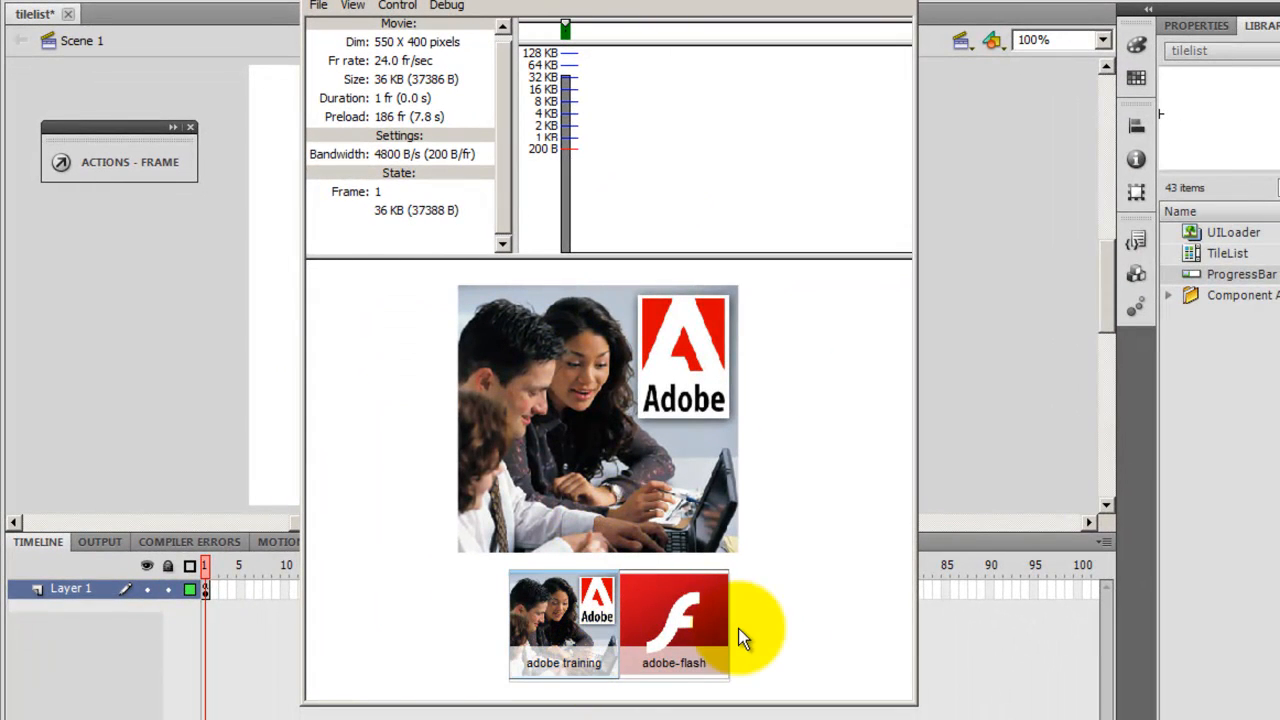
Load the adobe-flash thumbnail into the viewer repeatedly to watch its loading progress
click(672, 620)
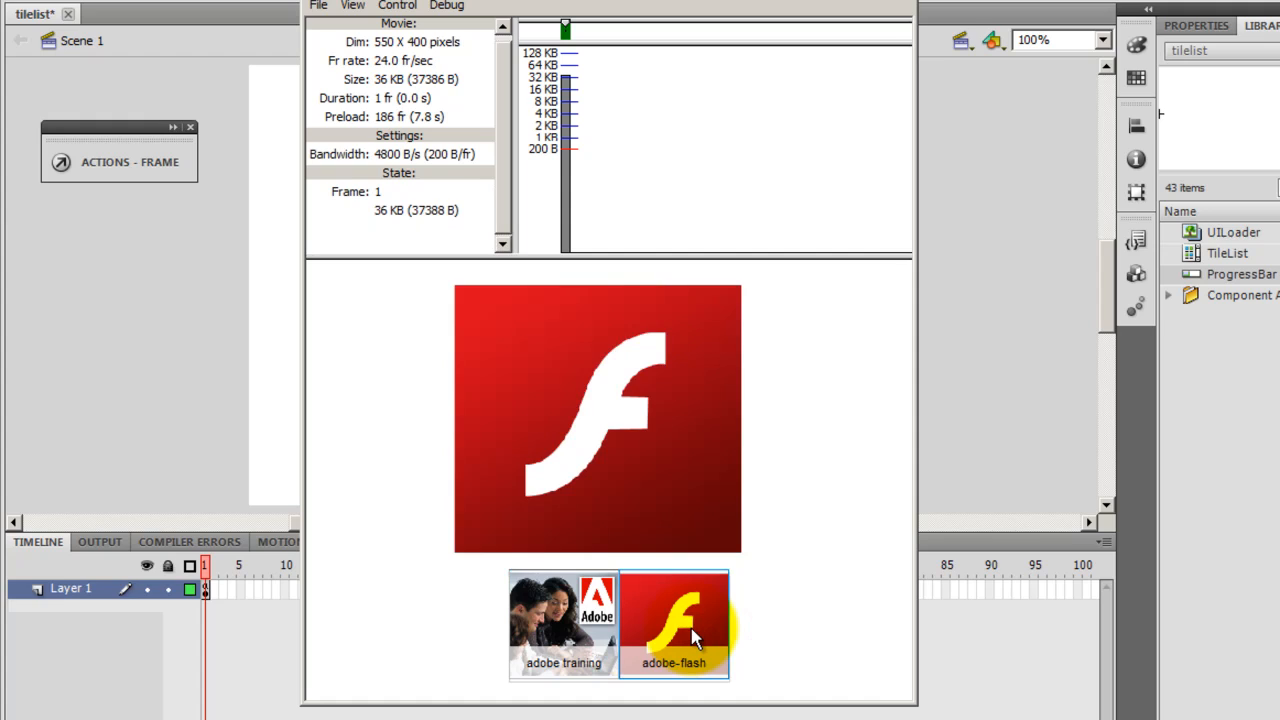
click(564, 624)
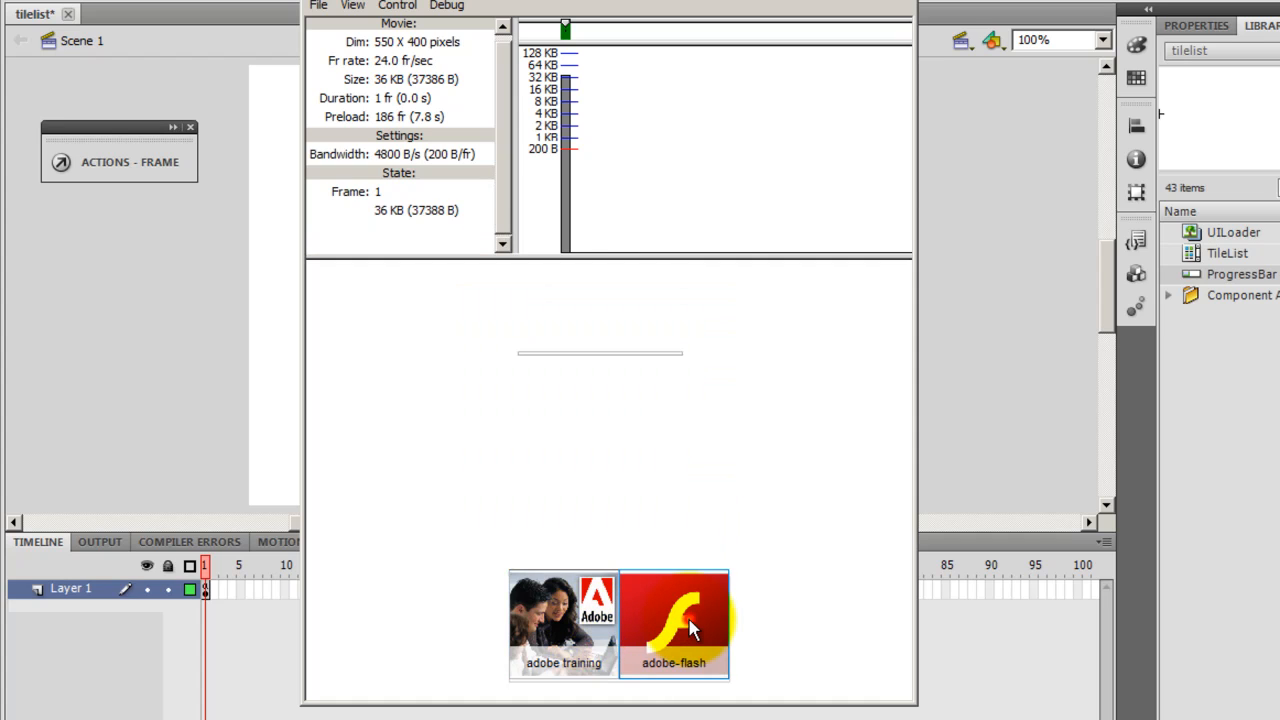
click(564, 624)
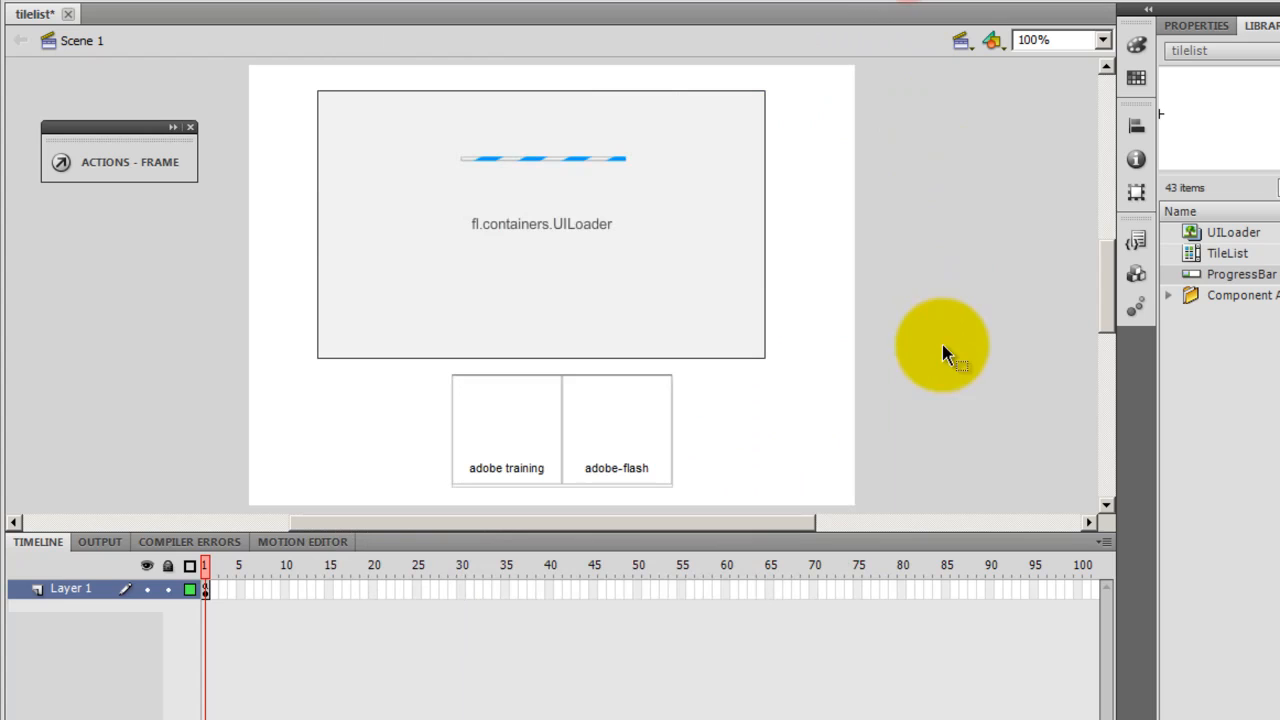
click(540, 410)
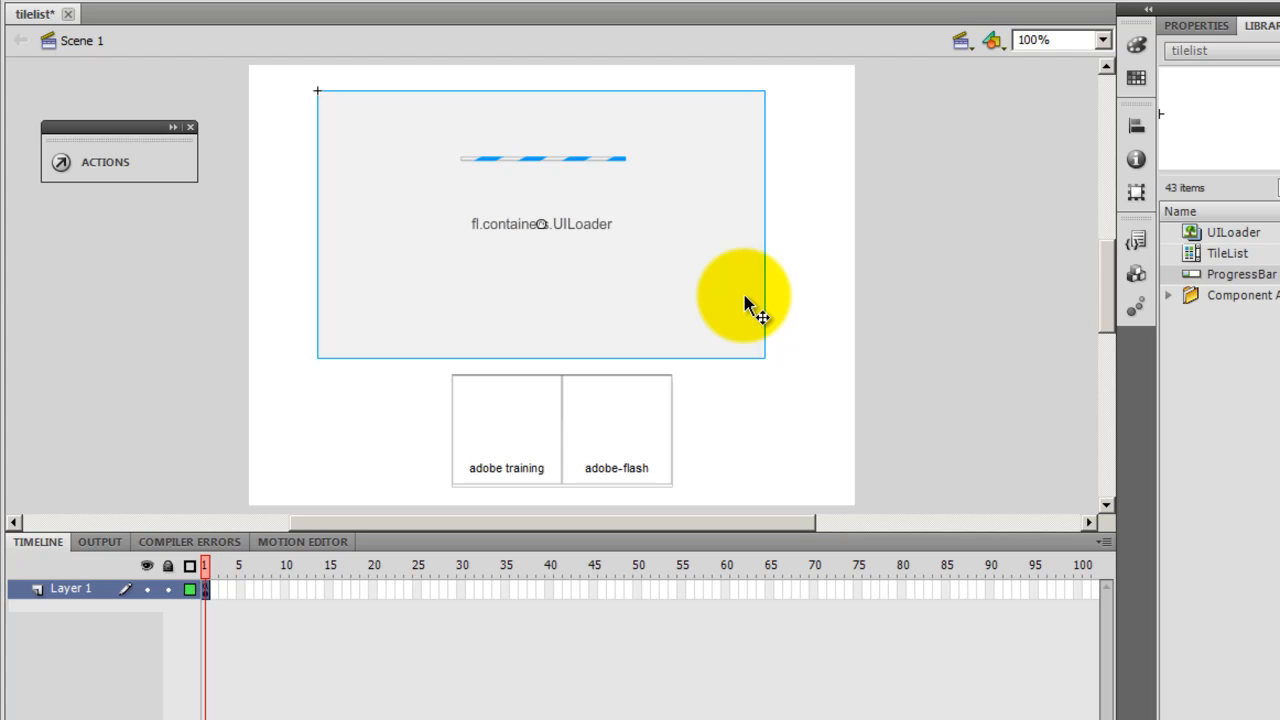
drag(744, 296, 610, 160)
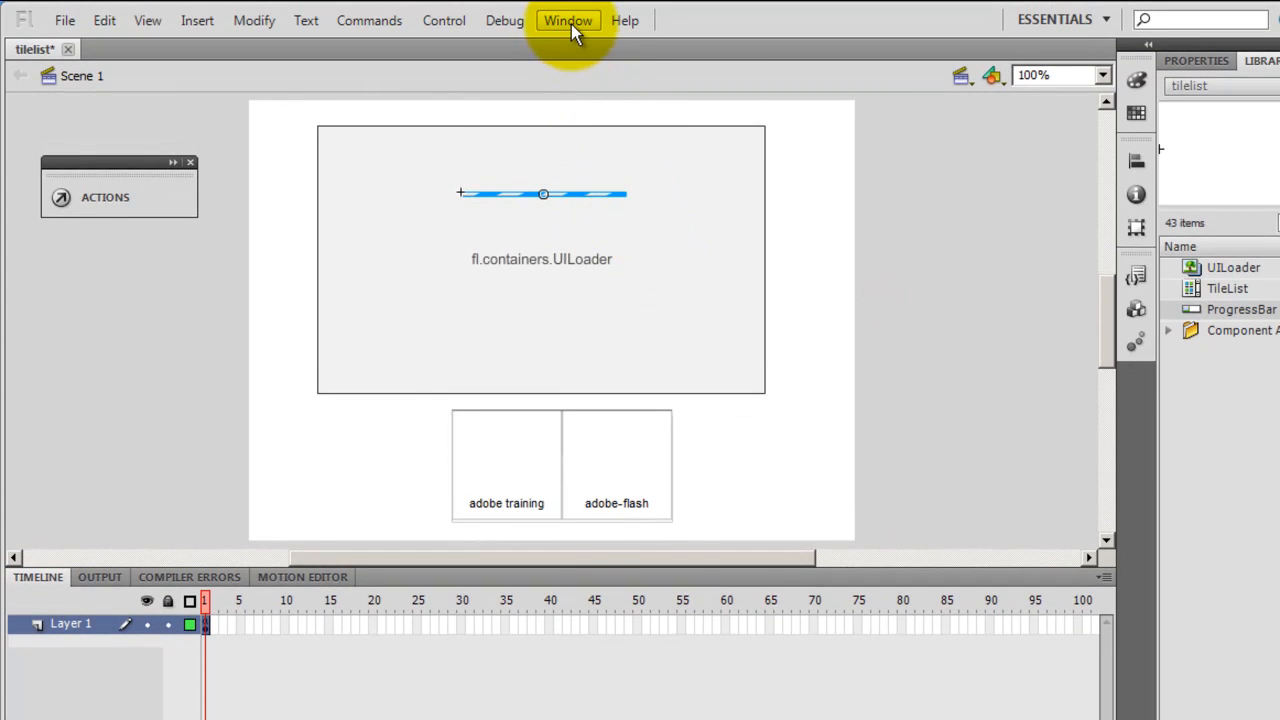
click(568, 20)
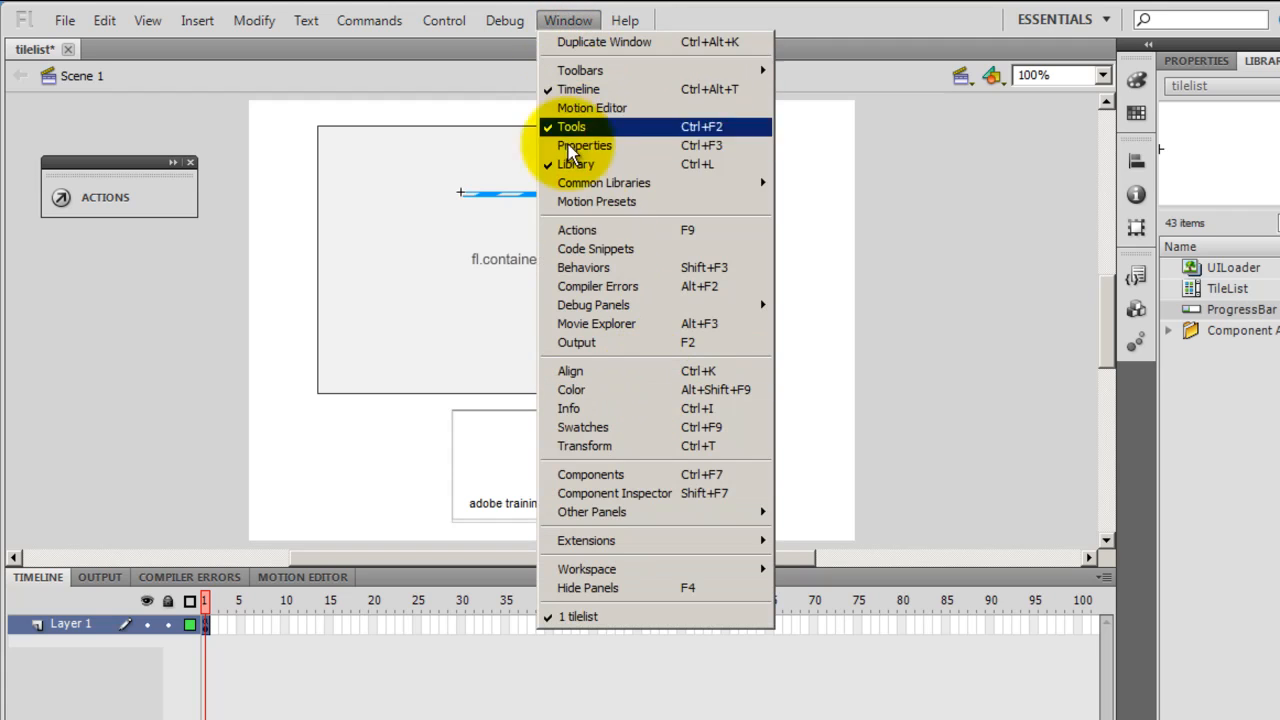
click(590, 474)
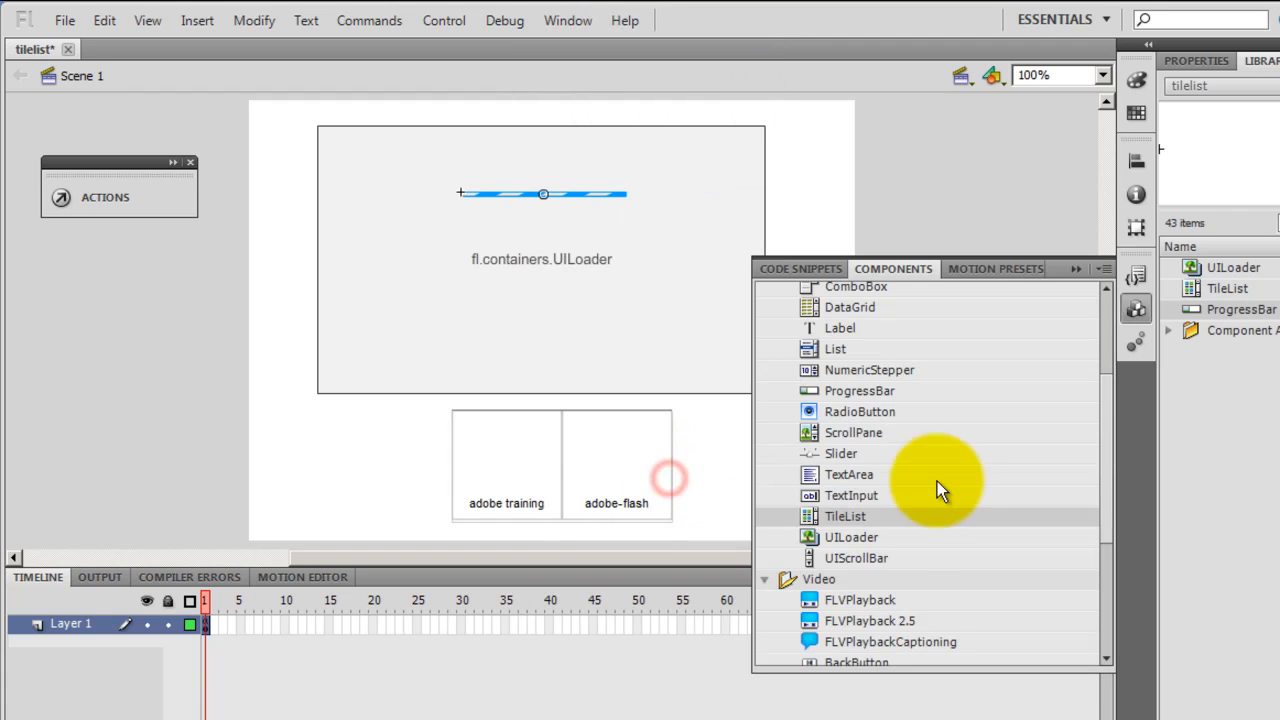
mouse_move(880, 530)
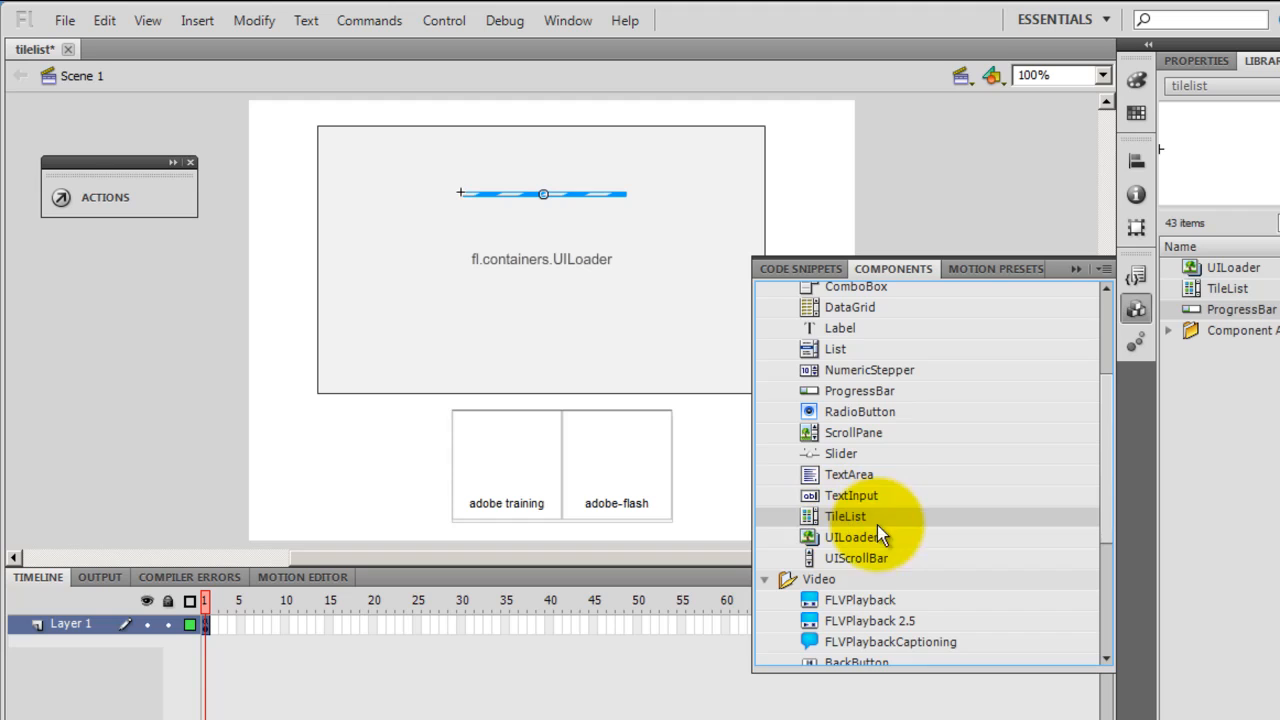
mouse_move(868, 544)
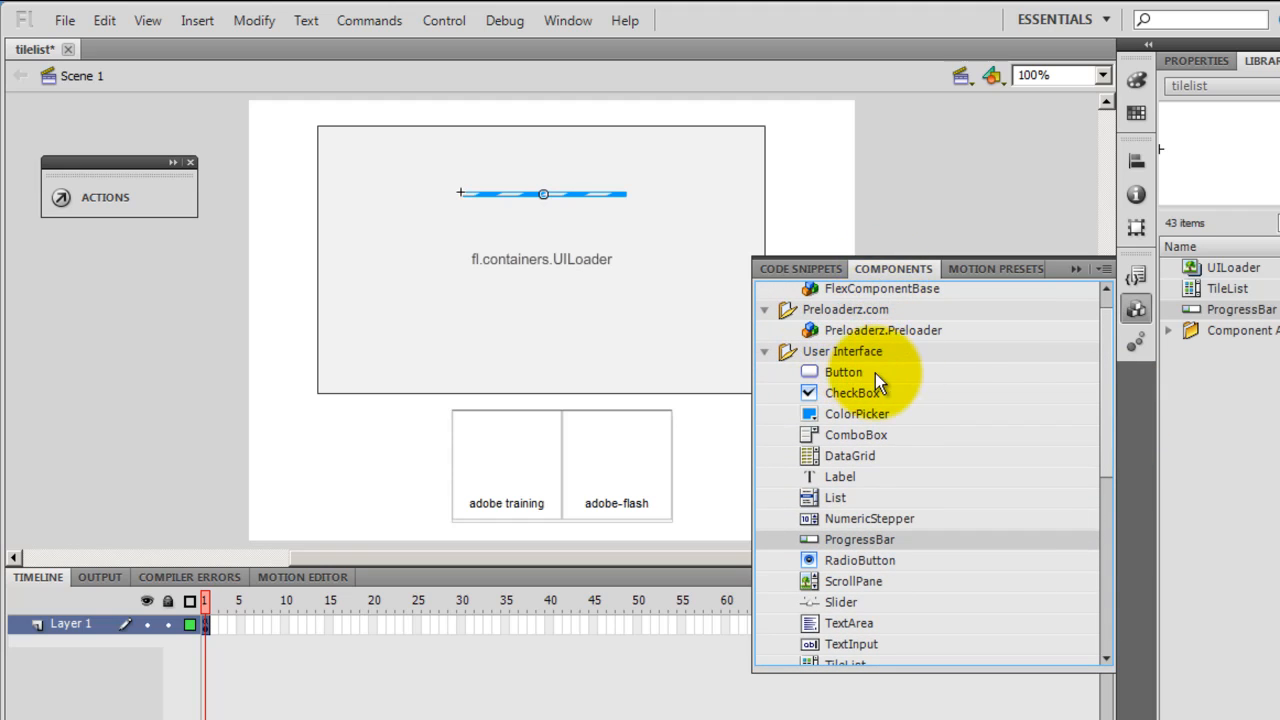
mouse_move(644, 400)
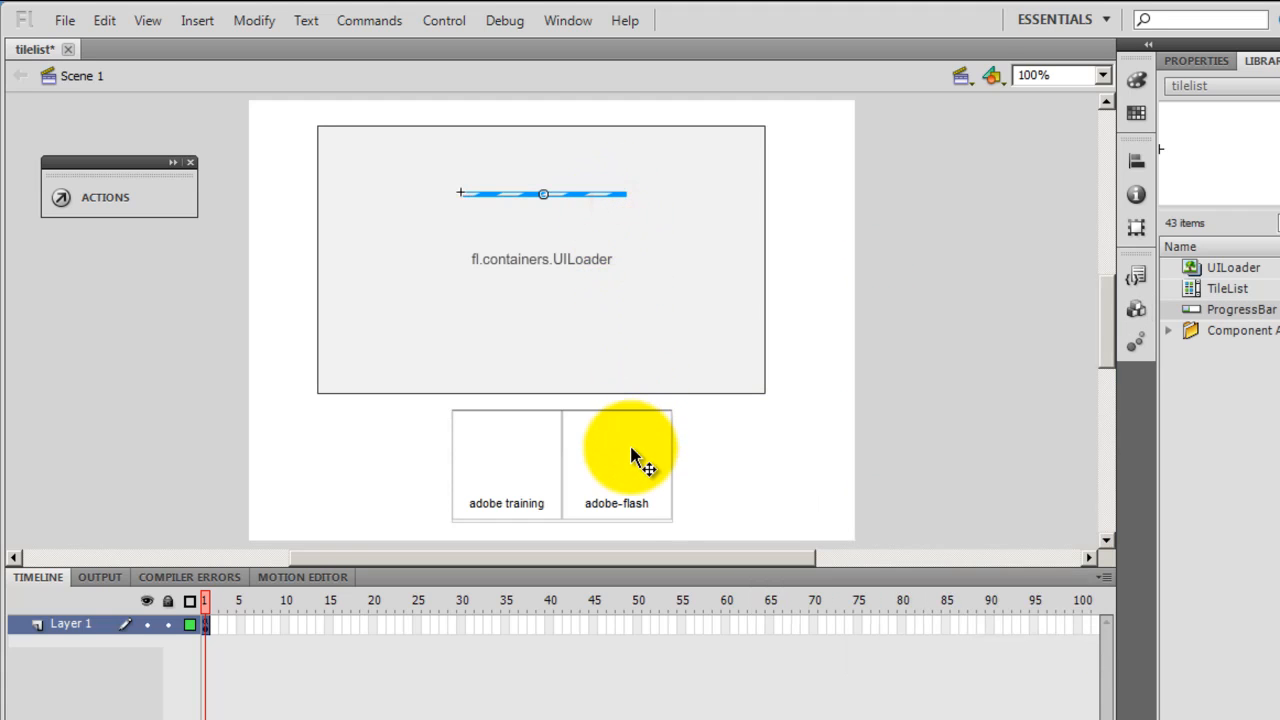
Select the TileList then the UILoader and show its 406 × 243 size and component parameters
click(630, 456)
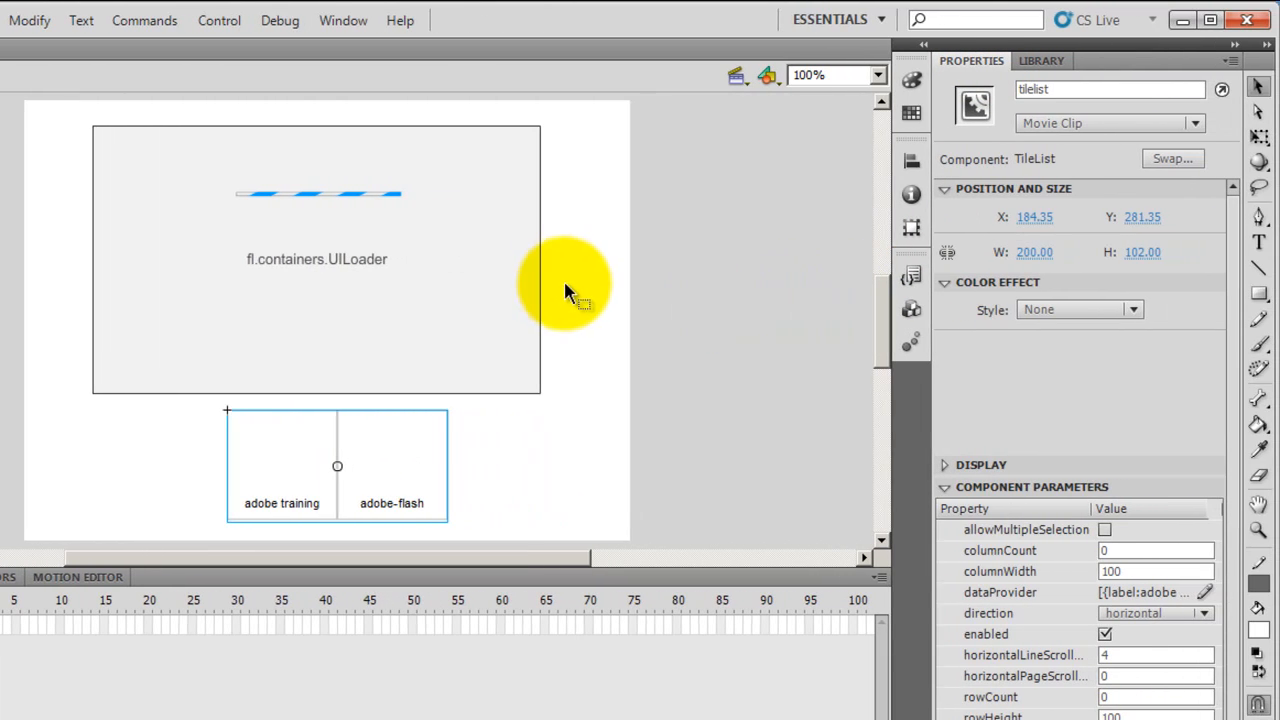
click(318, 192)
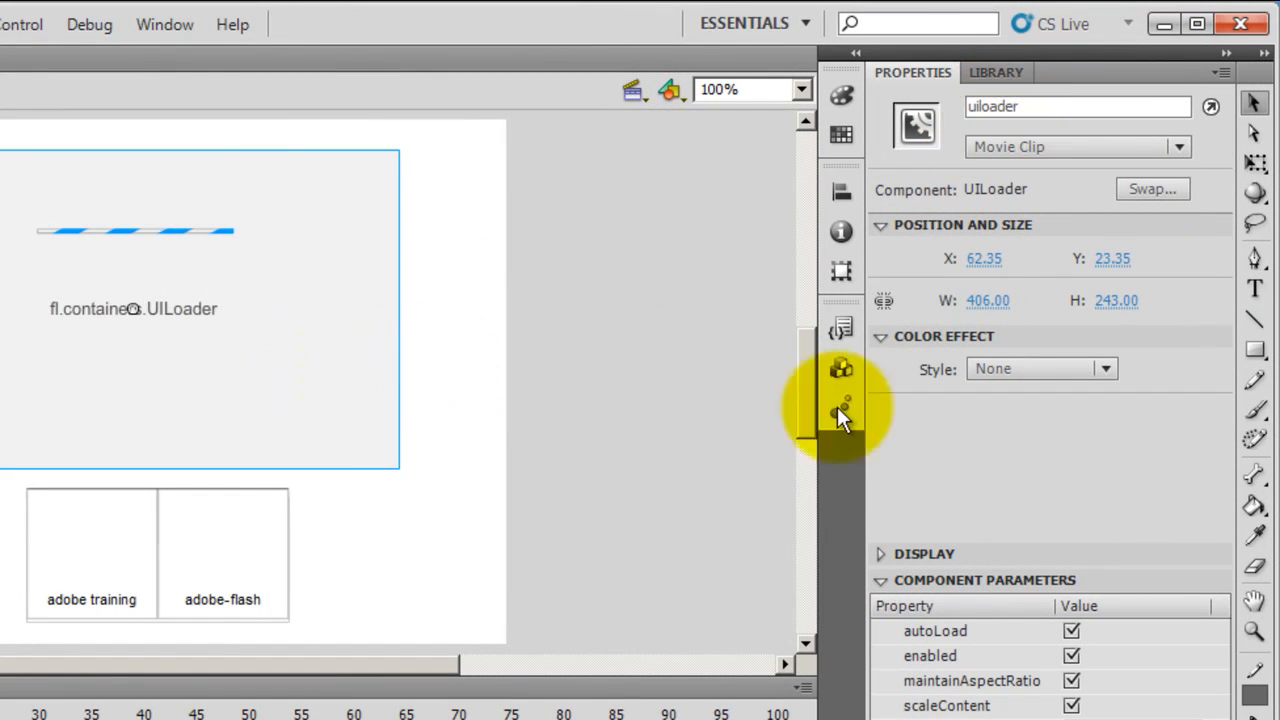
click(156, 556)
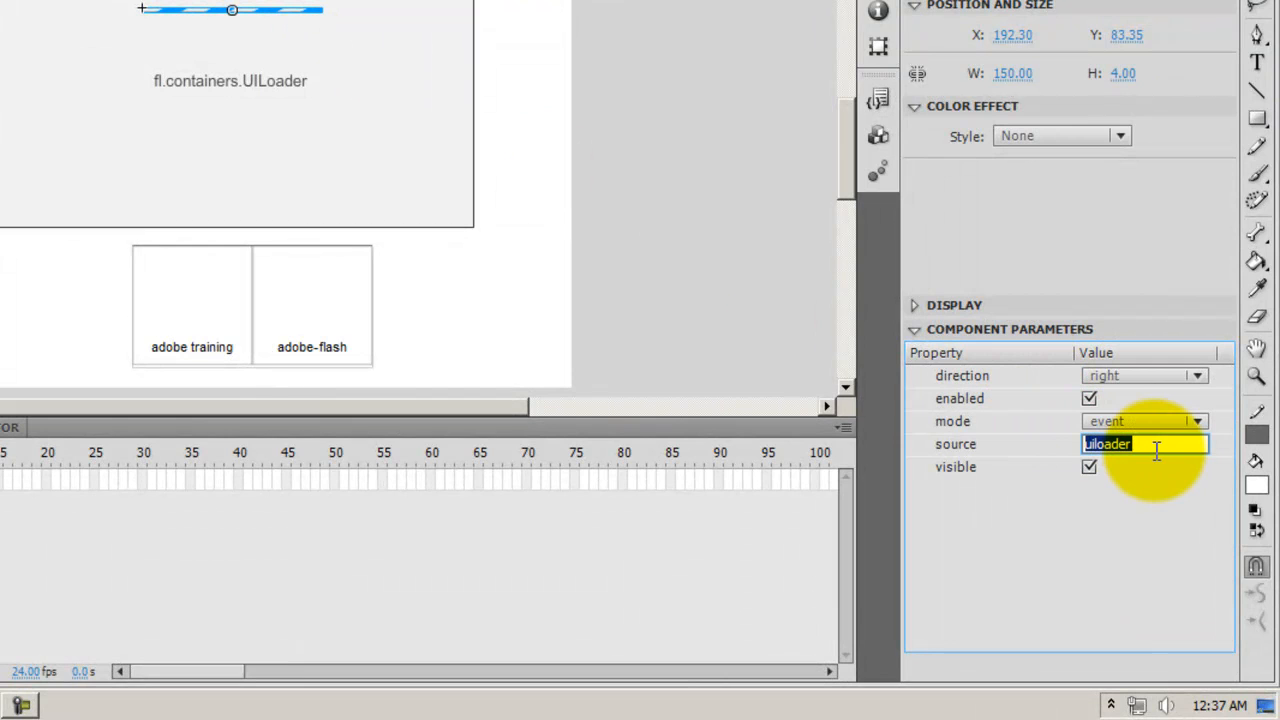
mouse_move(184, 96)
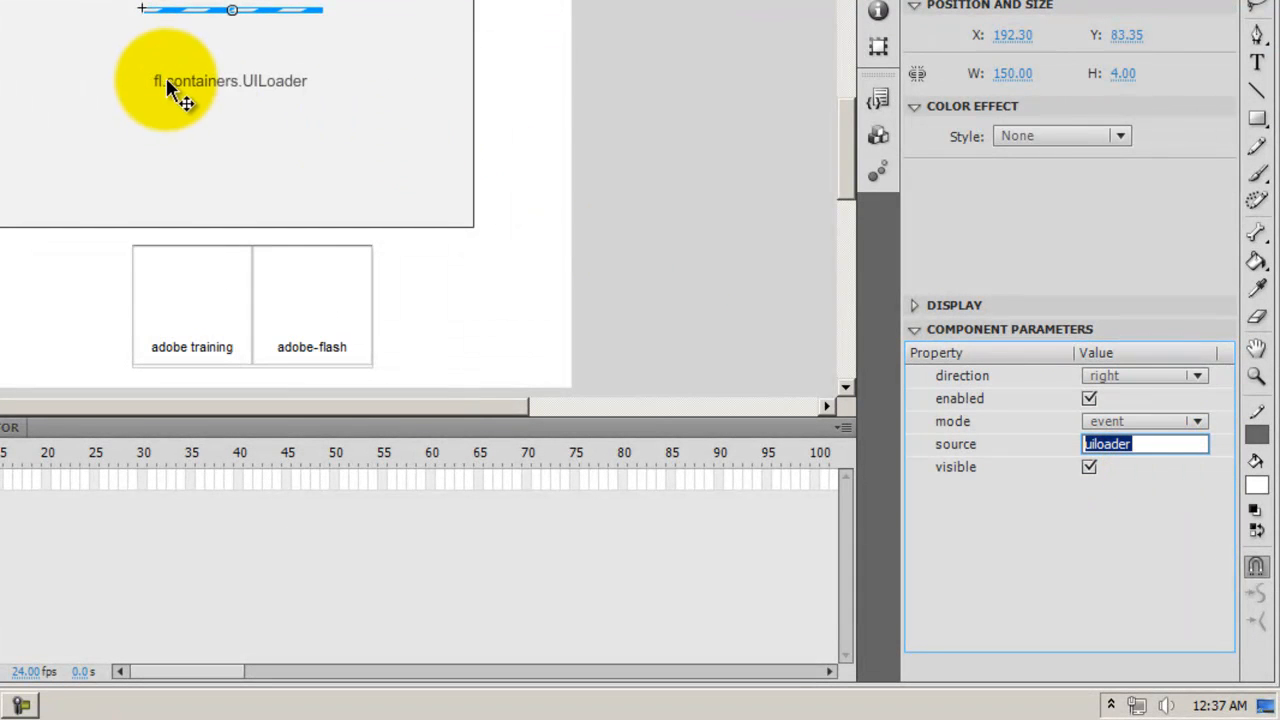
Review the ProgressBar's parameters: source uiloader, mode event and its fill direction choices
drag(170, 90, 210, 30)
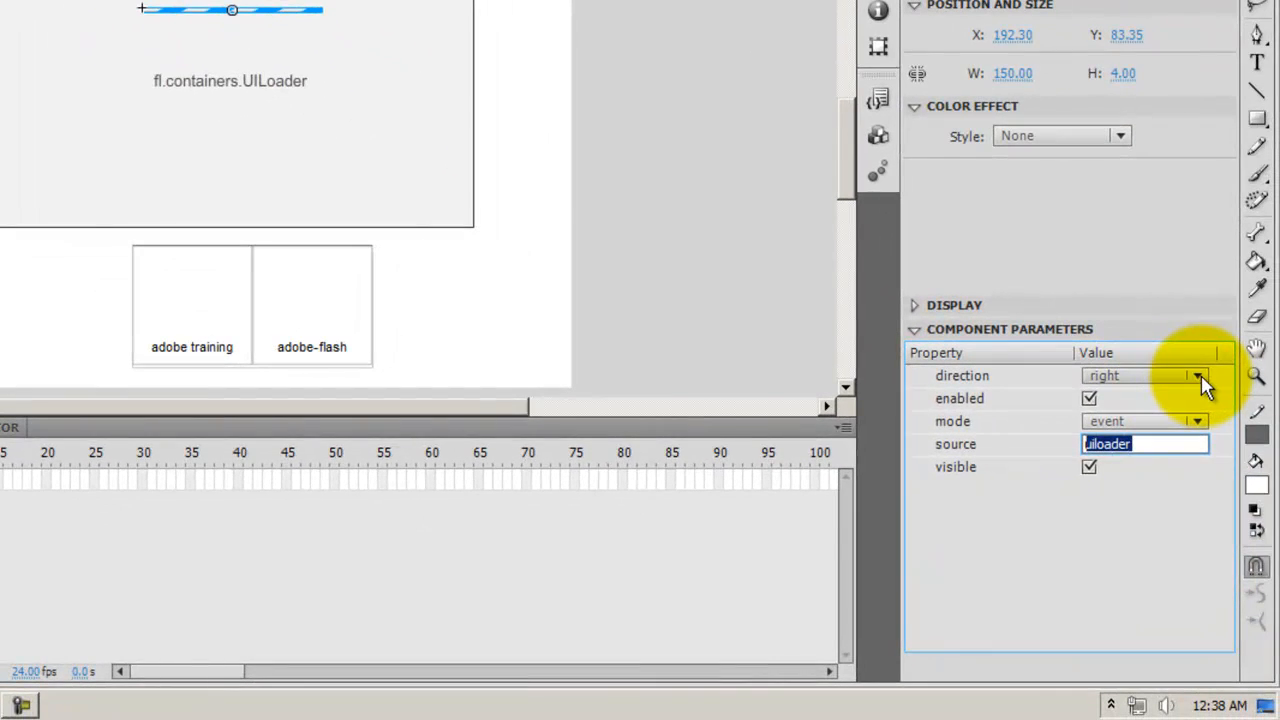
click(1198, 376)
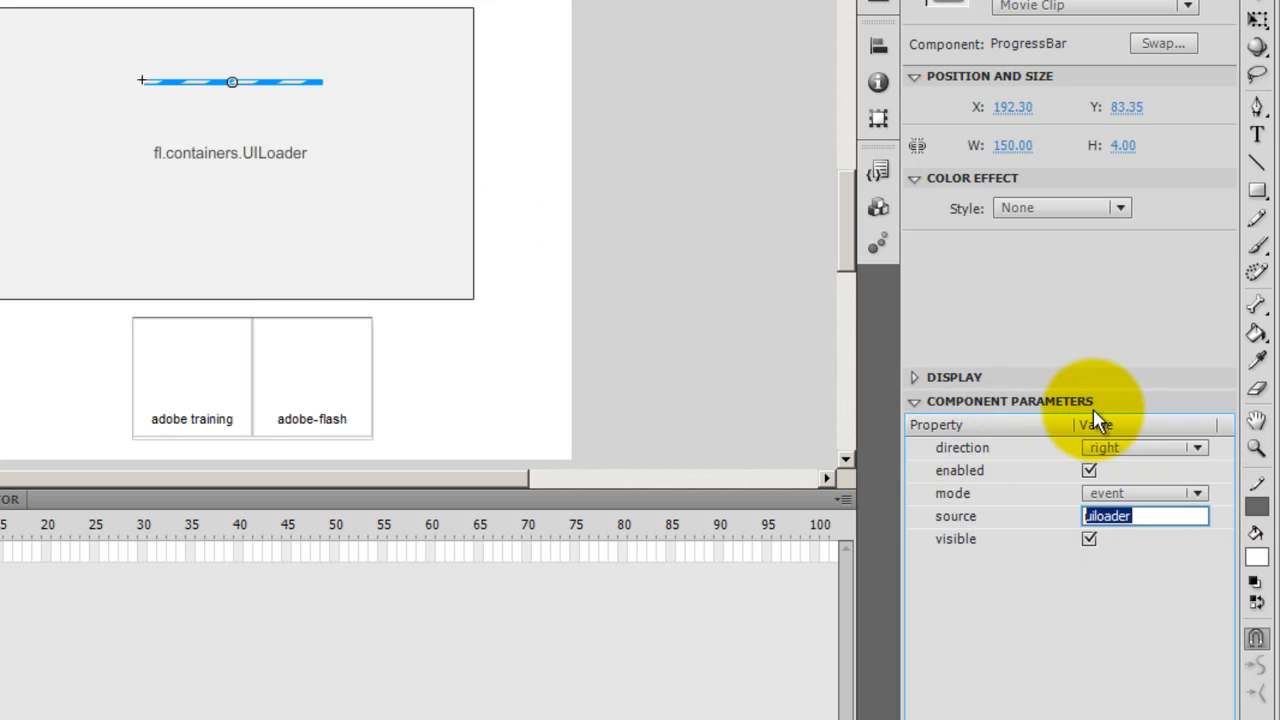
mouse_move(1218, 512)
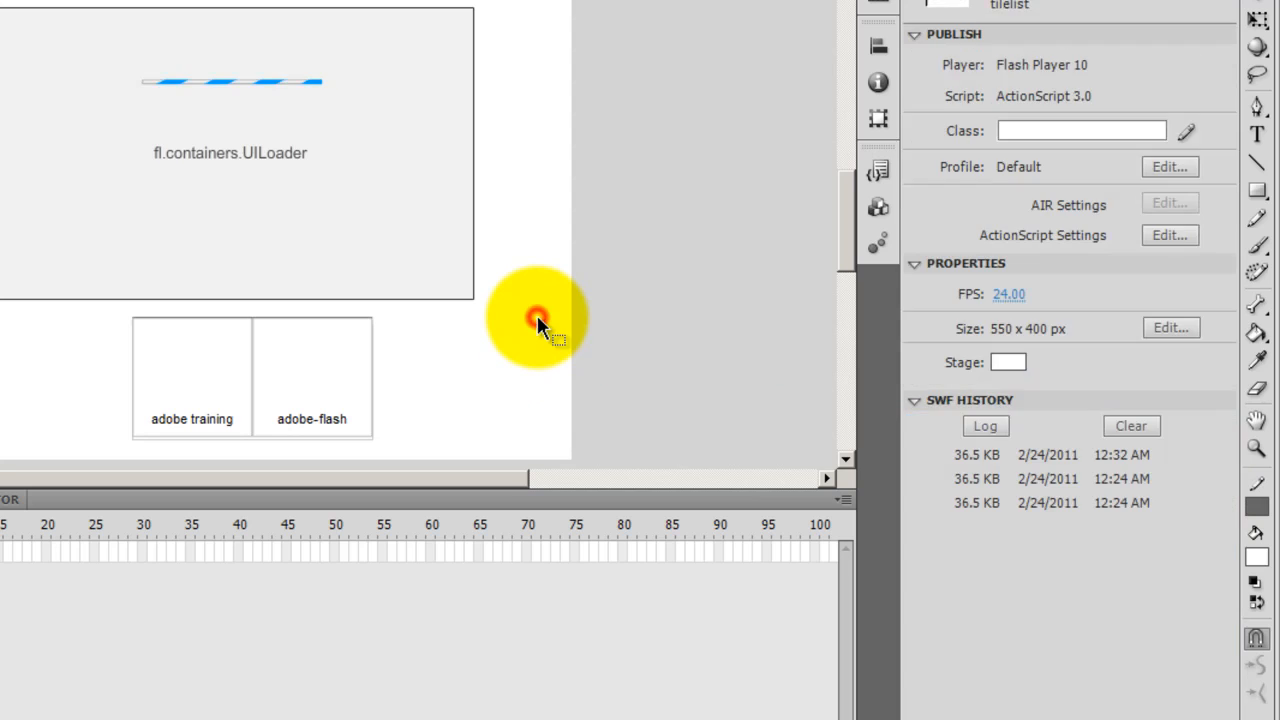
Select the TileList to display its 200 × 102 size and horizontal direction parameters
click(196, 476)
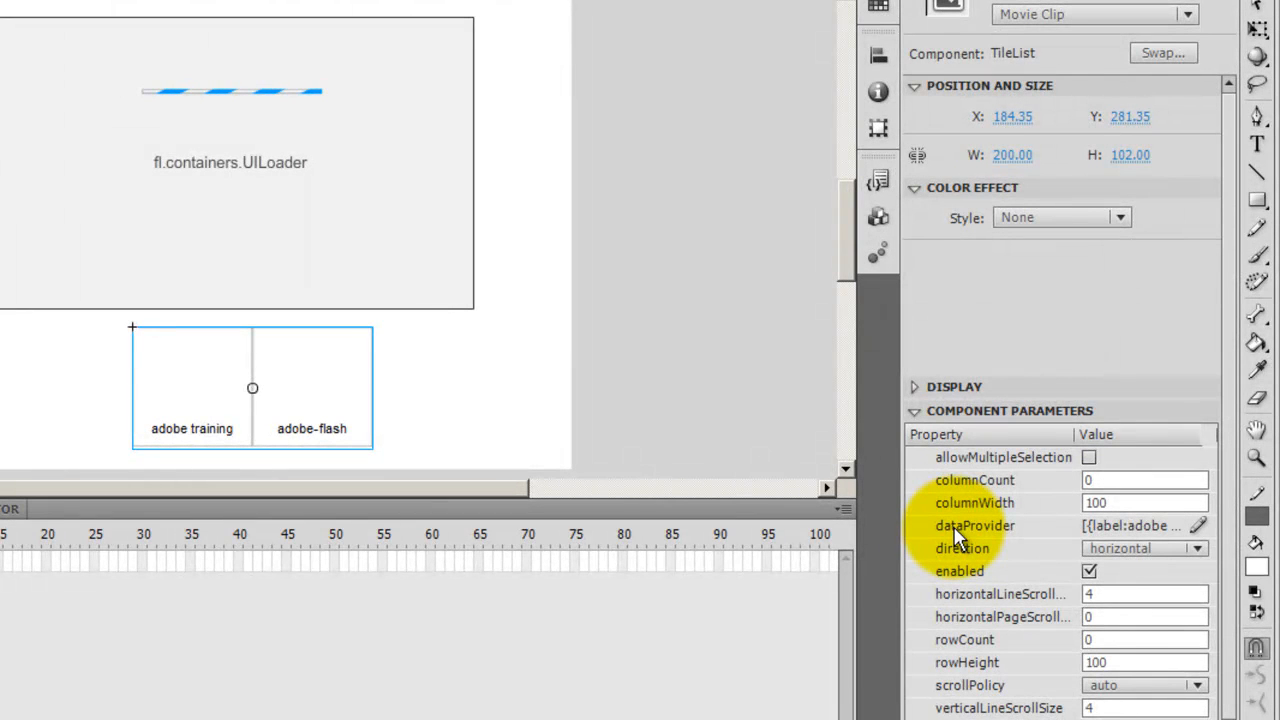
mouse_move(1218, 536)
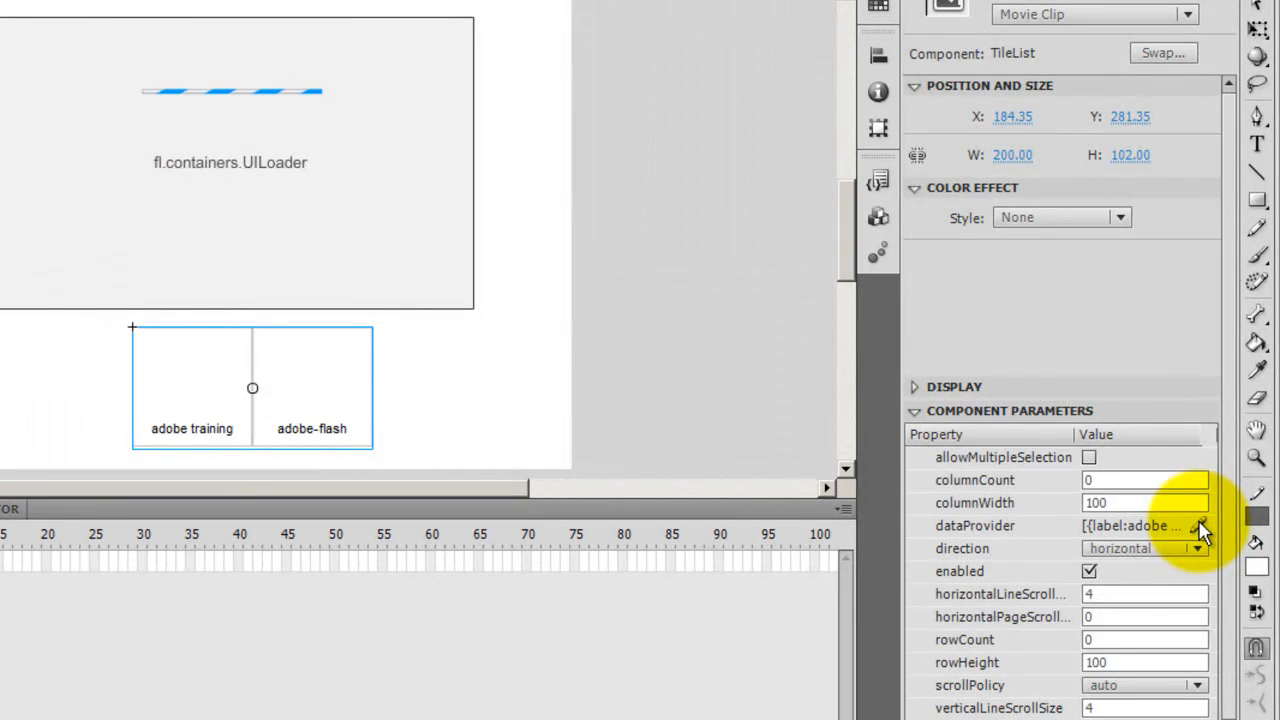
Inspect the dataProvider values: adobe training and adobe-flash entries with their labels and image sources
click(1196, 524)
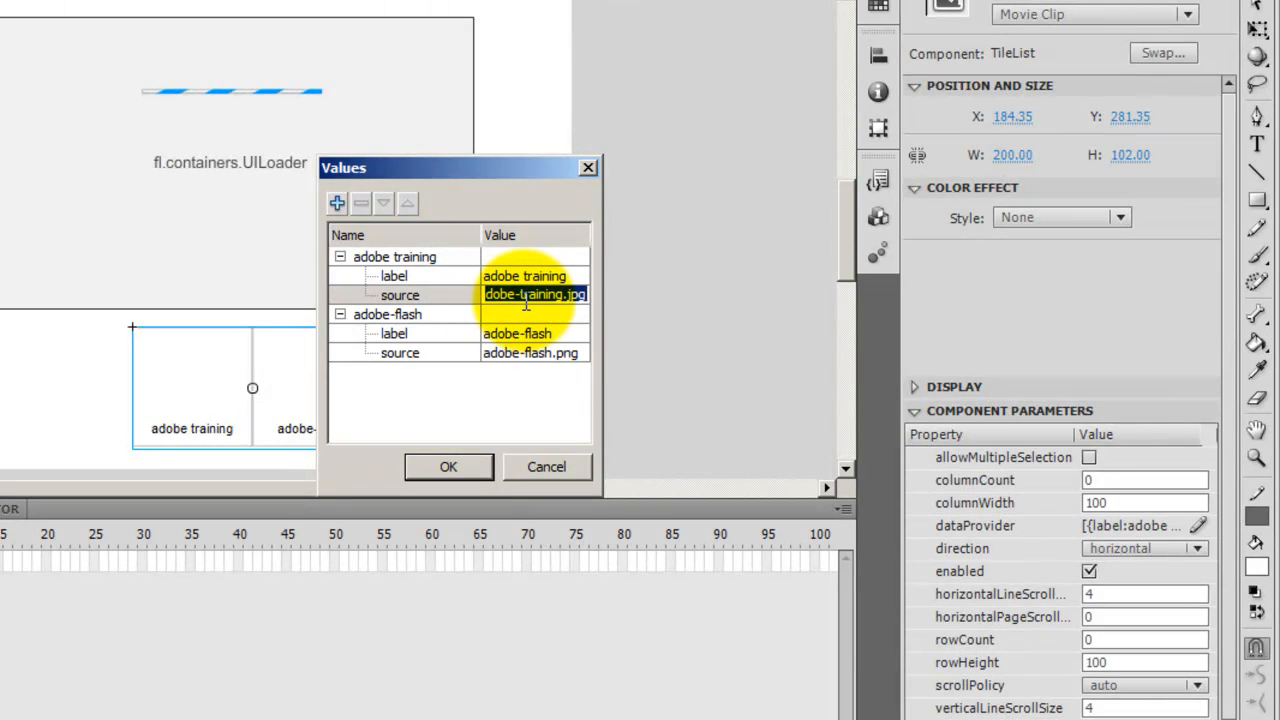
click(528, 294)
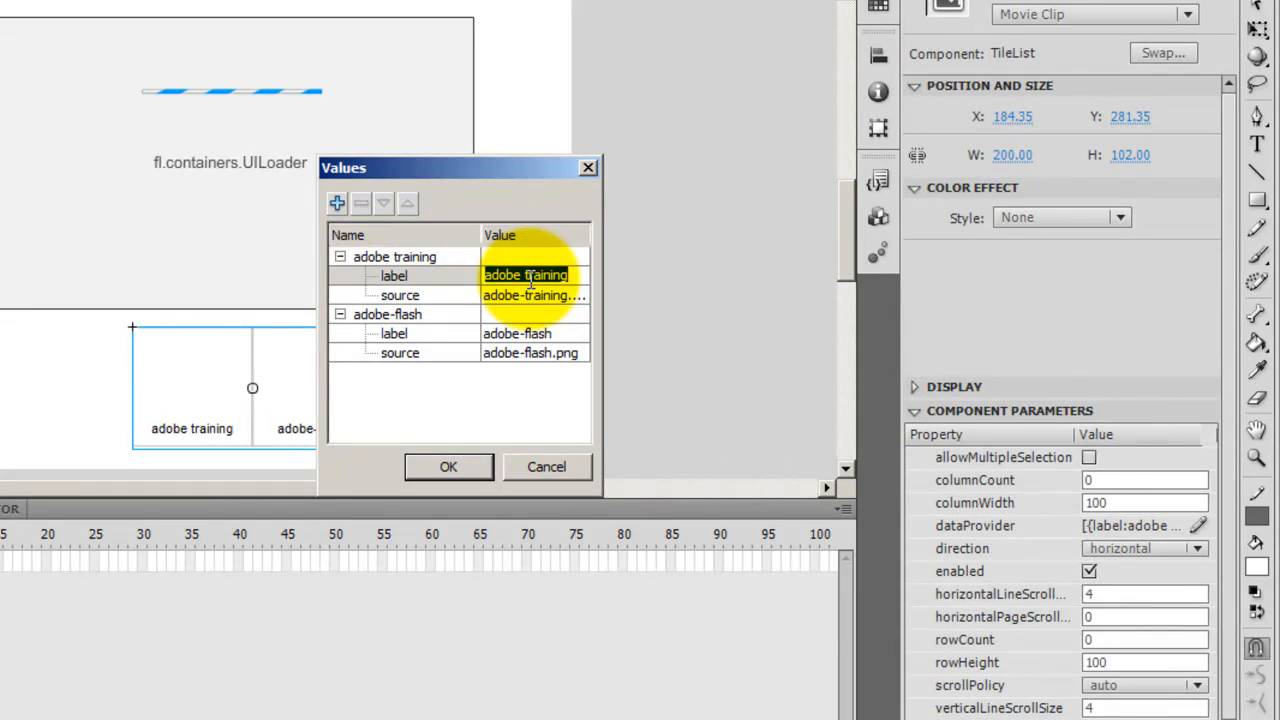
click(534, 294)
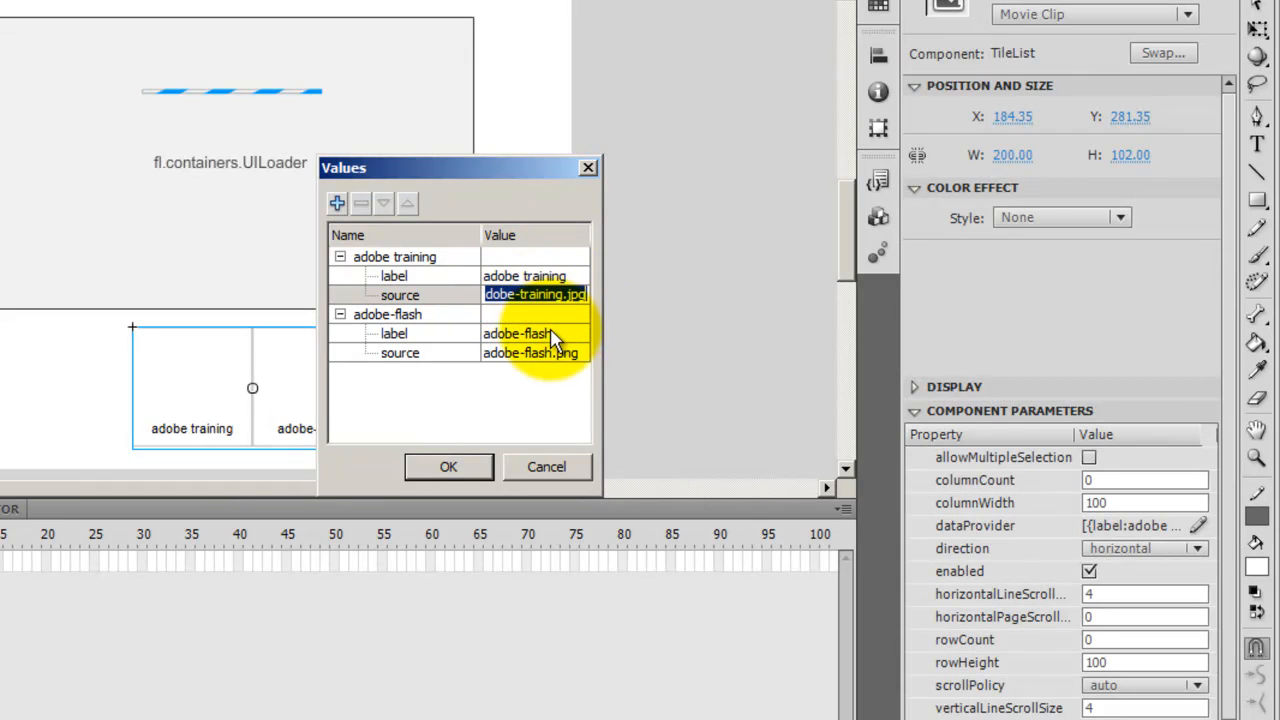
click(532, 352)
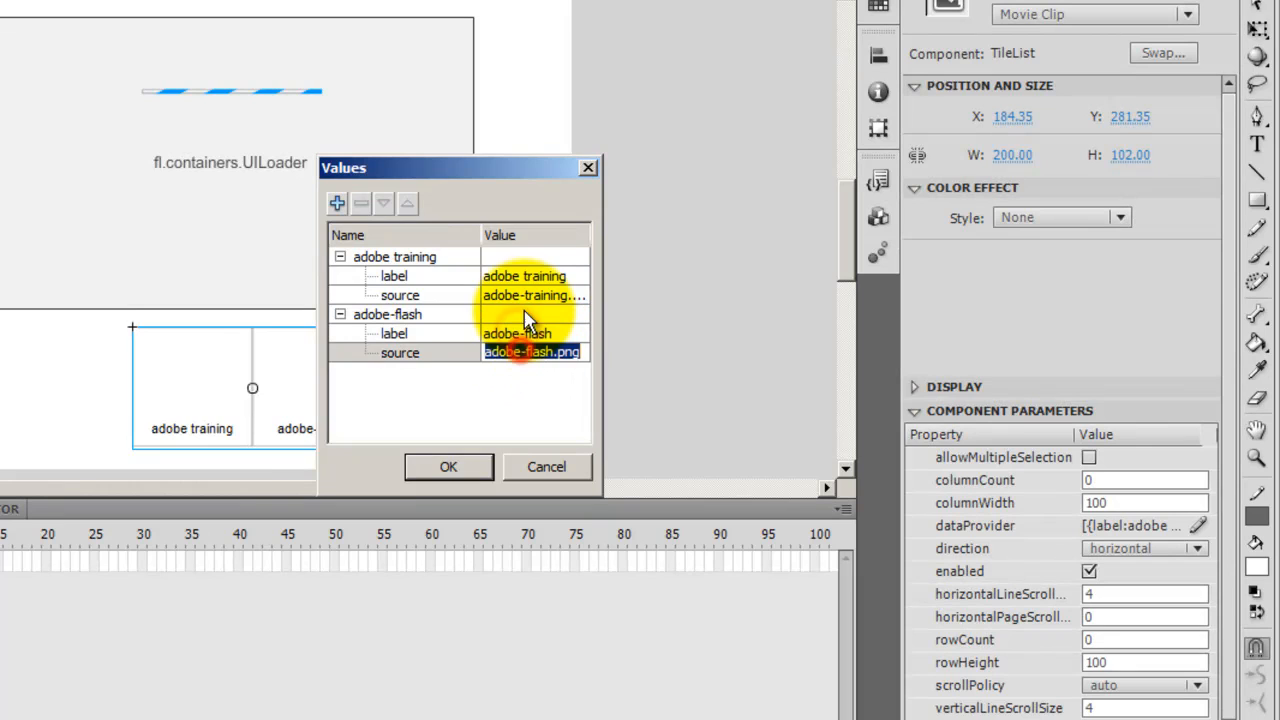
click(534, 294)
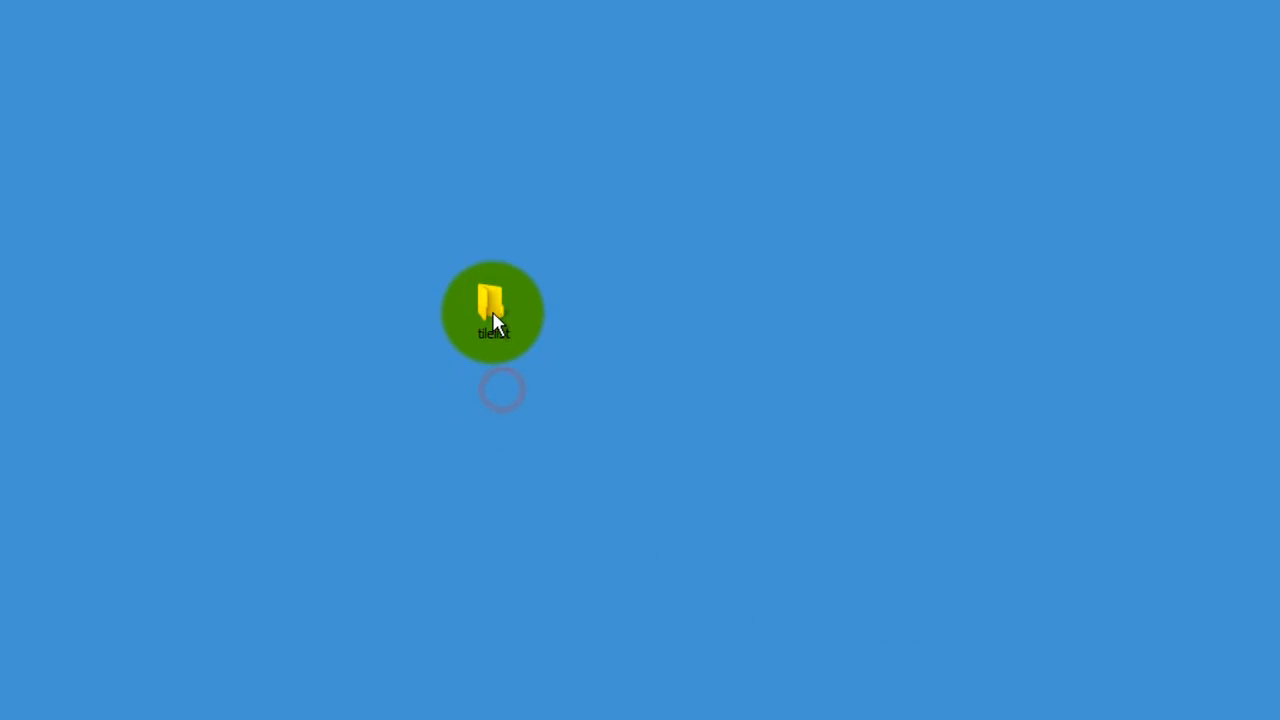
Browse the tilelist folder, pointing out the adobe-flash image, the tilelist FLA and the SWF
double_click(492, 310)
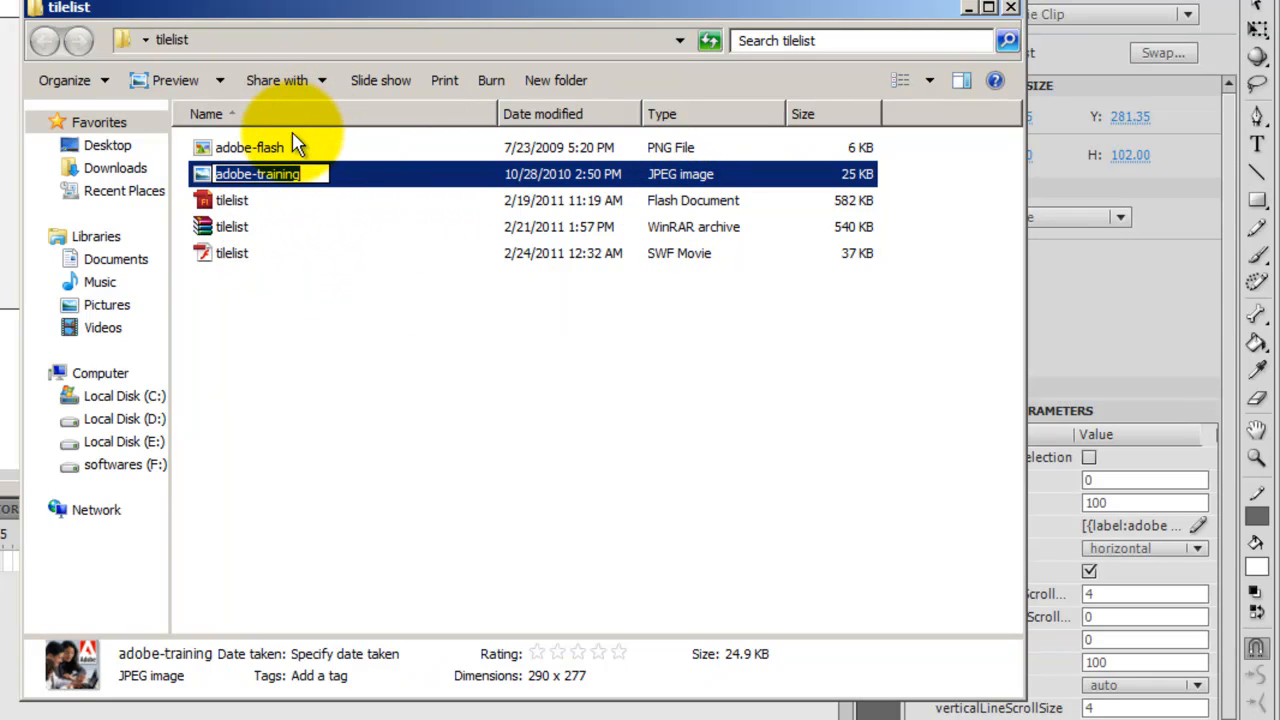
click(248, 148)
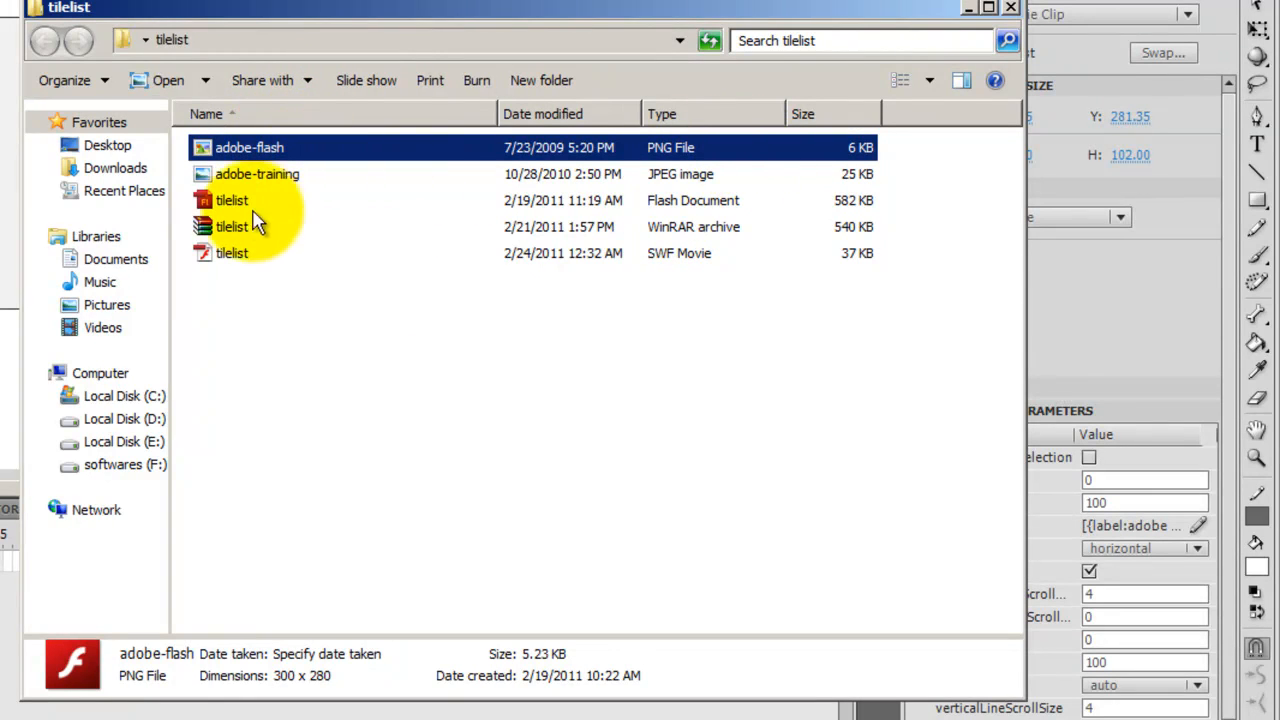
click(232, 200)
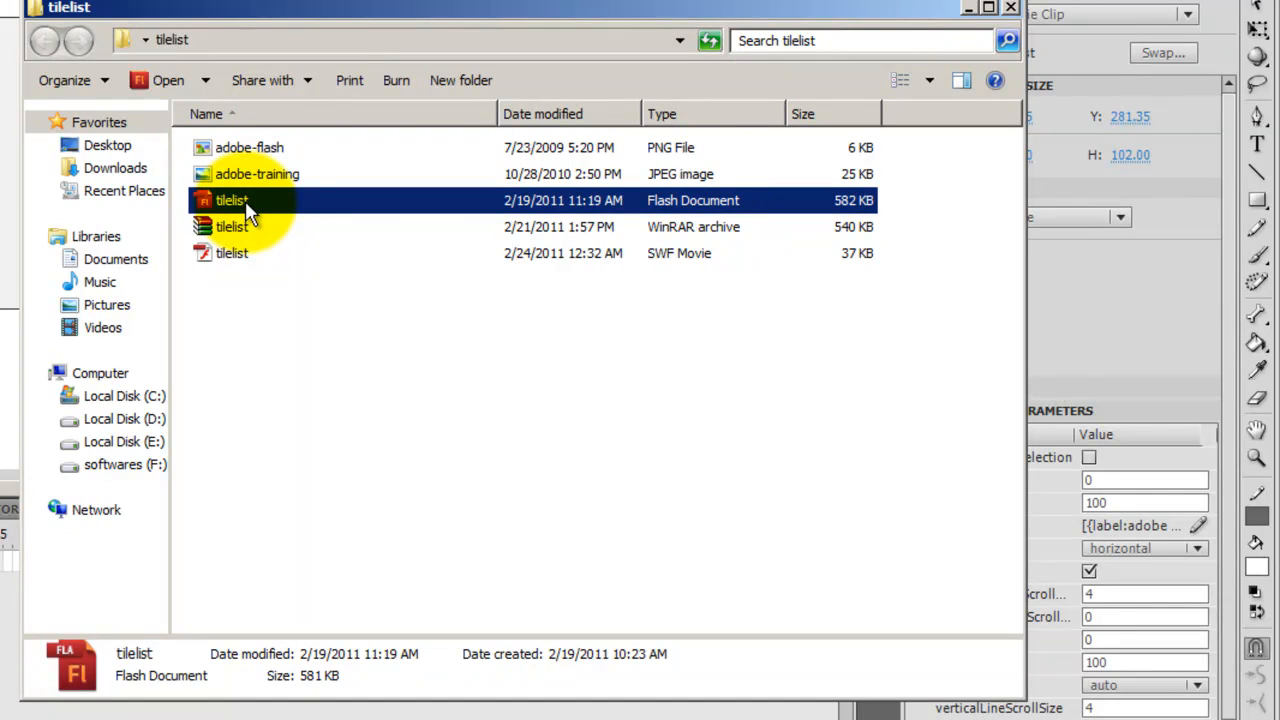
click(232, 252)
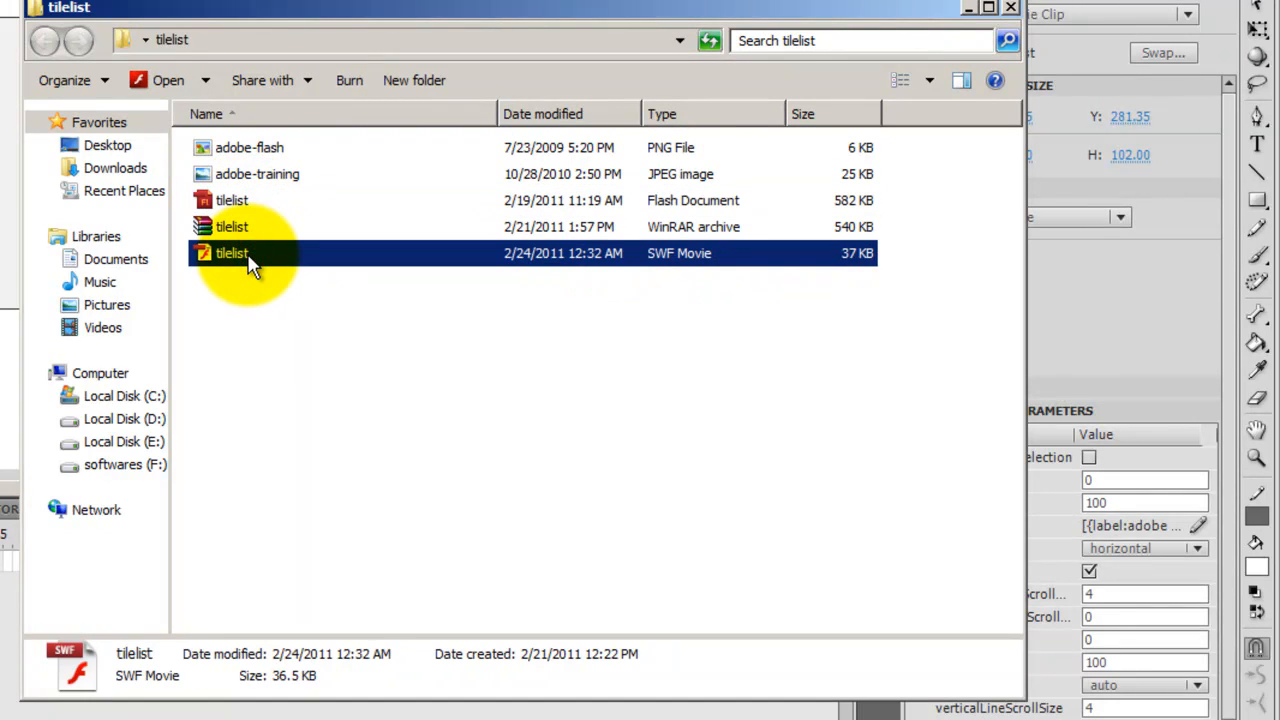
mouse_move(940, 30)
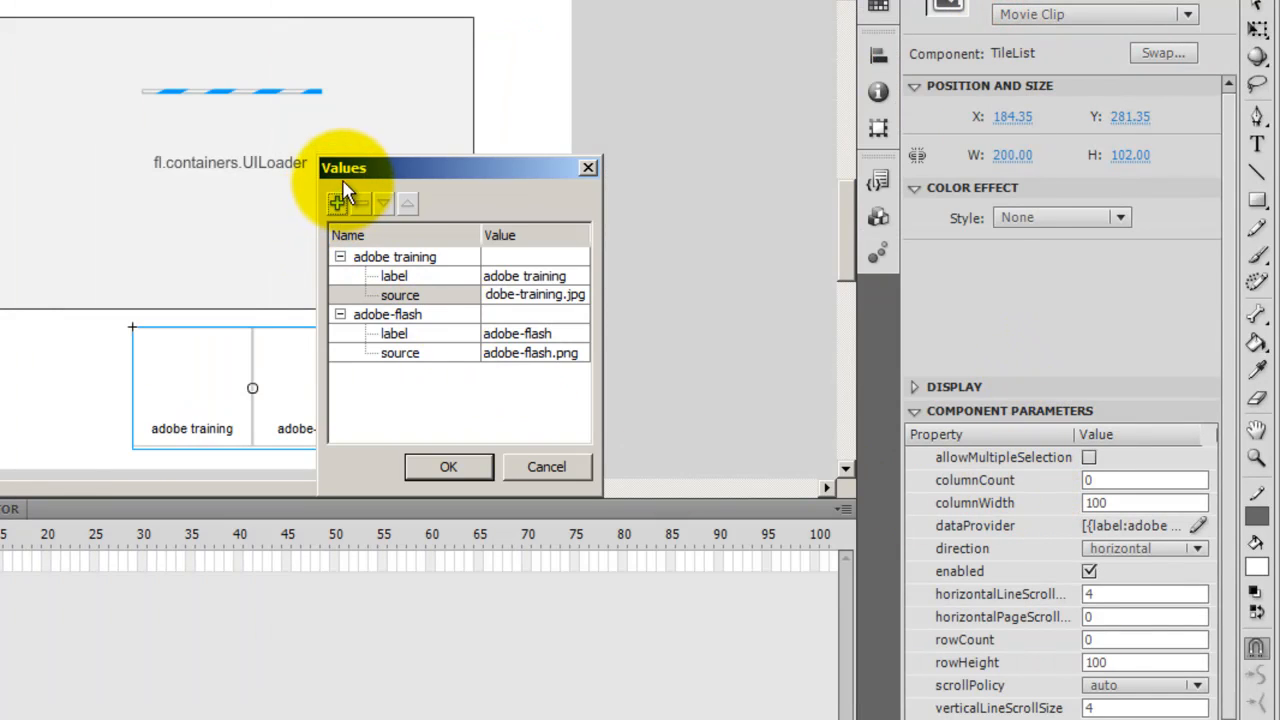
Reopen the TileList dataProvider values and re-check the adobe training item's image source
click(588, 168)
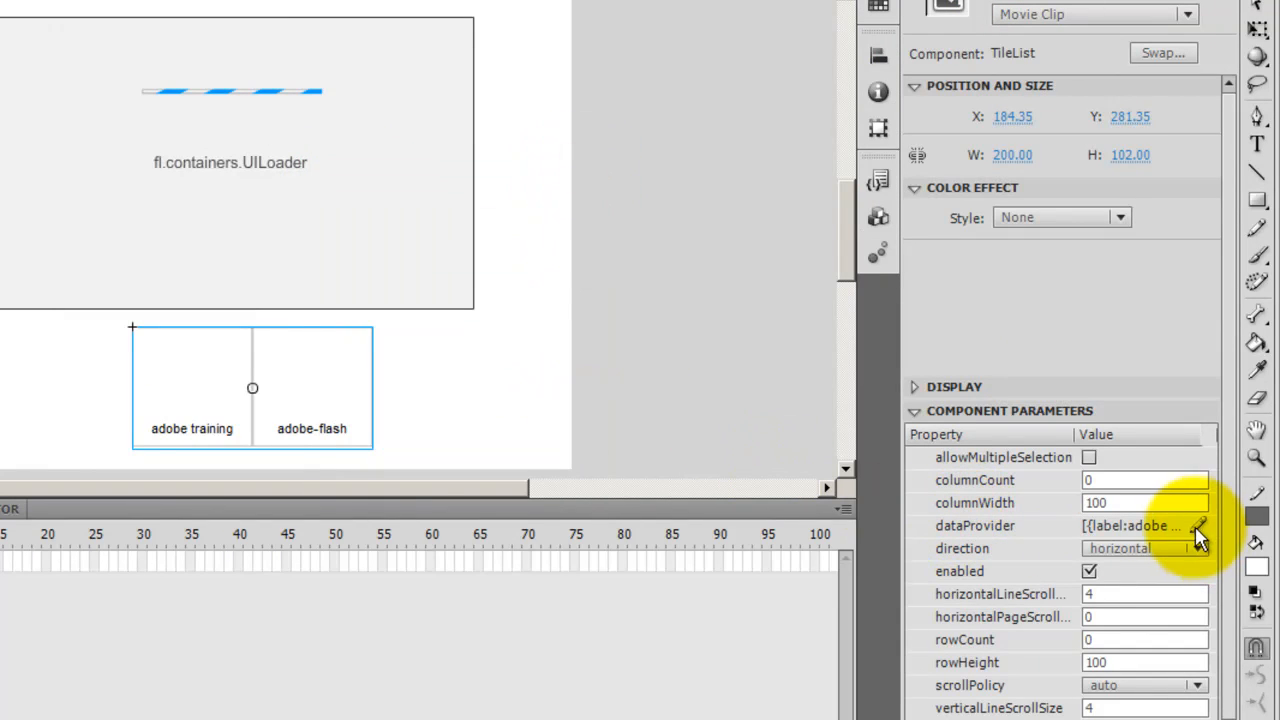
click(1200, 524)
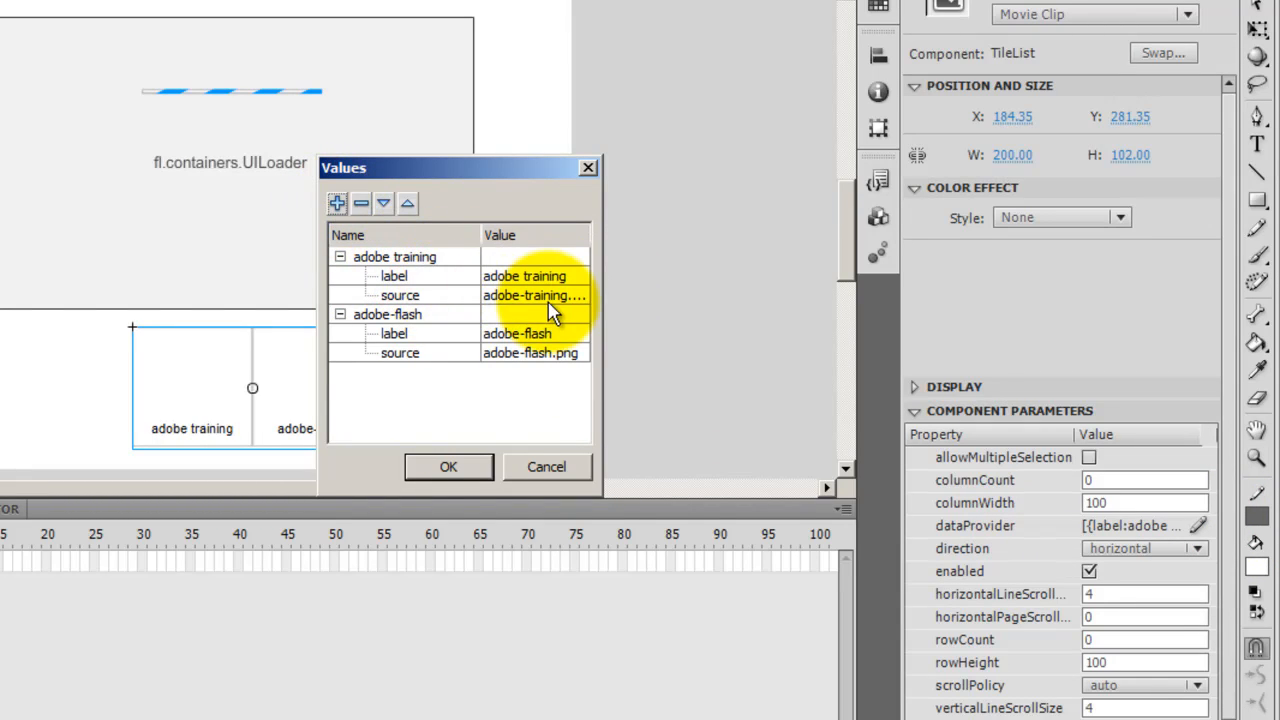
click(448, 468)
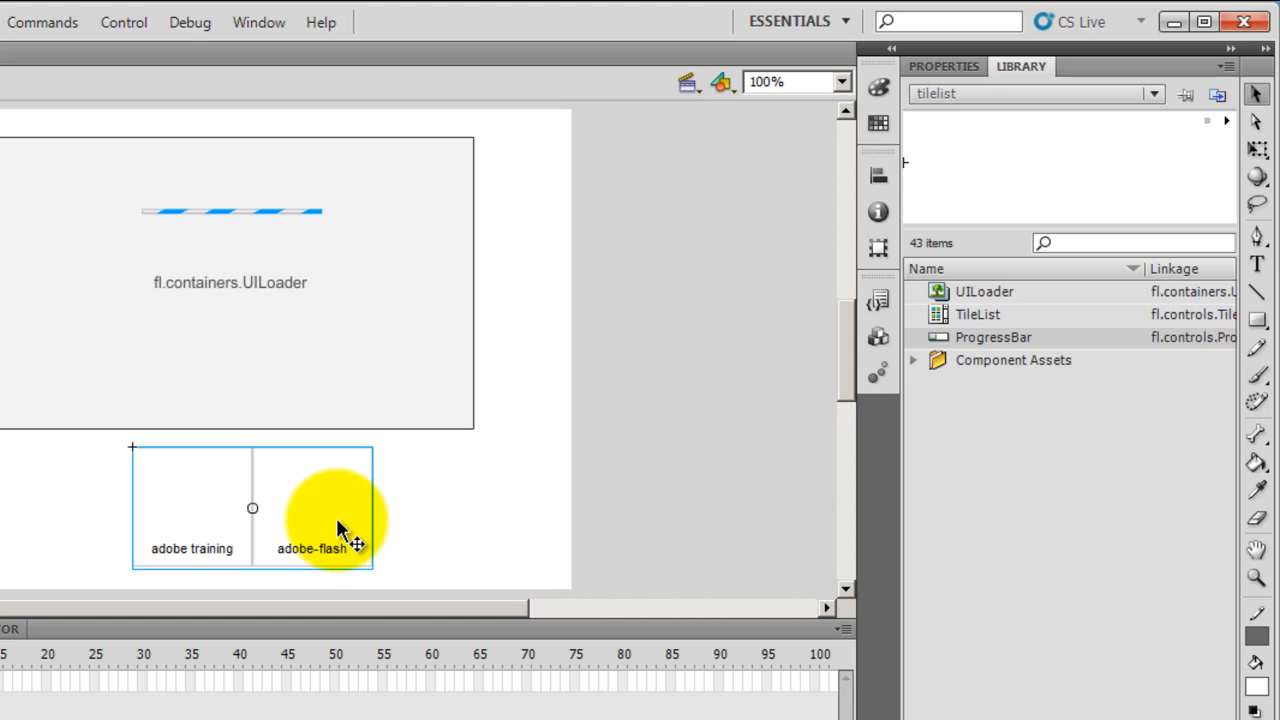
mouse_move(356, 570)
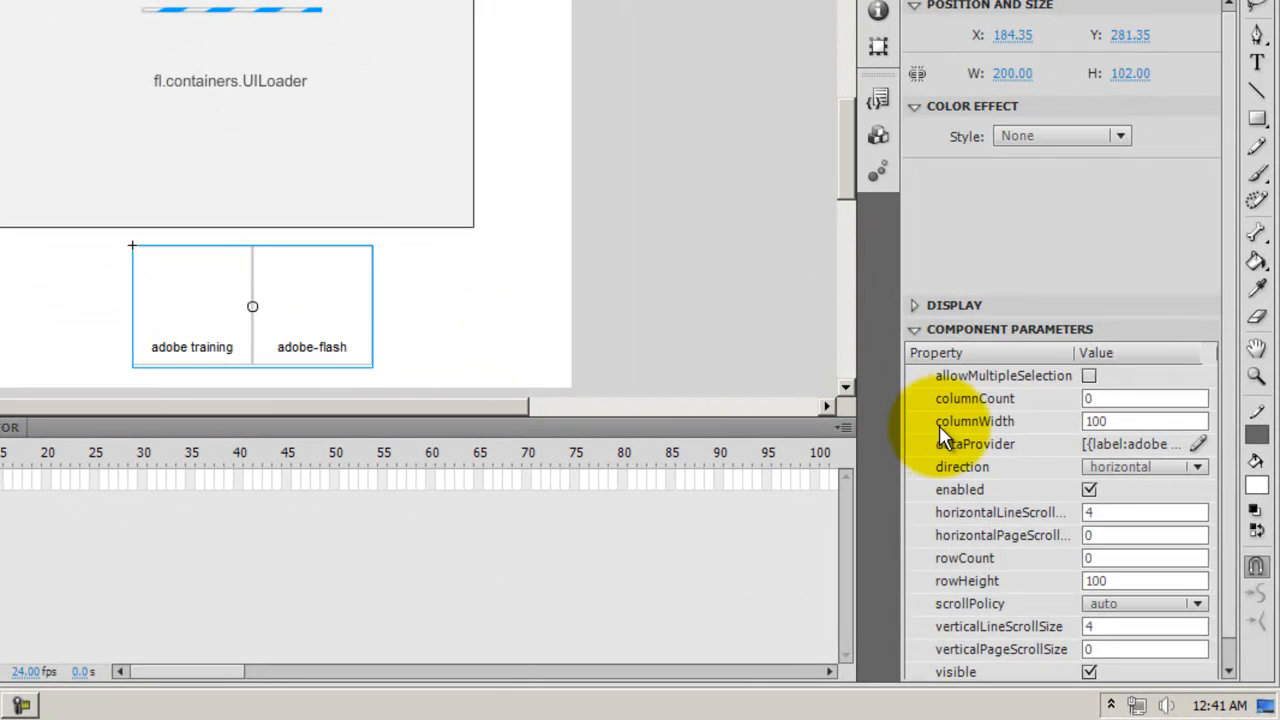
click(1144, 420)
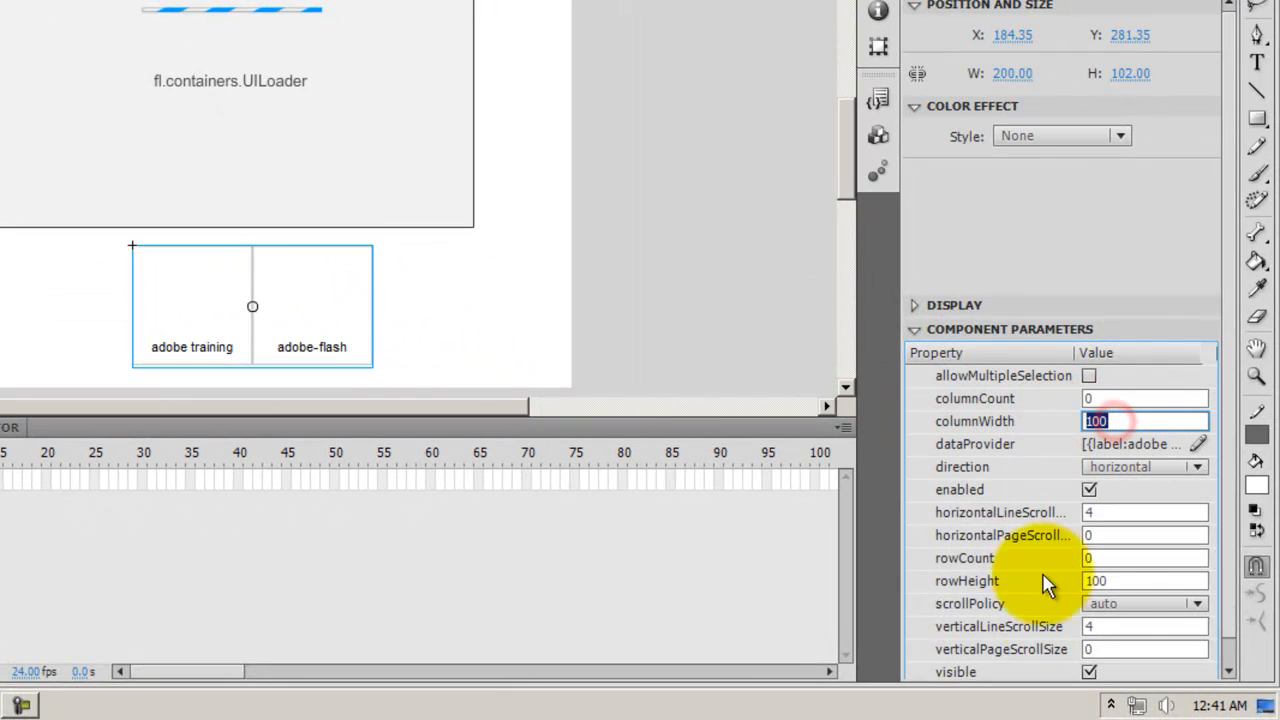
click(1144, 580)
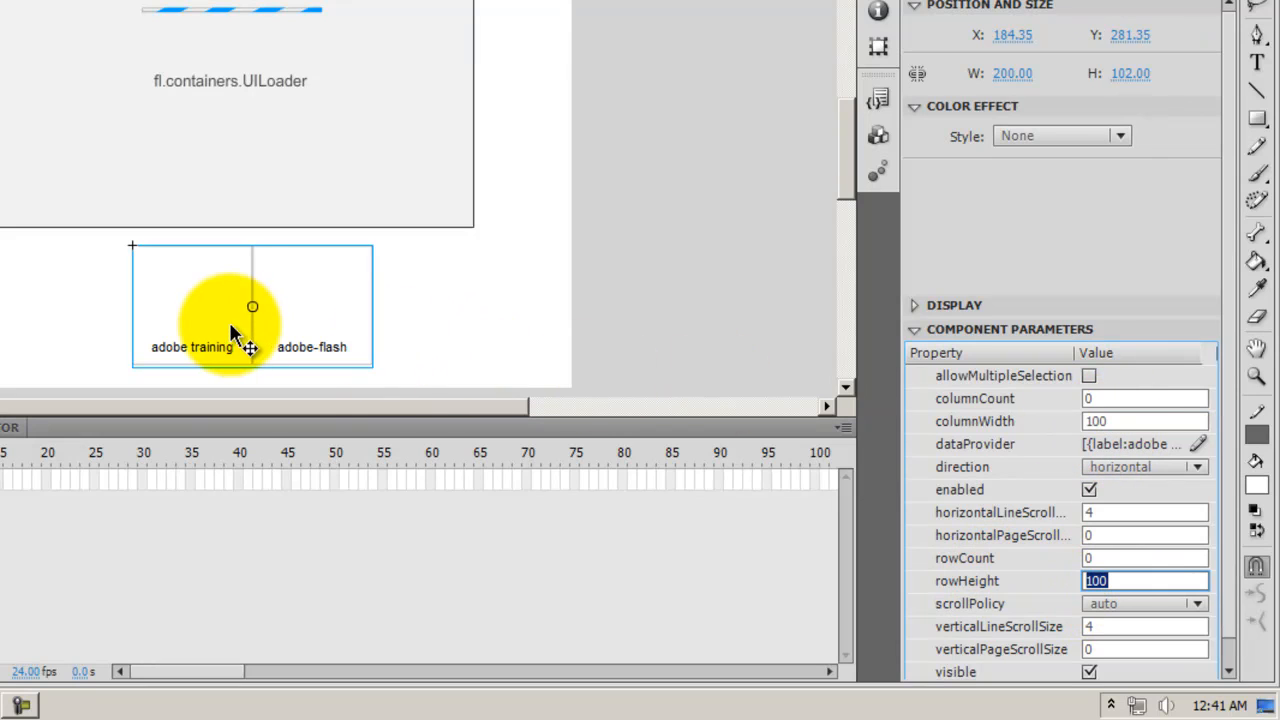
mouse_move(256, 296)
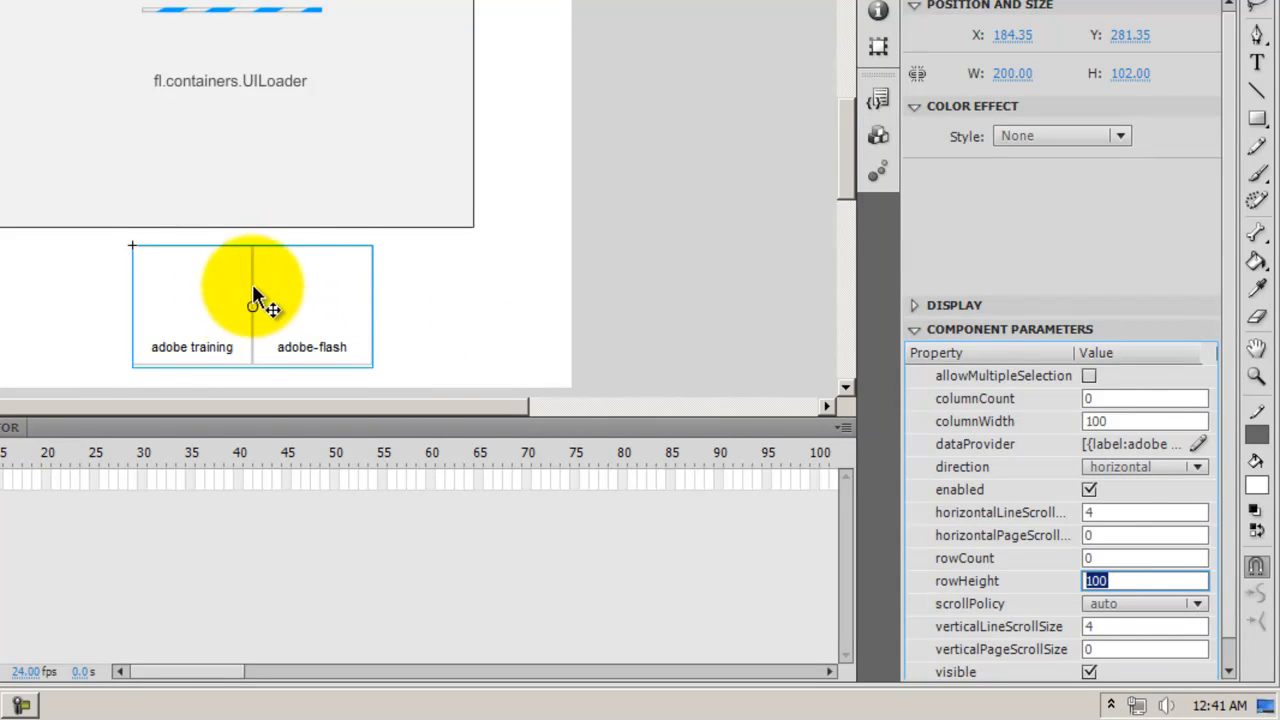
mouse_move(244, 304)
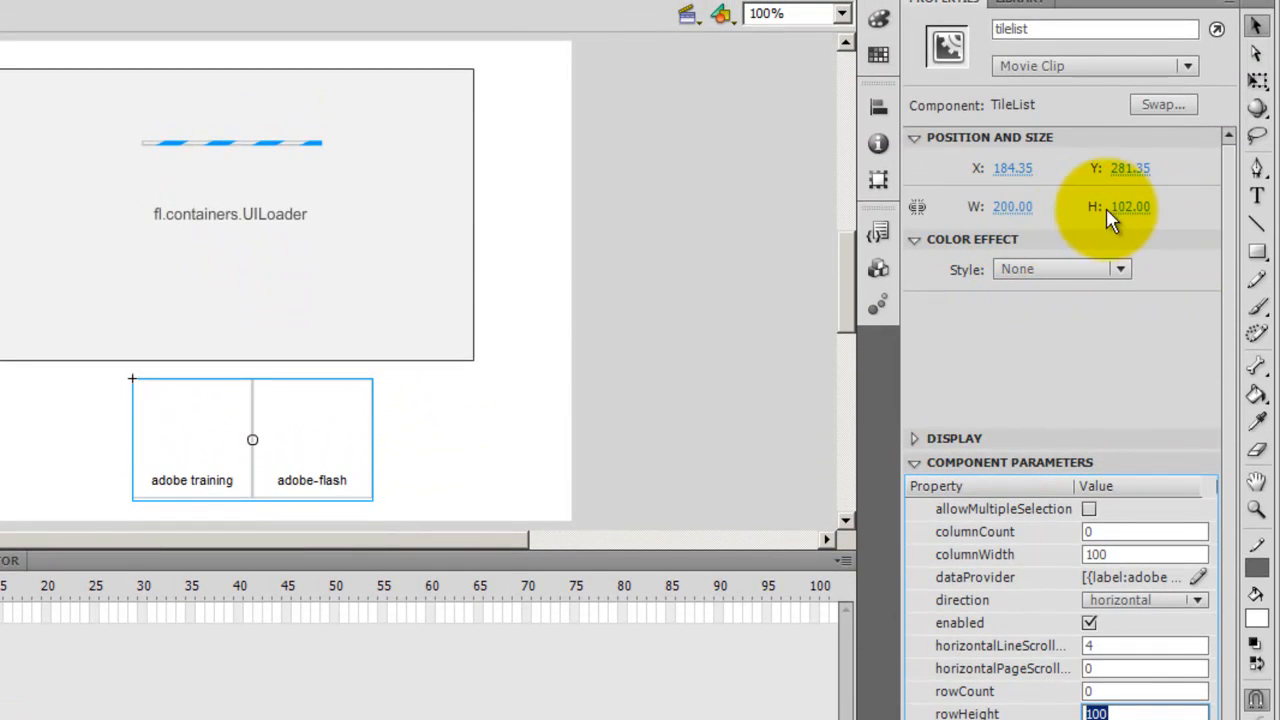
mouse_move(1160, 220)
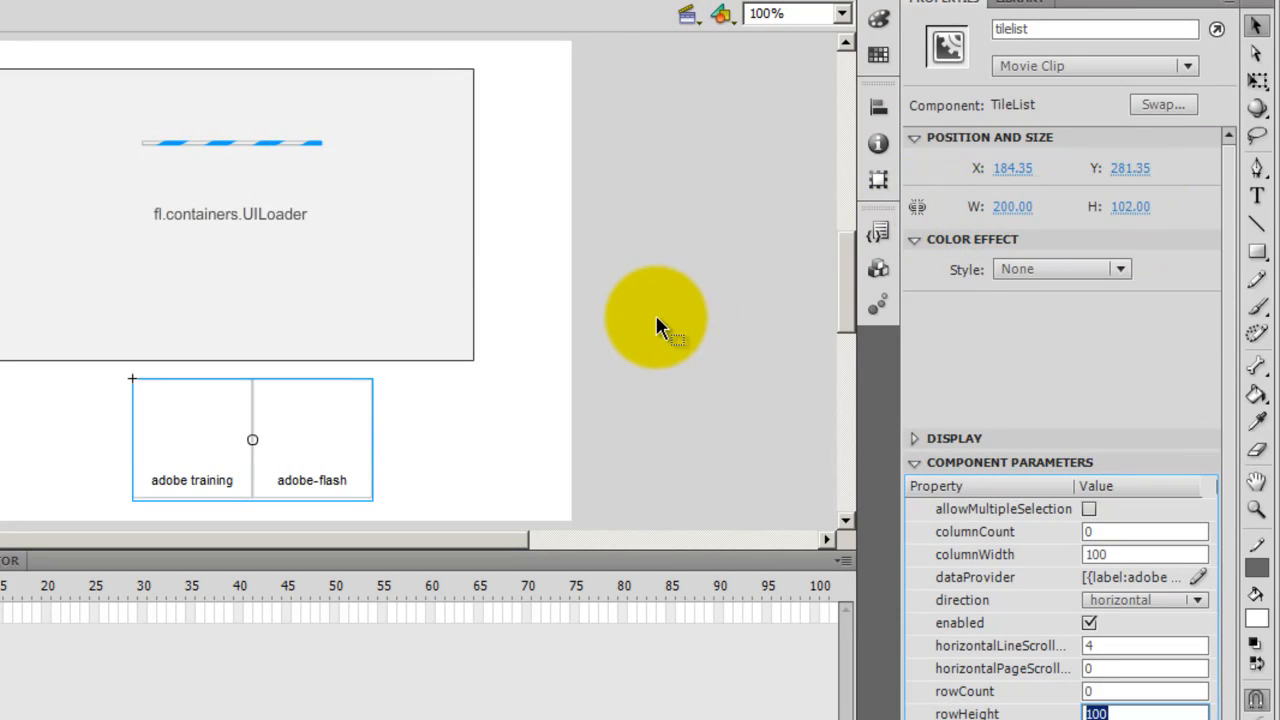
mouse_move(600, 308)
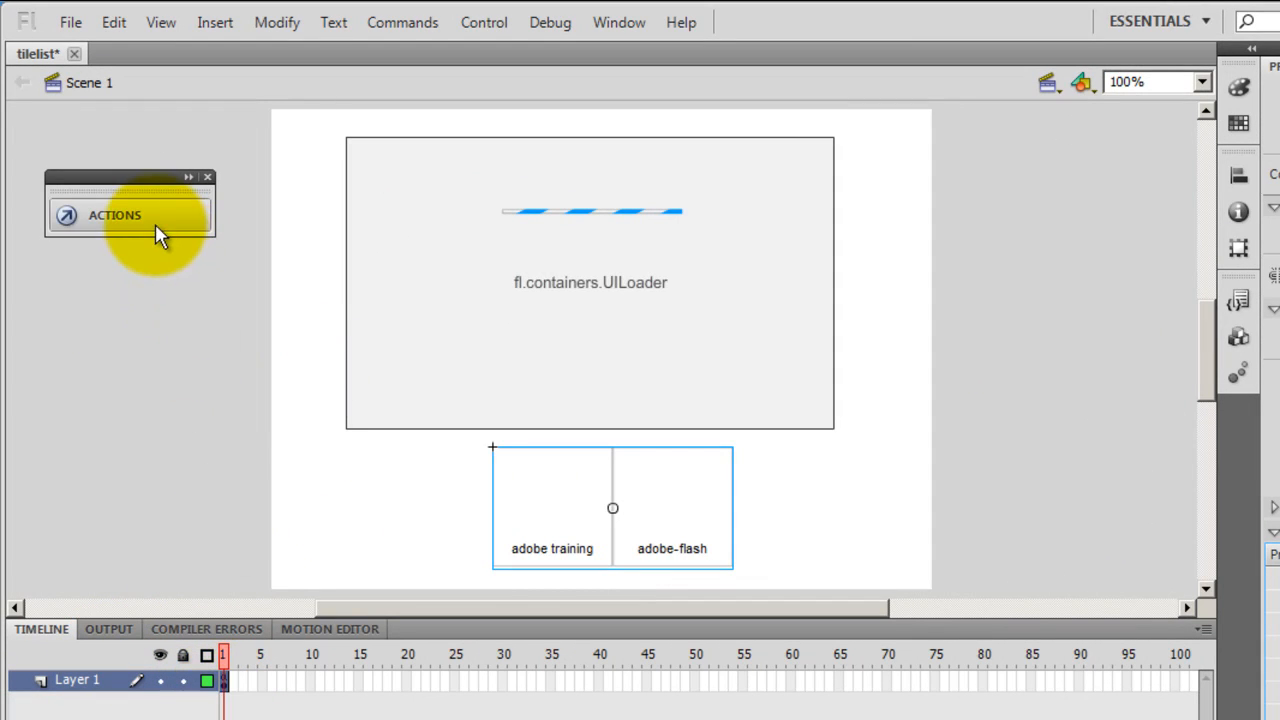
Show frame 1's script and highlight the three imports and the removeChild(progressbar) line
click(224, 680)
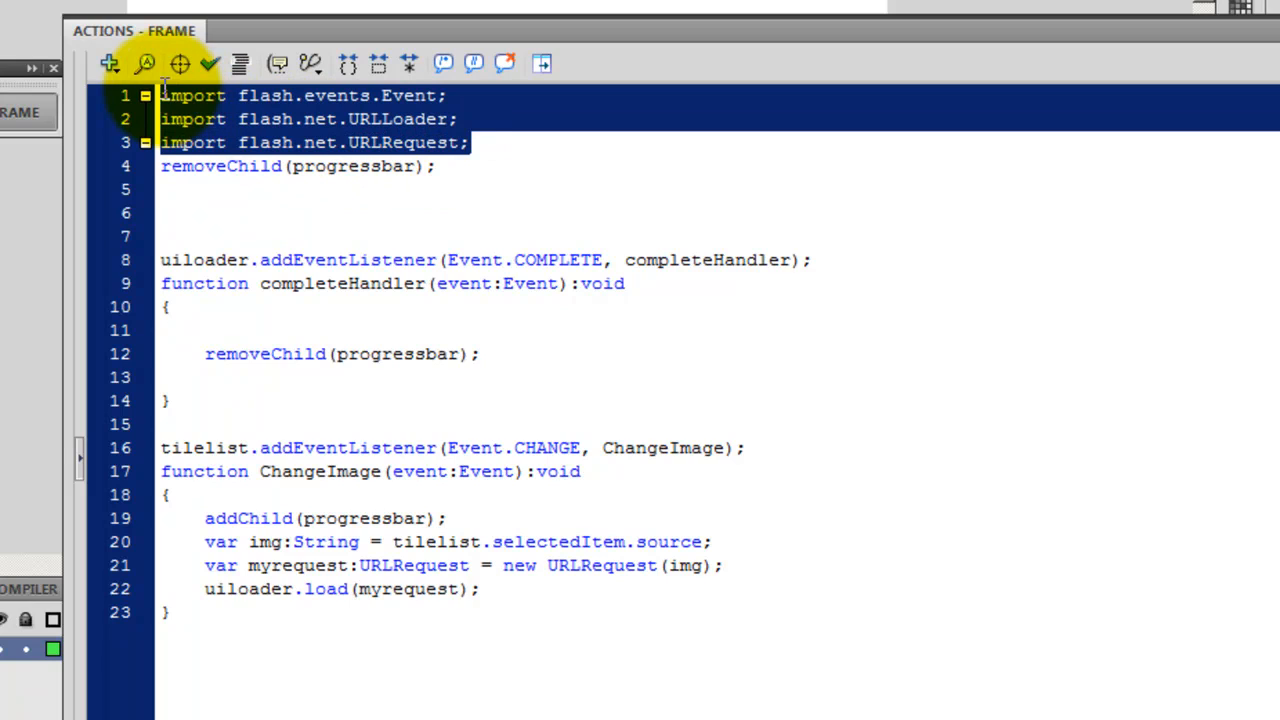
click(456, 120)
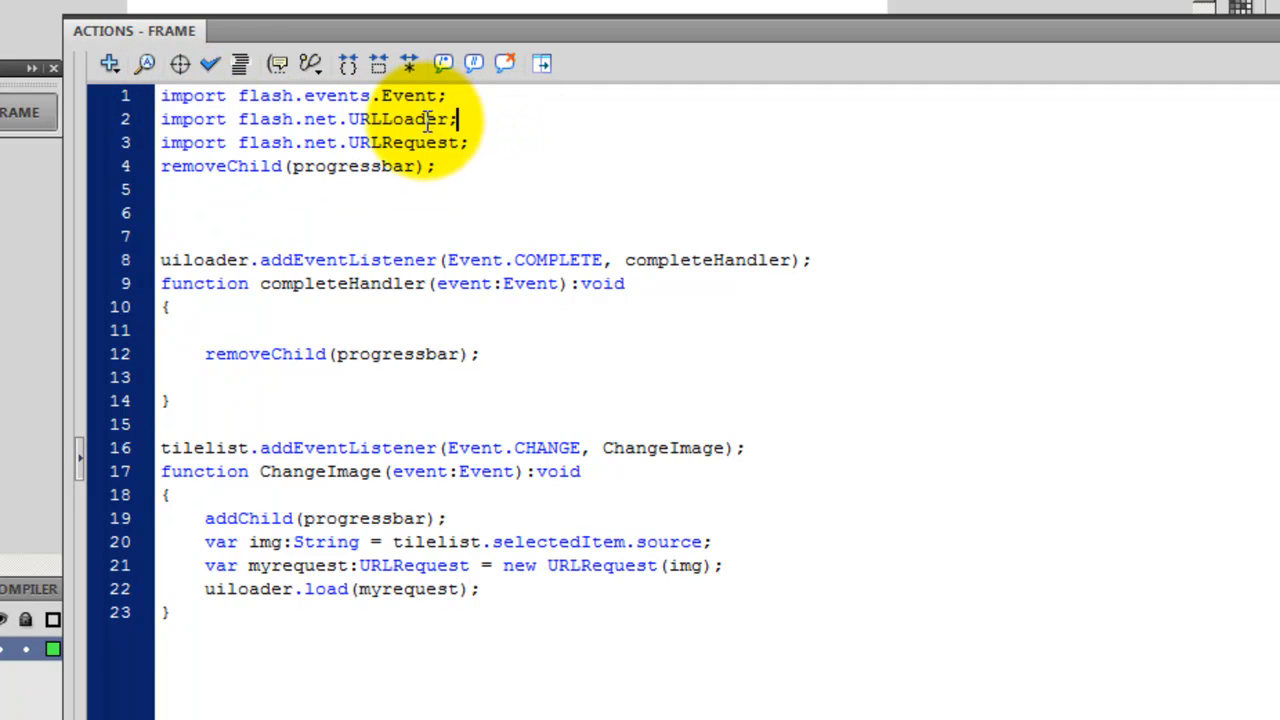
double_click(398, 120)
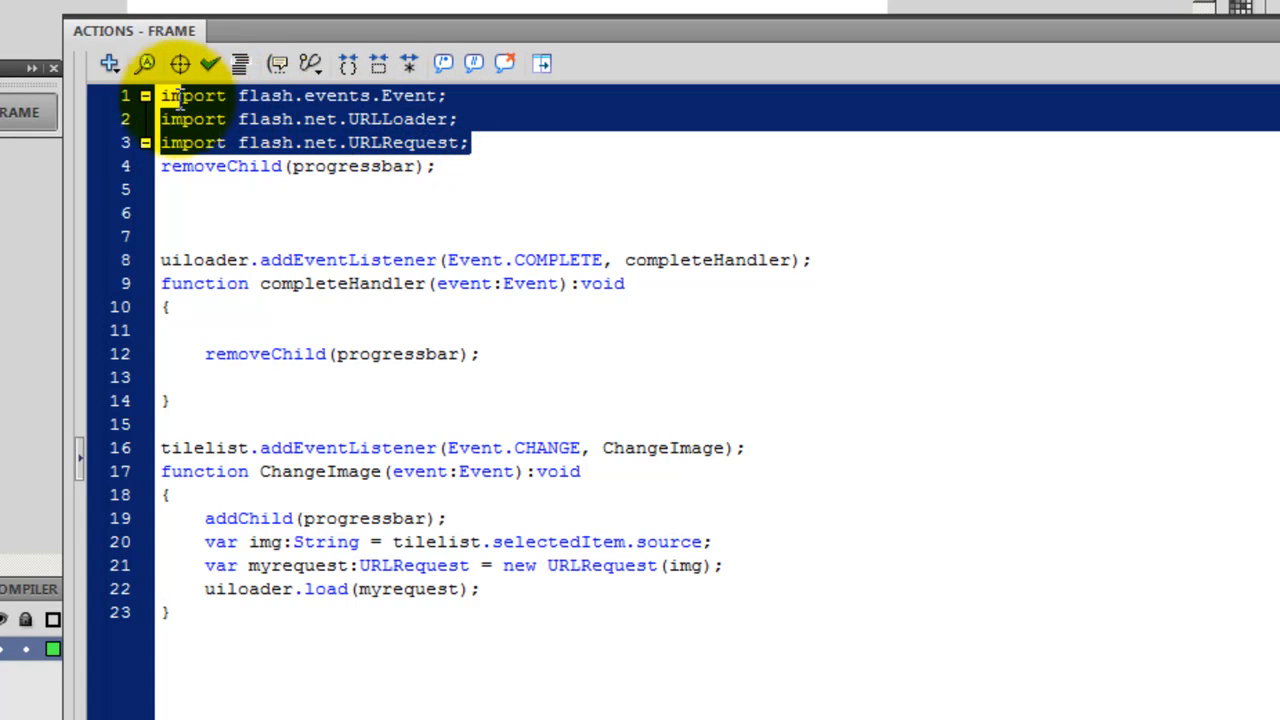
click(468, 142)
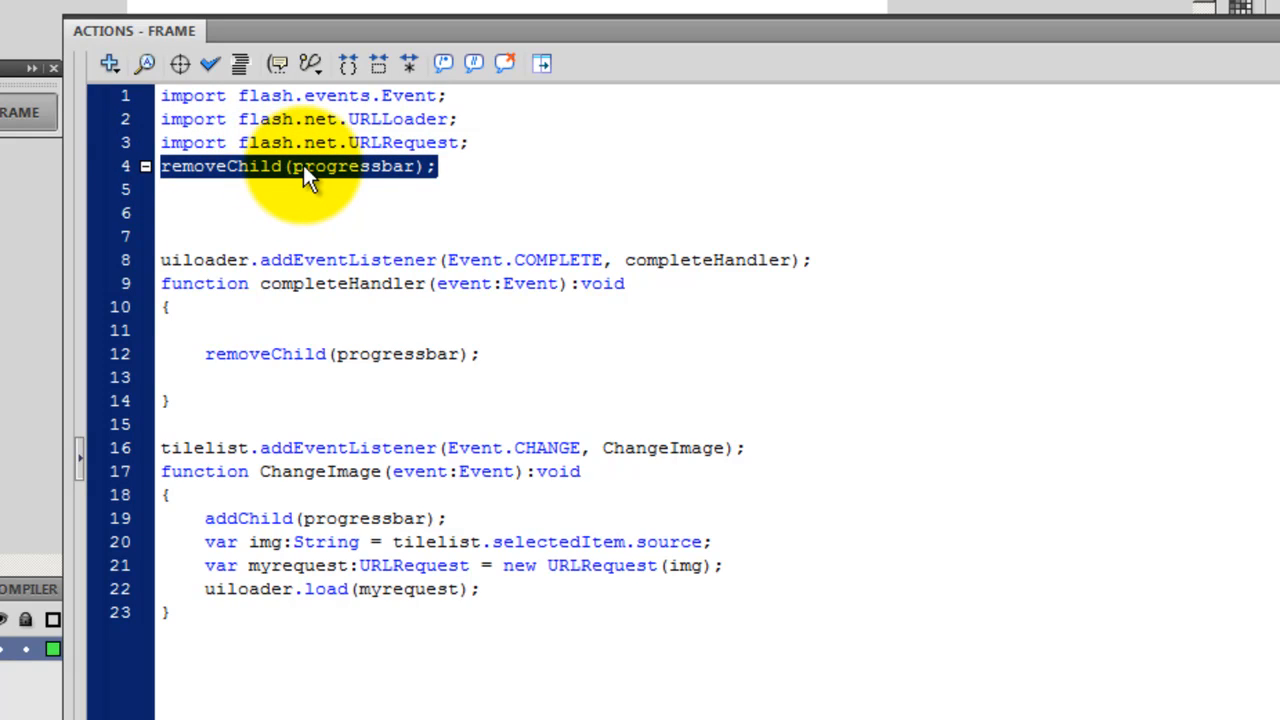
mouse_move(344, 180)
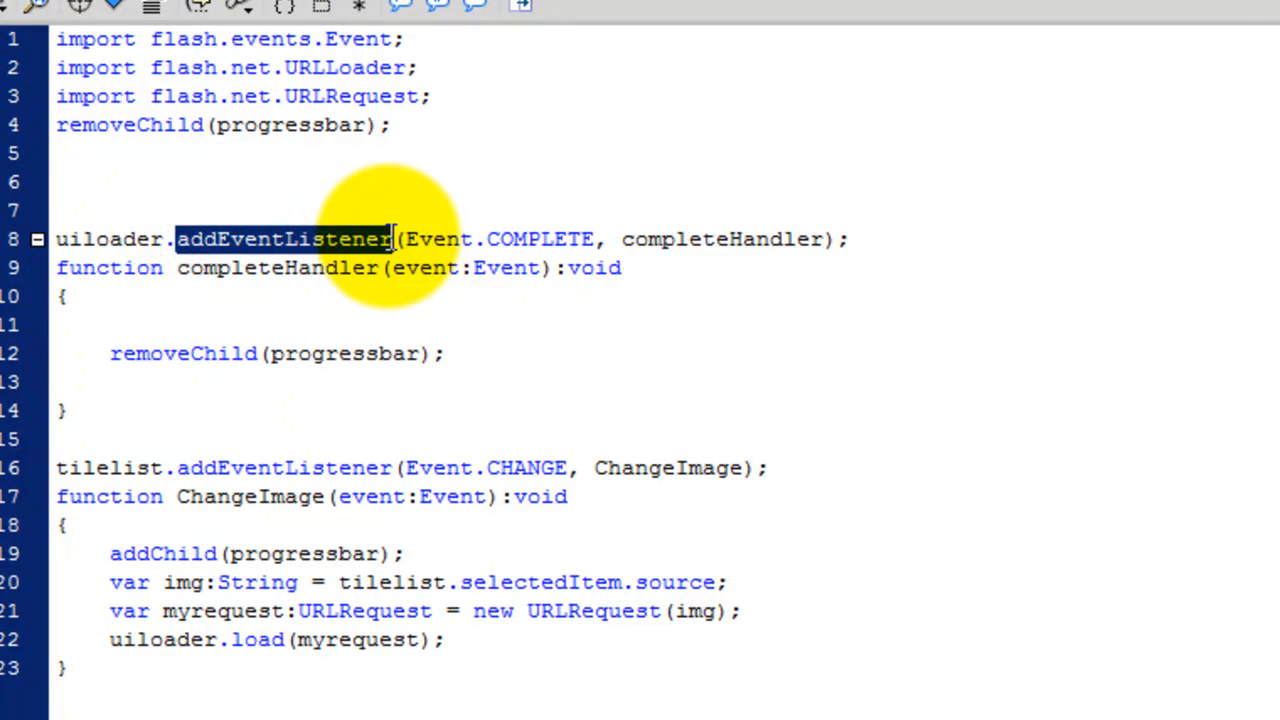
double_click(110, 240)
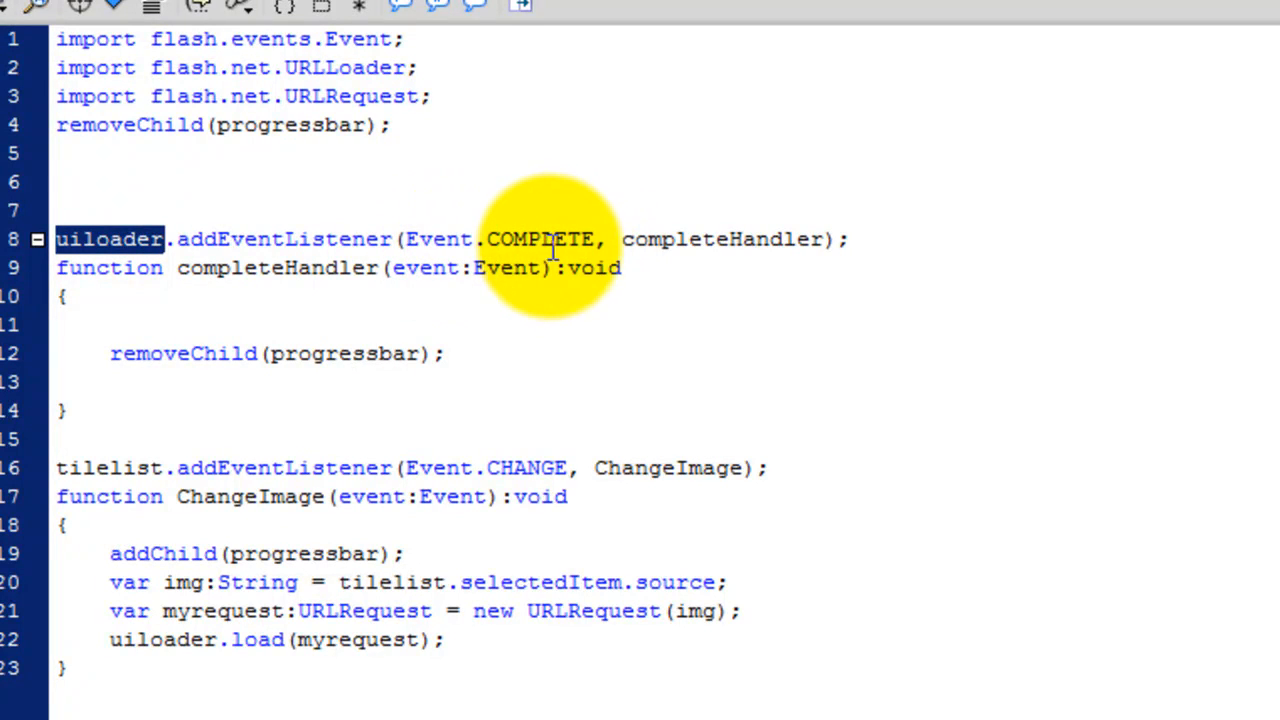
mouse_move(704, 240)
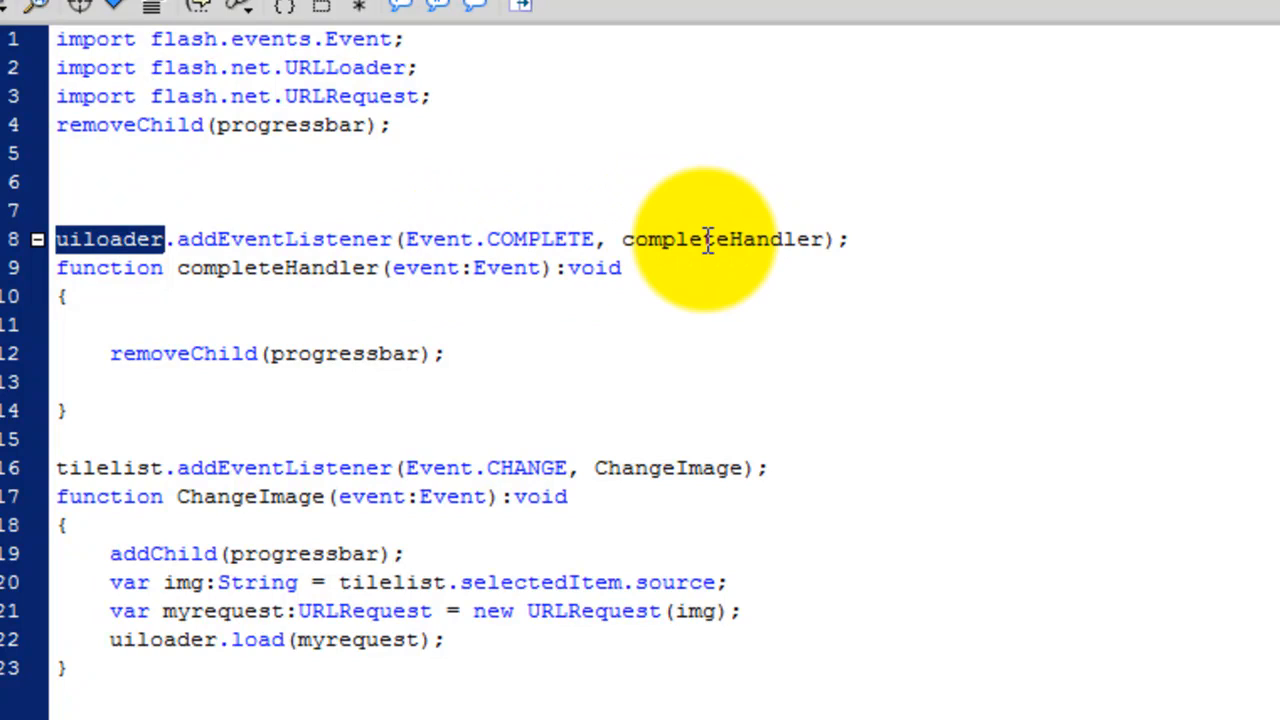
double_click(722, 240)
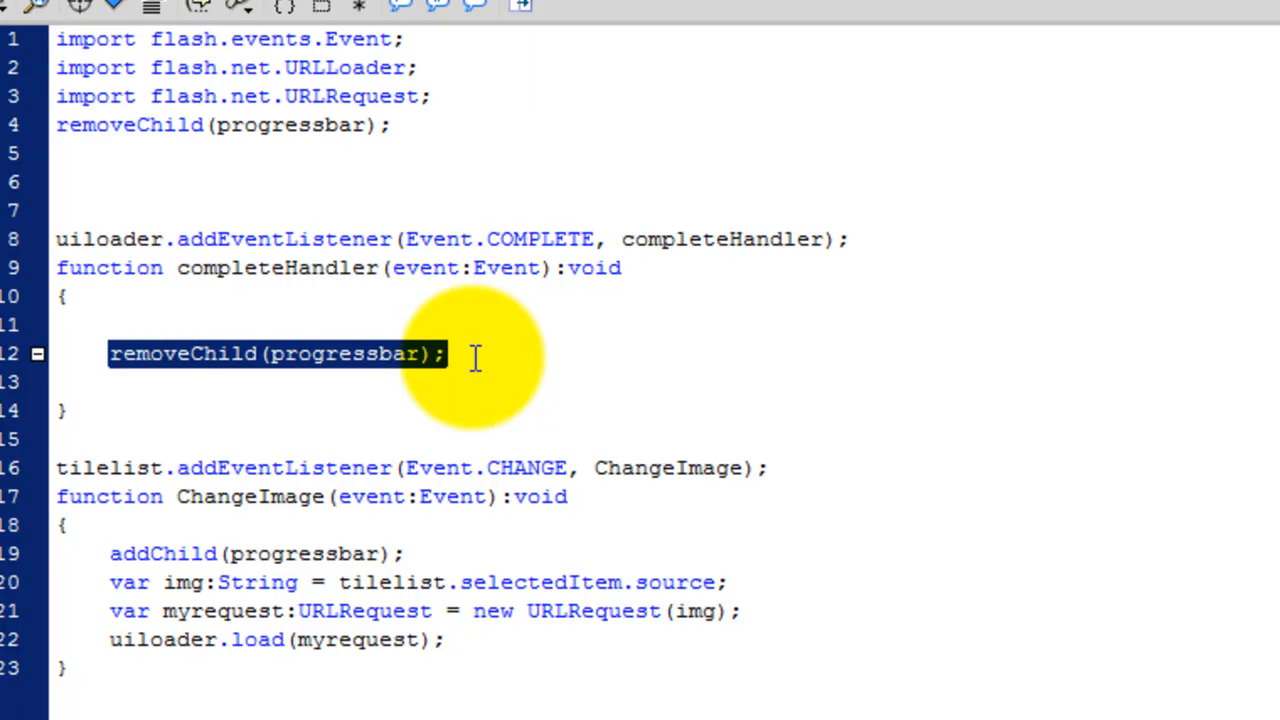
mouse_move(380, 444)
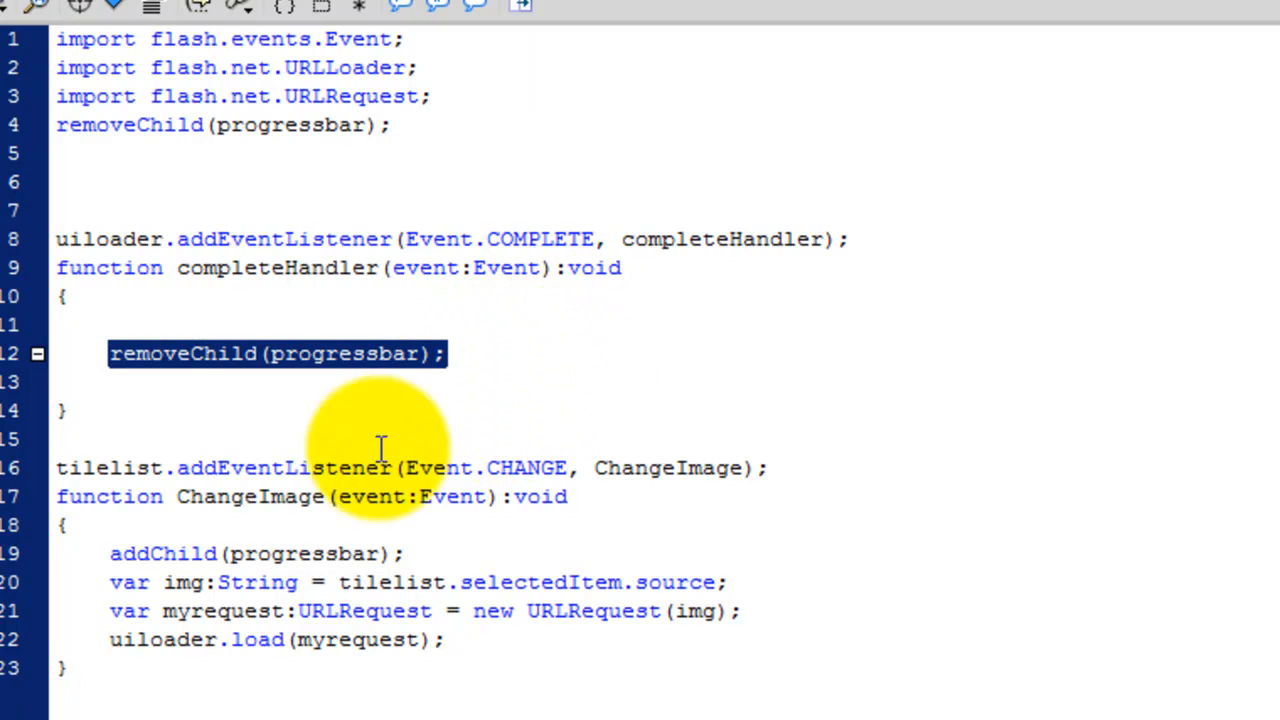
click(240, 468)
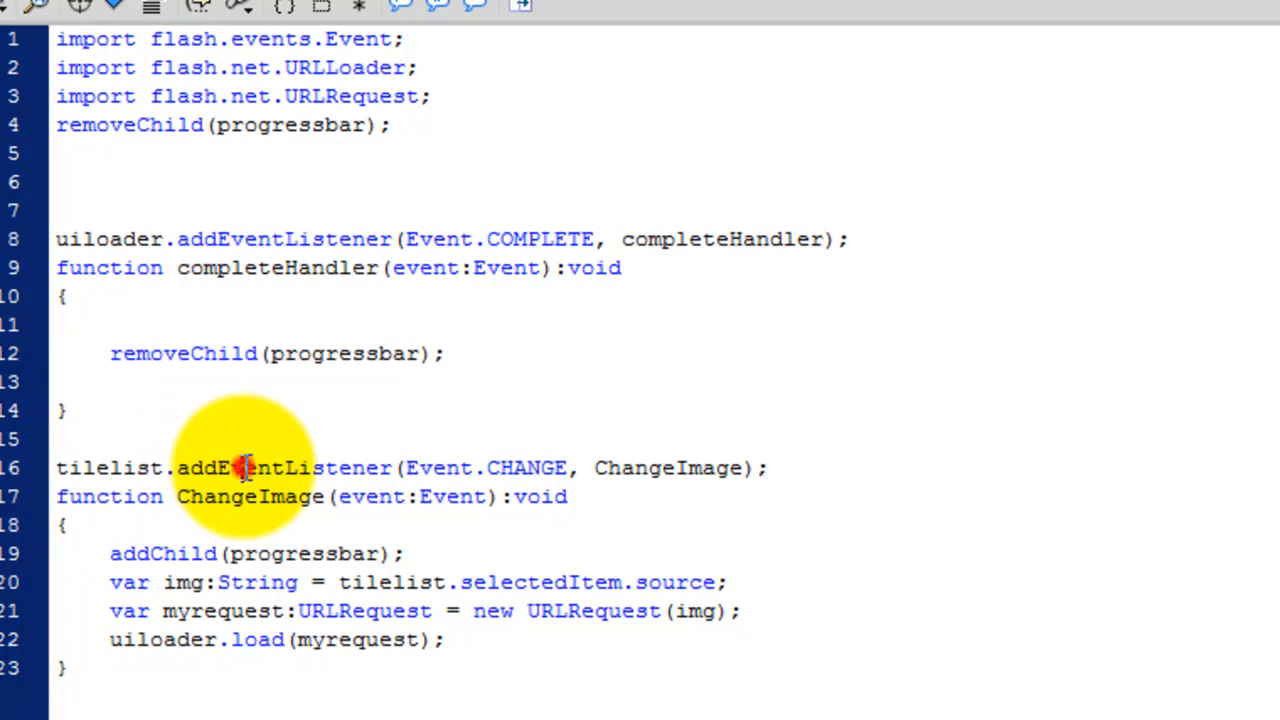
double_click(284, 468)
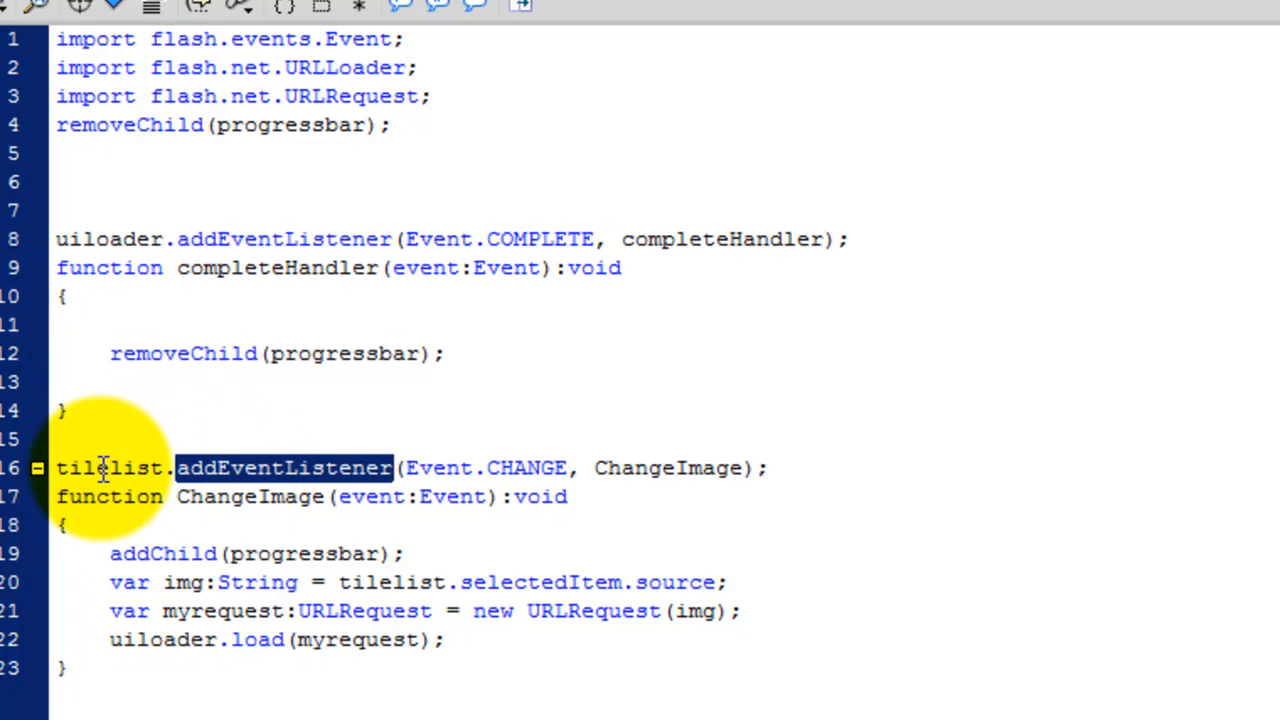
mouse_move(600, 468)
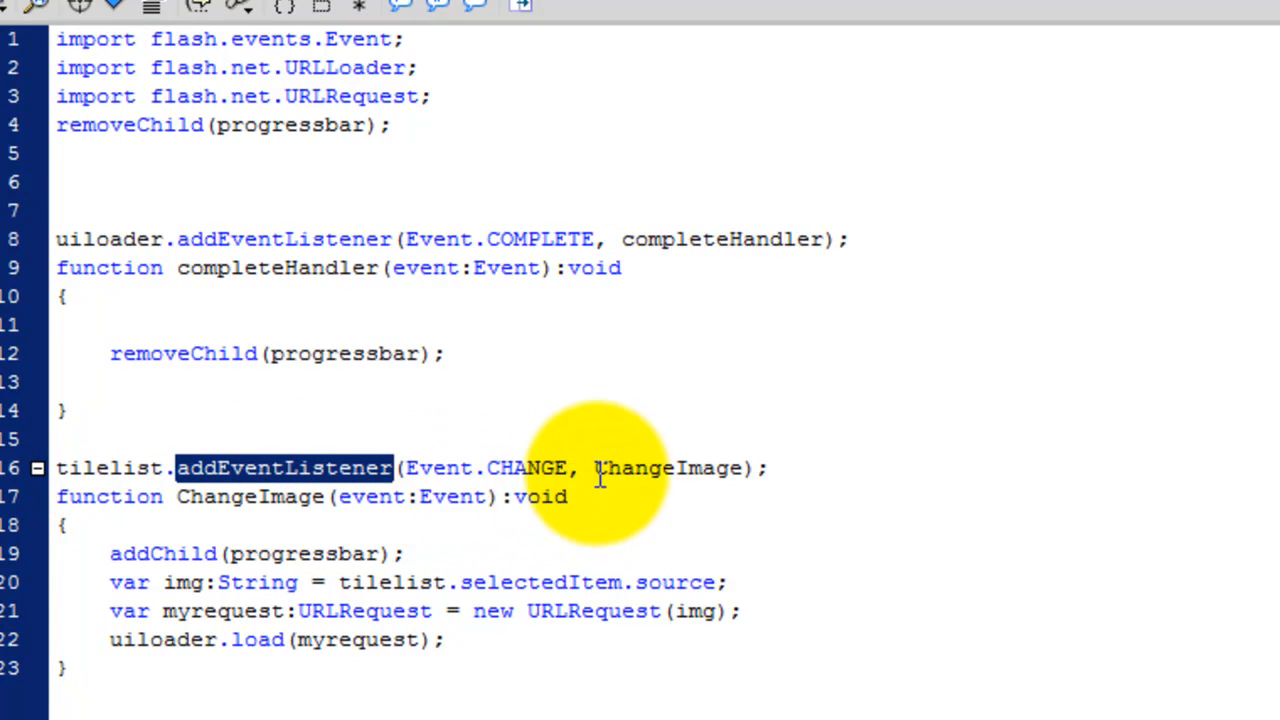
double_click(528, 468)
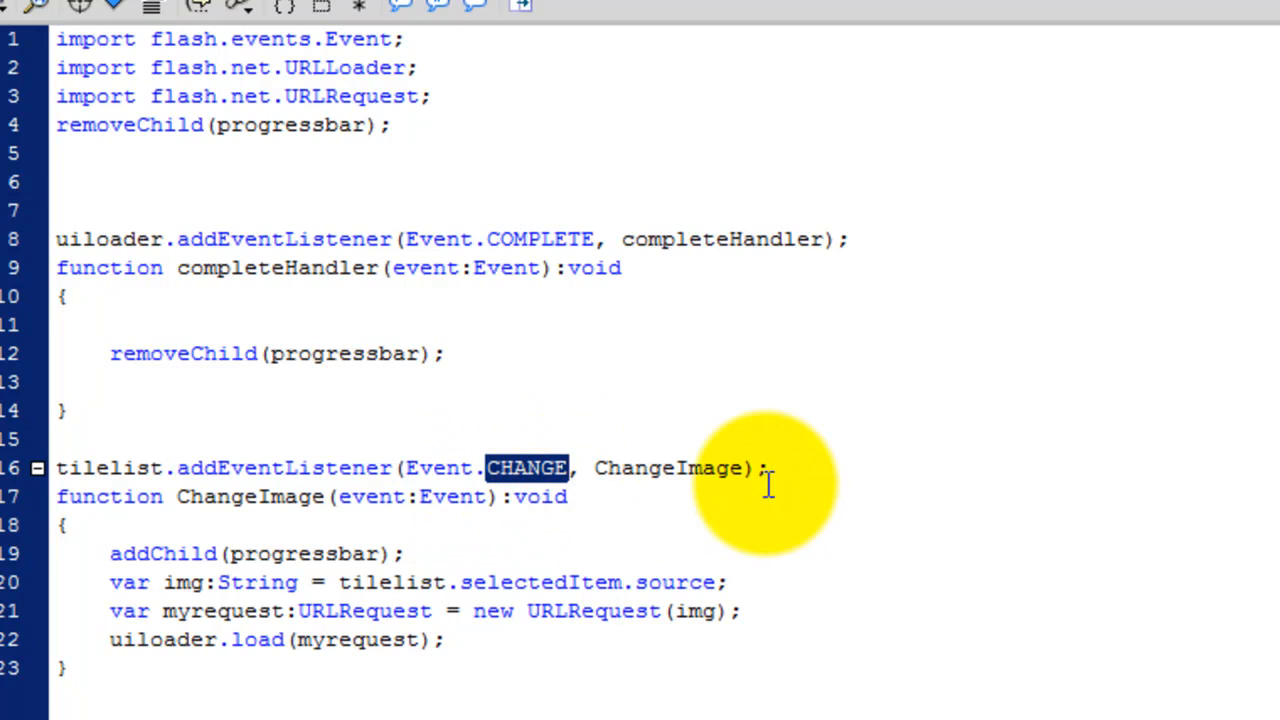
double_click(668, 468)
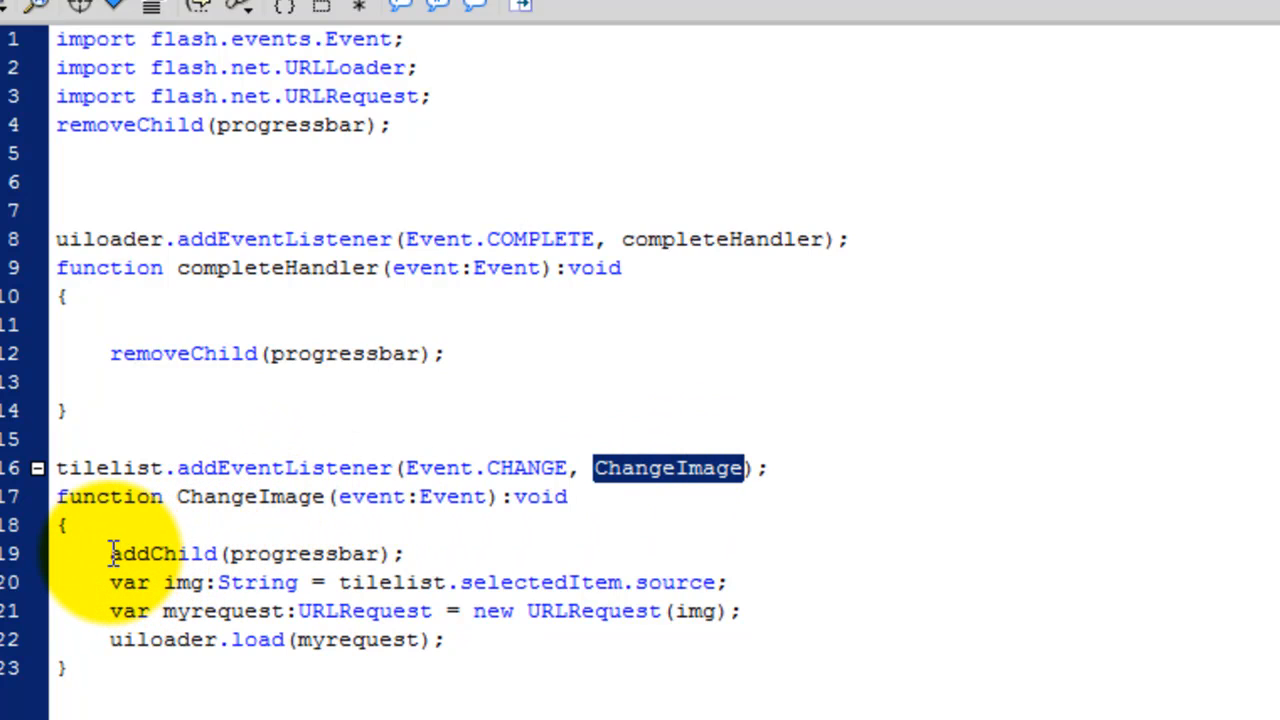
double_click(162, 552)
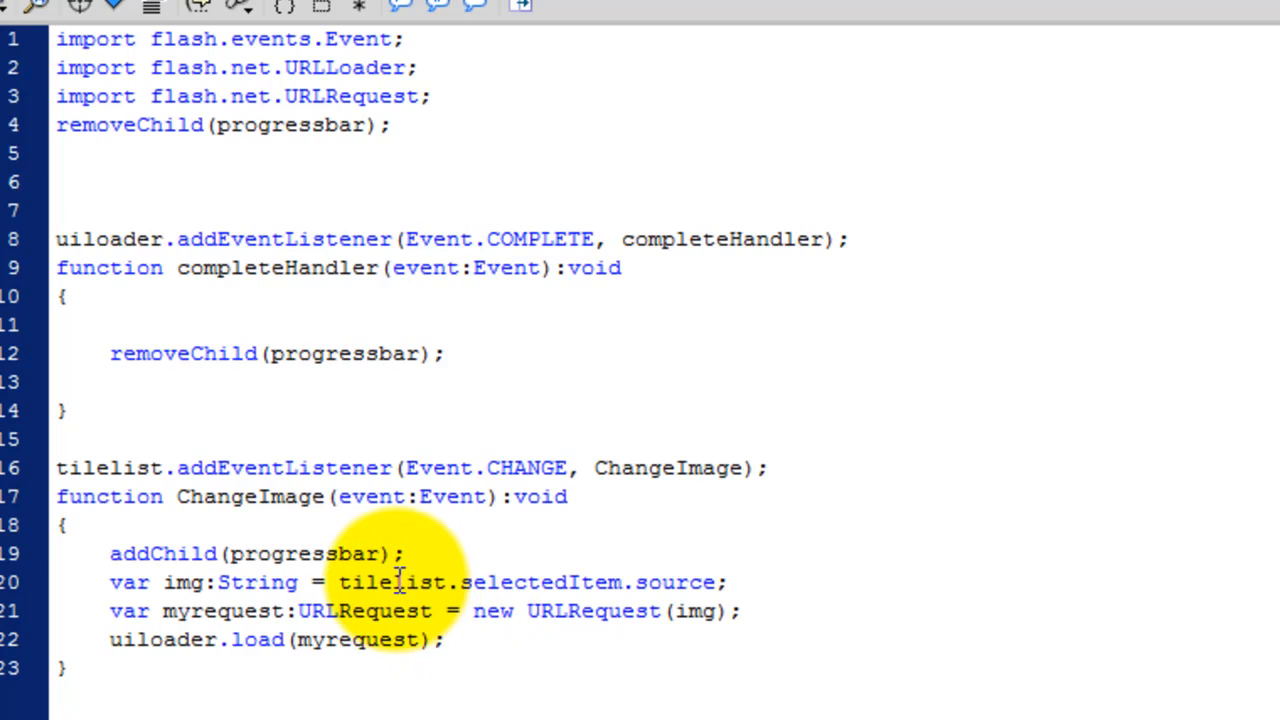
double_click(540, 582)
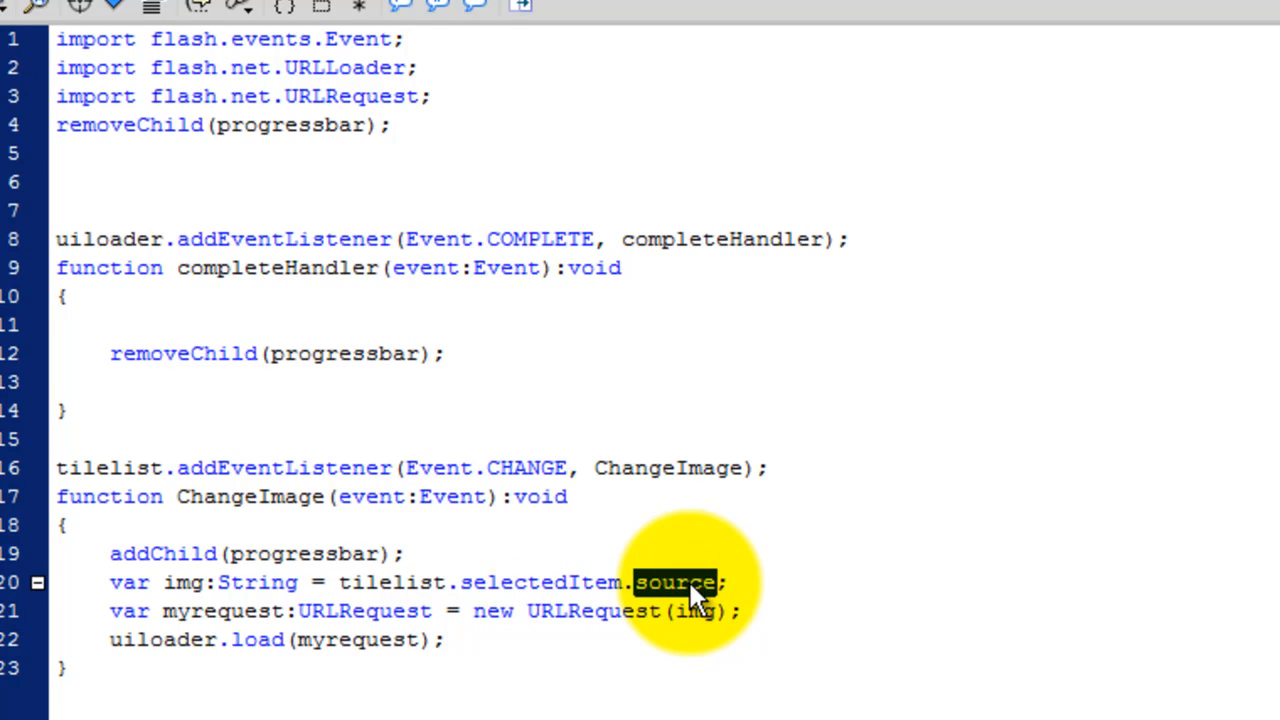
double_click(540, 582)
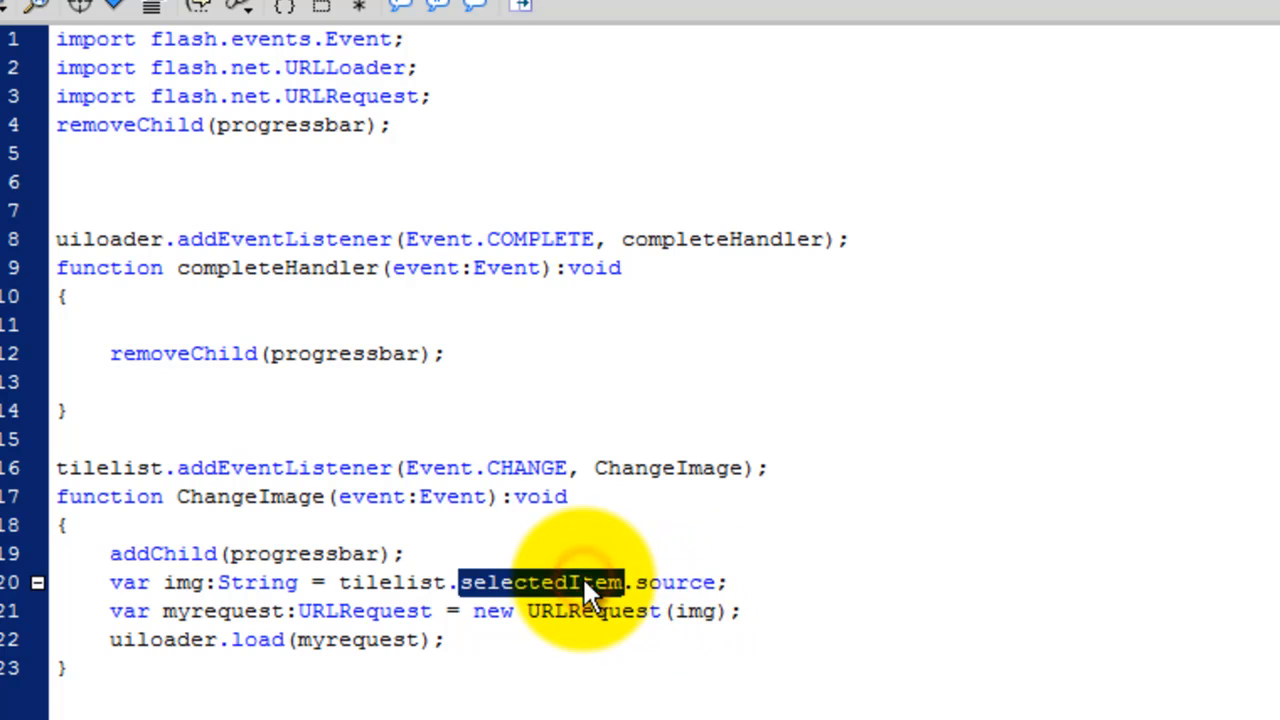
double_click(392, 582)
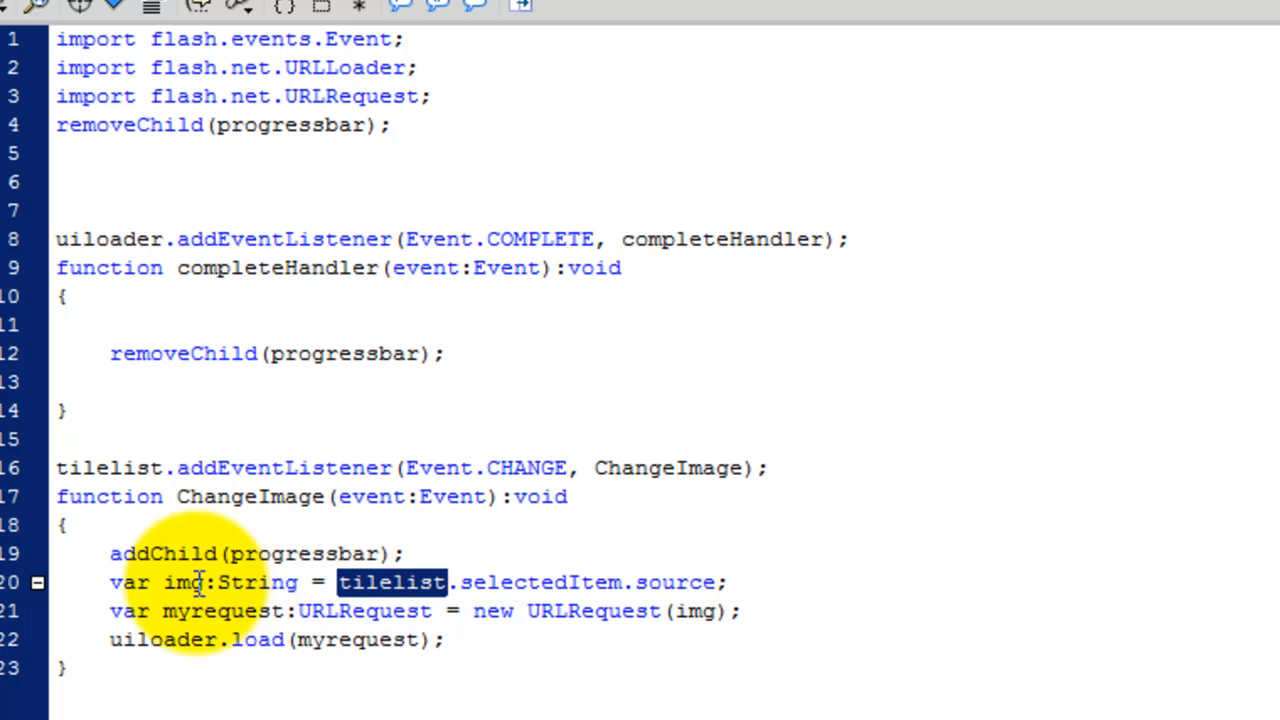
double_click(184, 582)
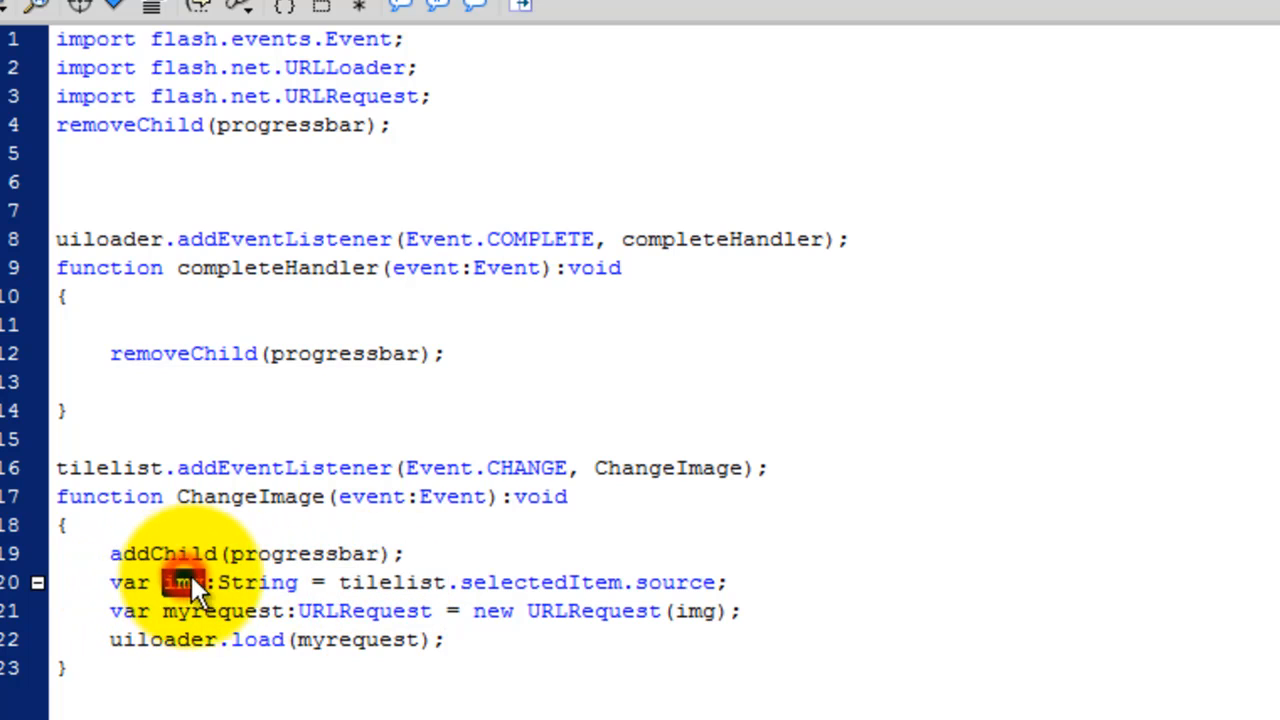
double_click(256, 582)
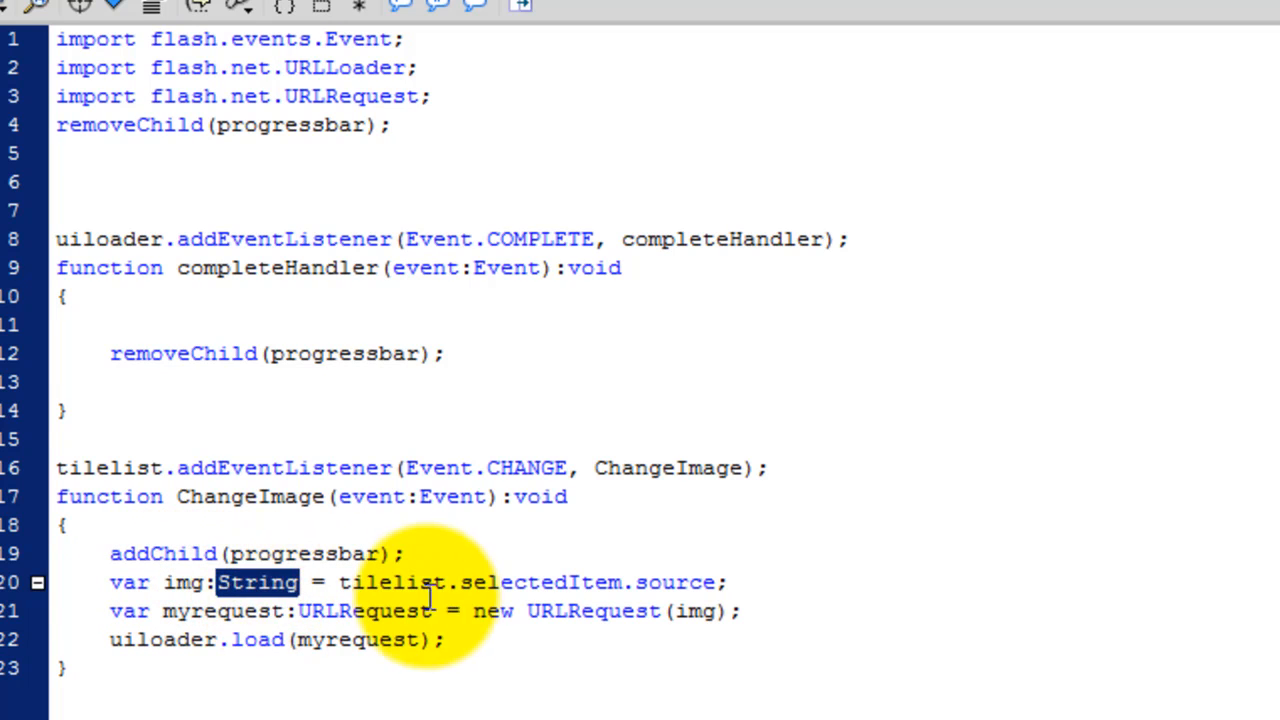
double_click(676, 582)
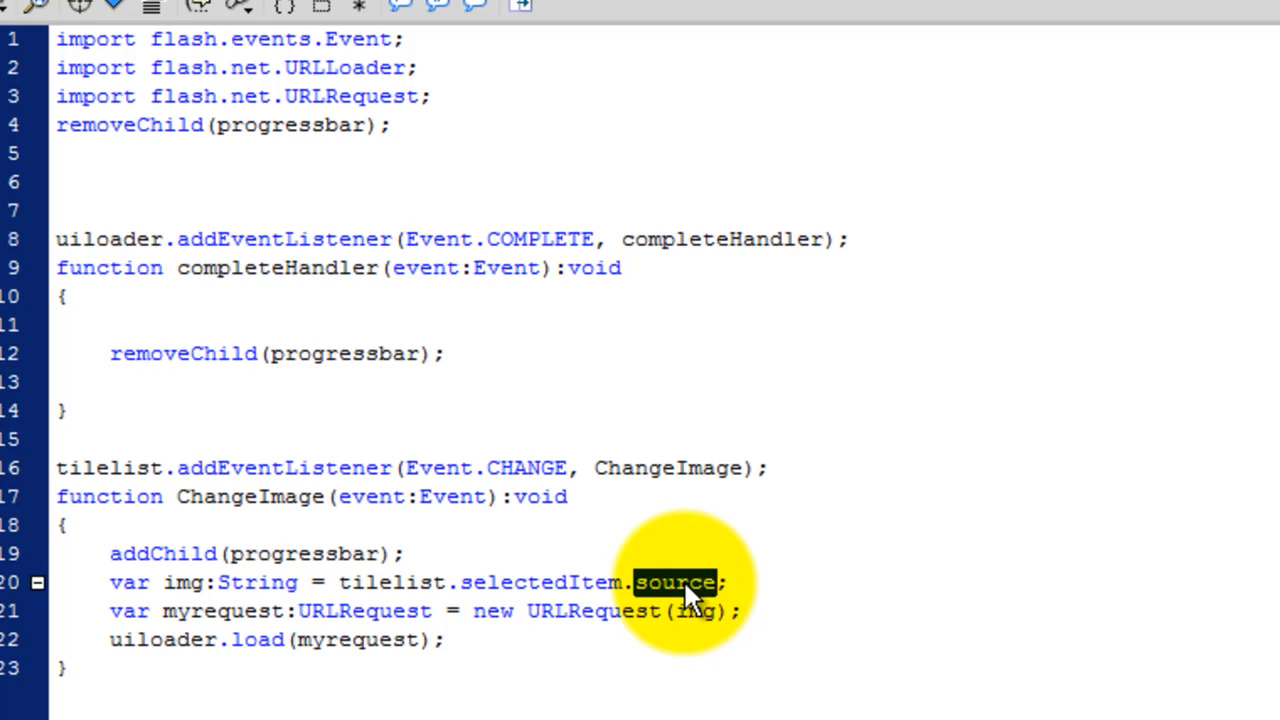
mouse_move(550, 582)
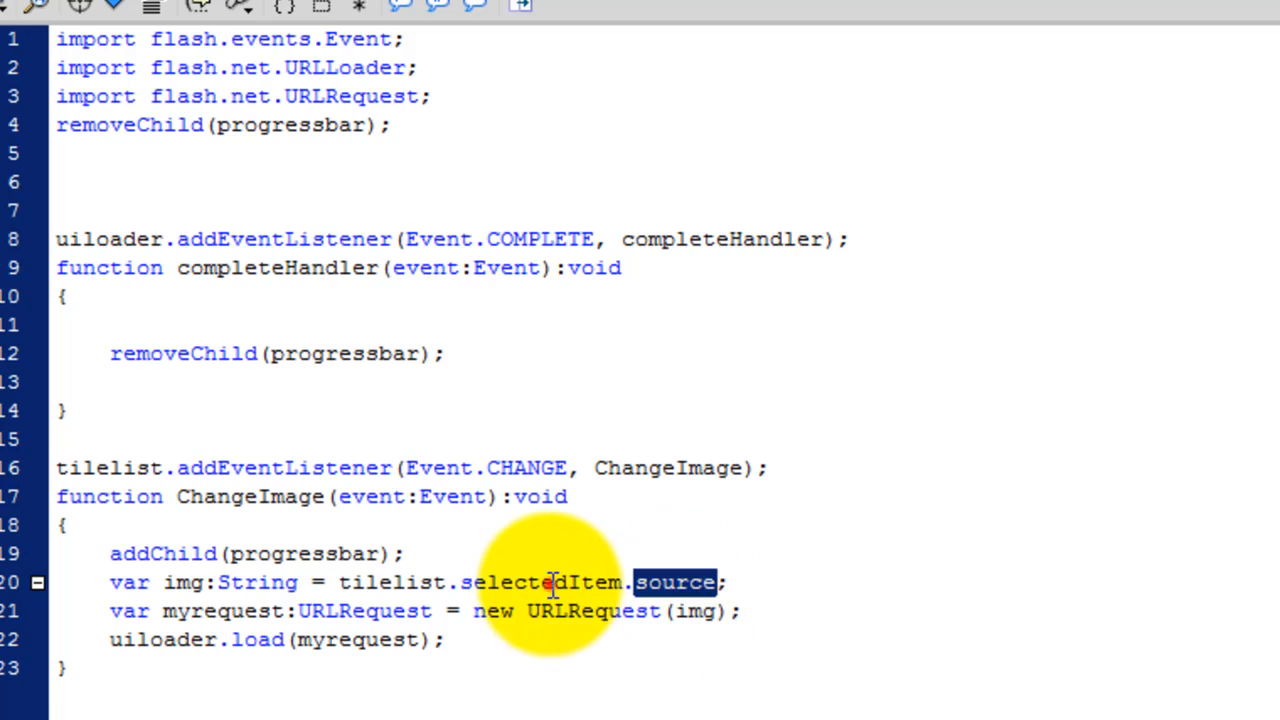
double_click(392, 582)
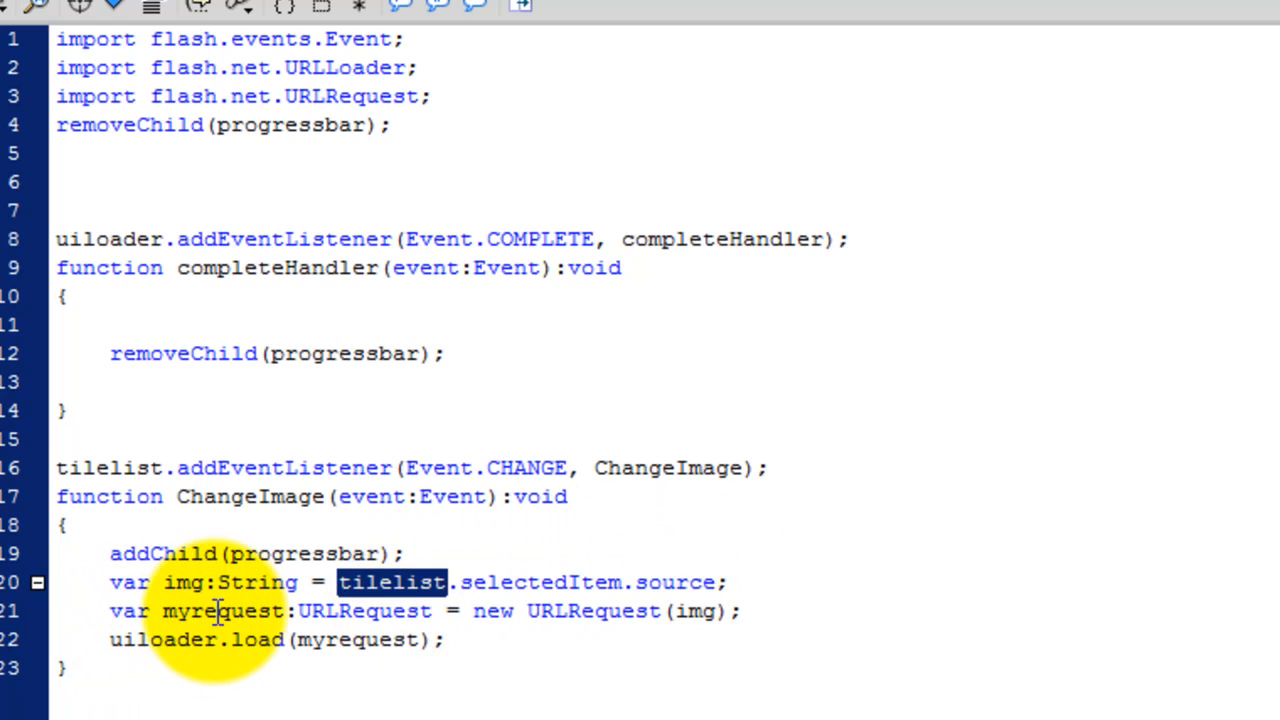
double_click(222, 612)
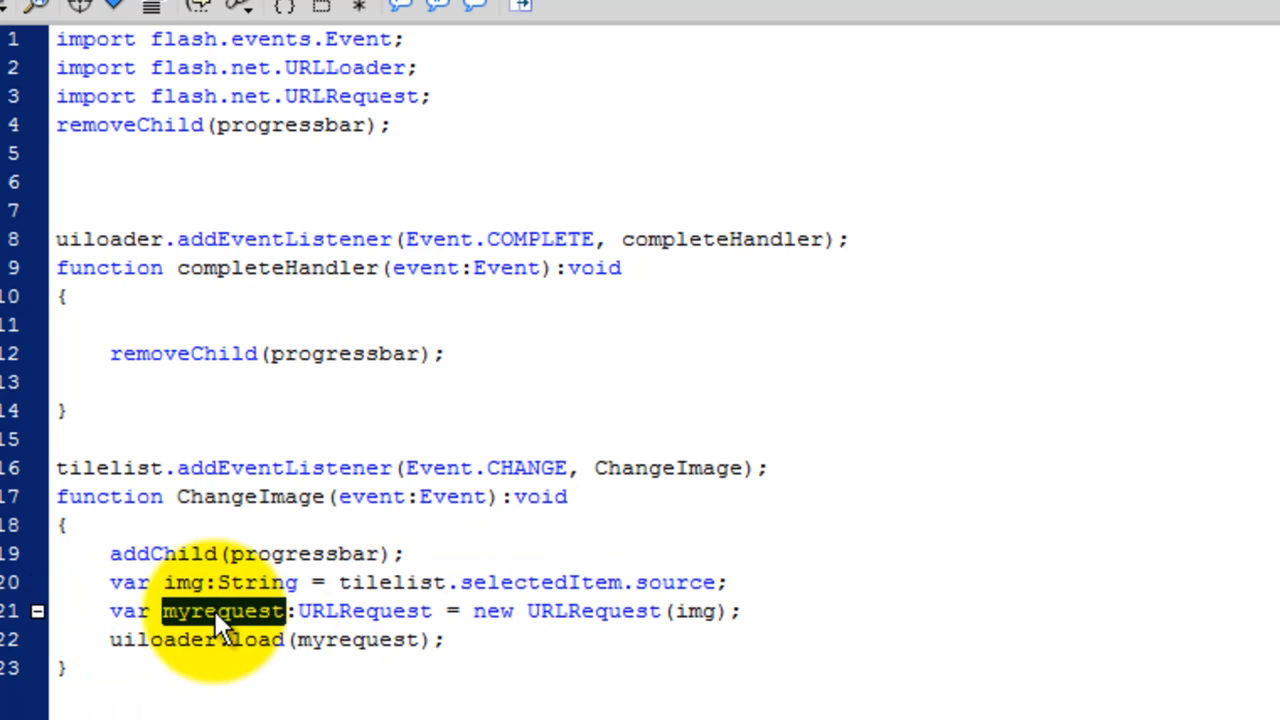
double_click(364, 612)
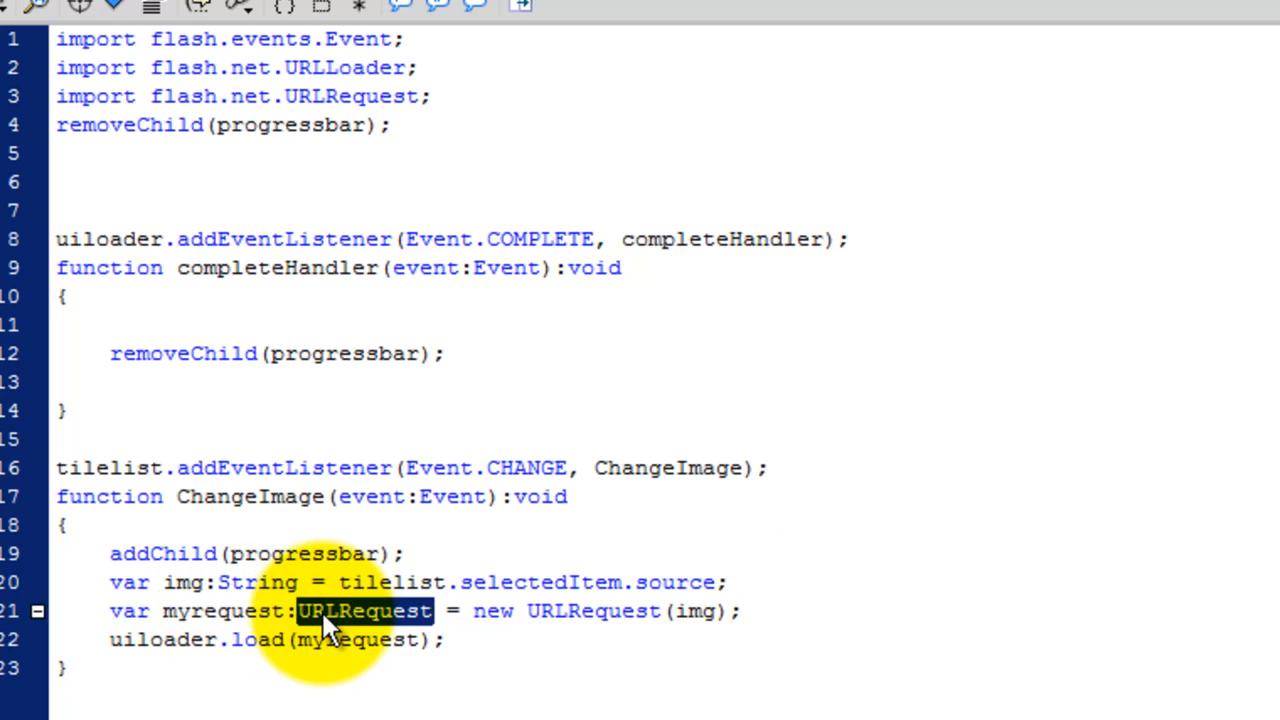
mouse_move(624, 612)
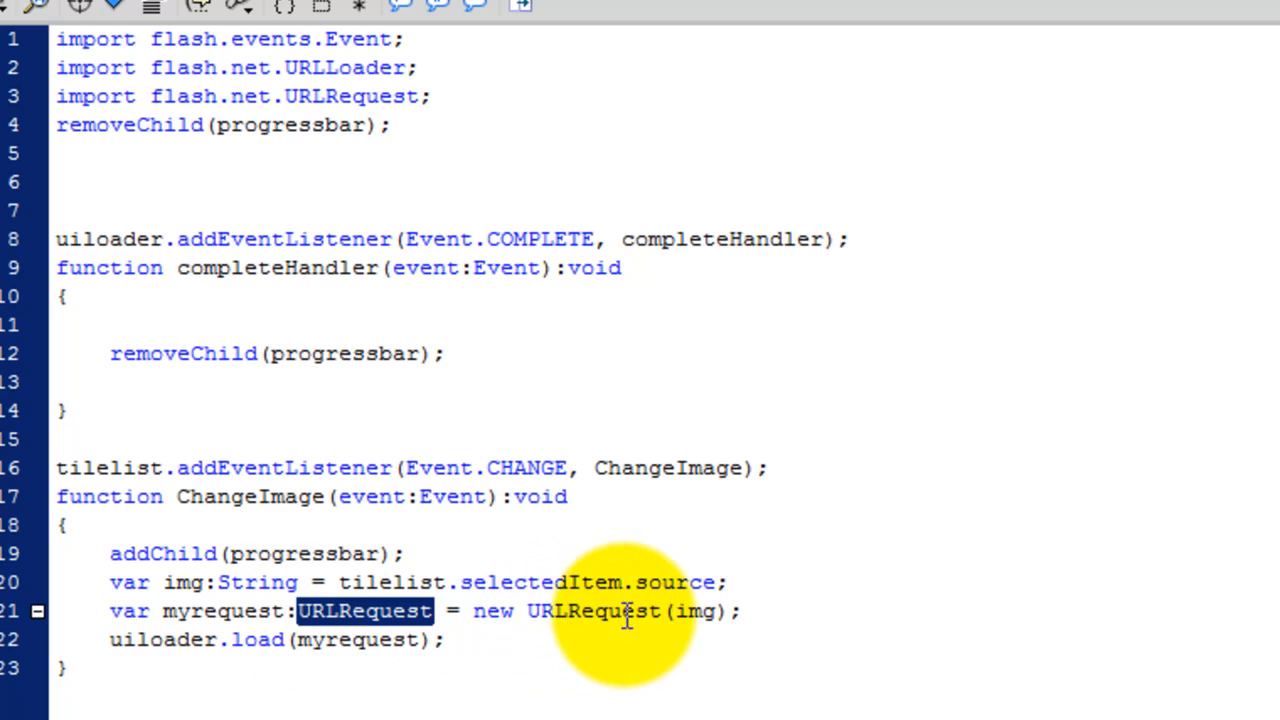
double_click(694, 612)
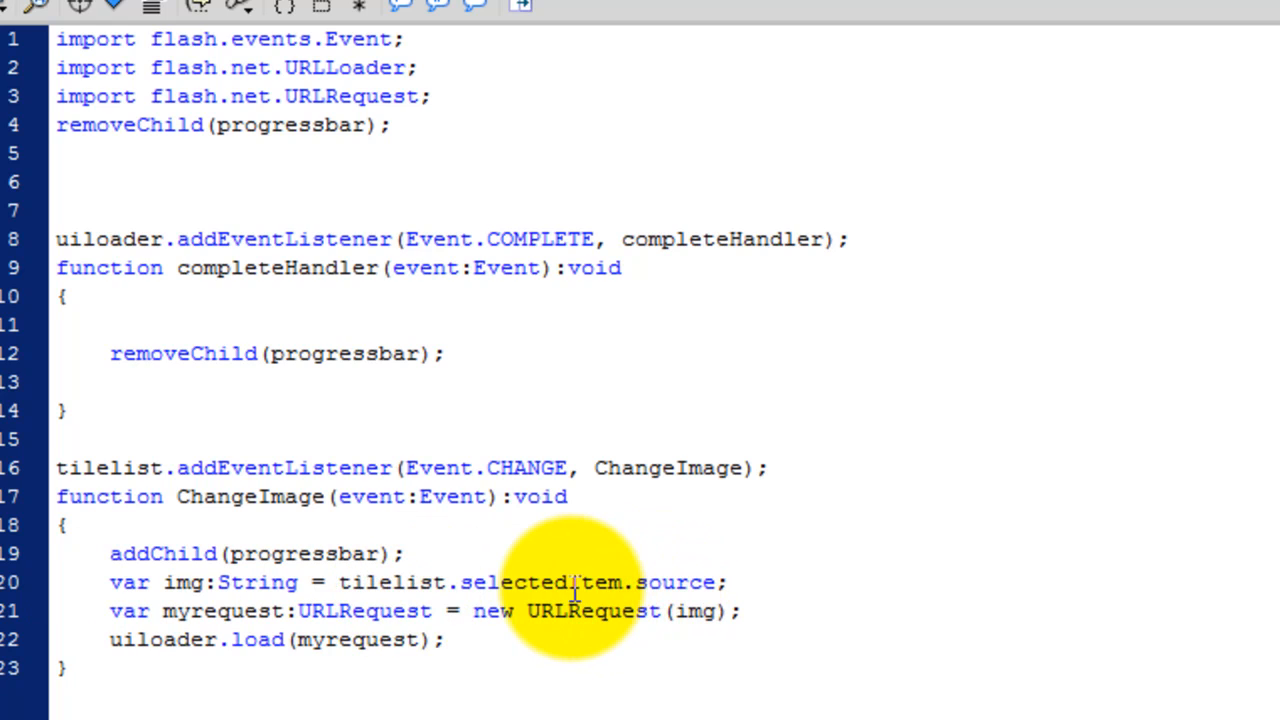
double_click(390, 582)
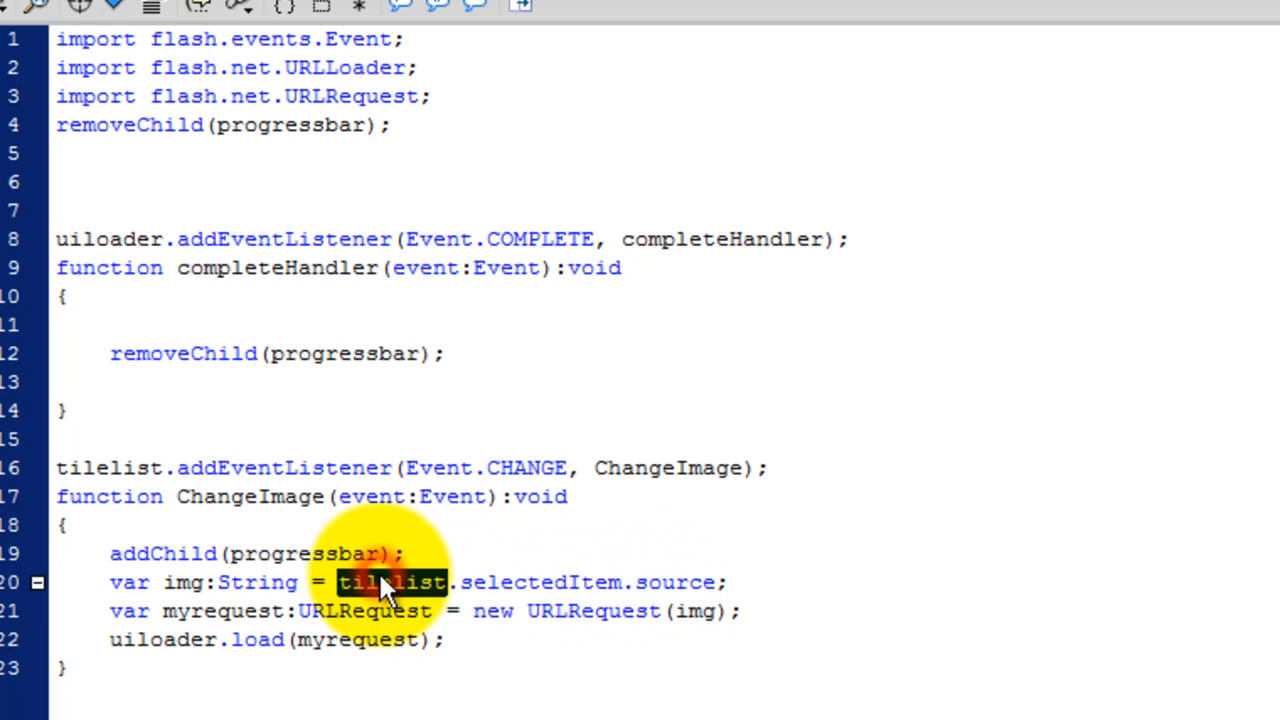
mouse_move(404, 584)
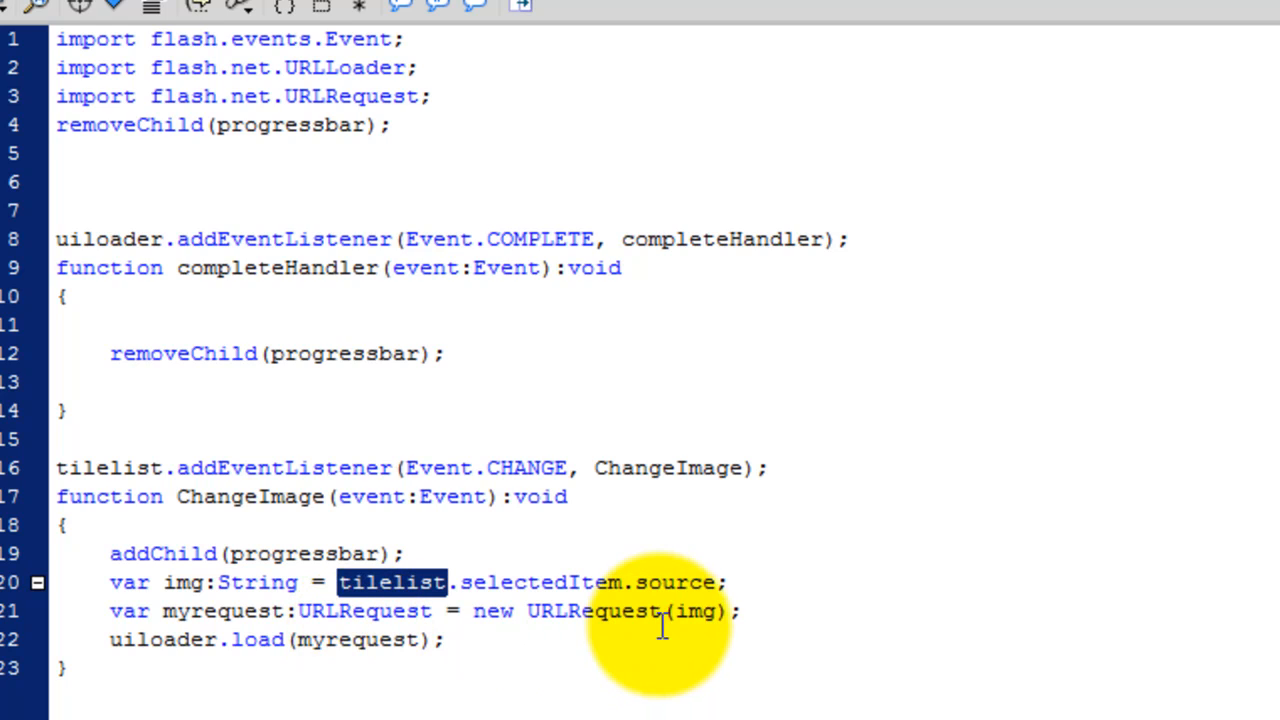
double_click(676, 582)
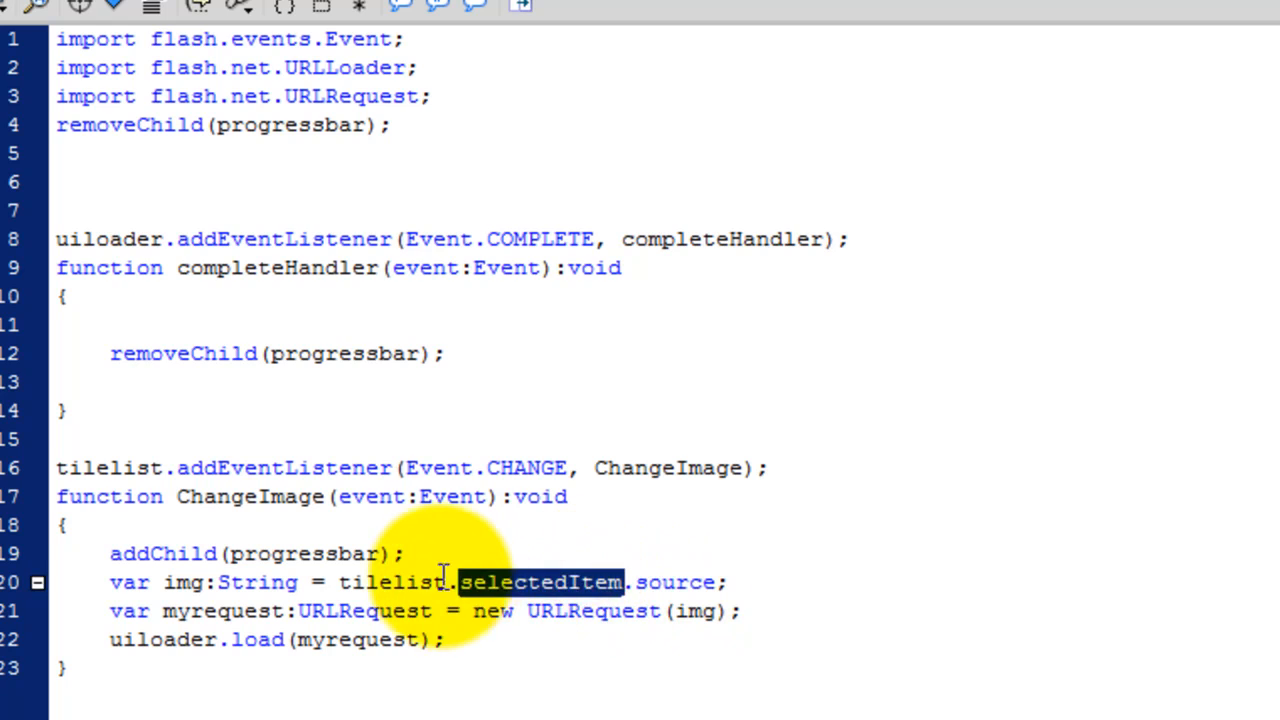
double_click(392, 582)
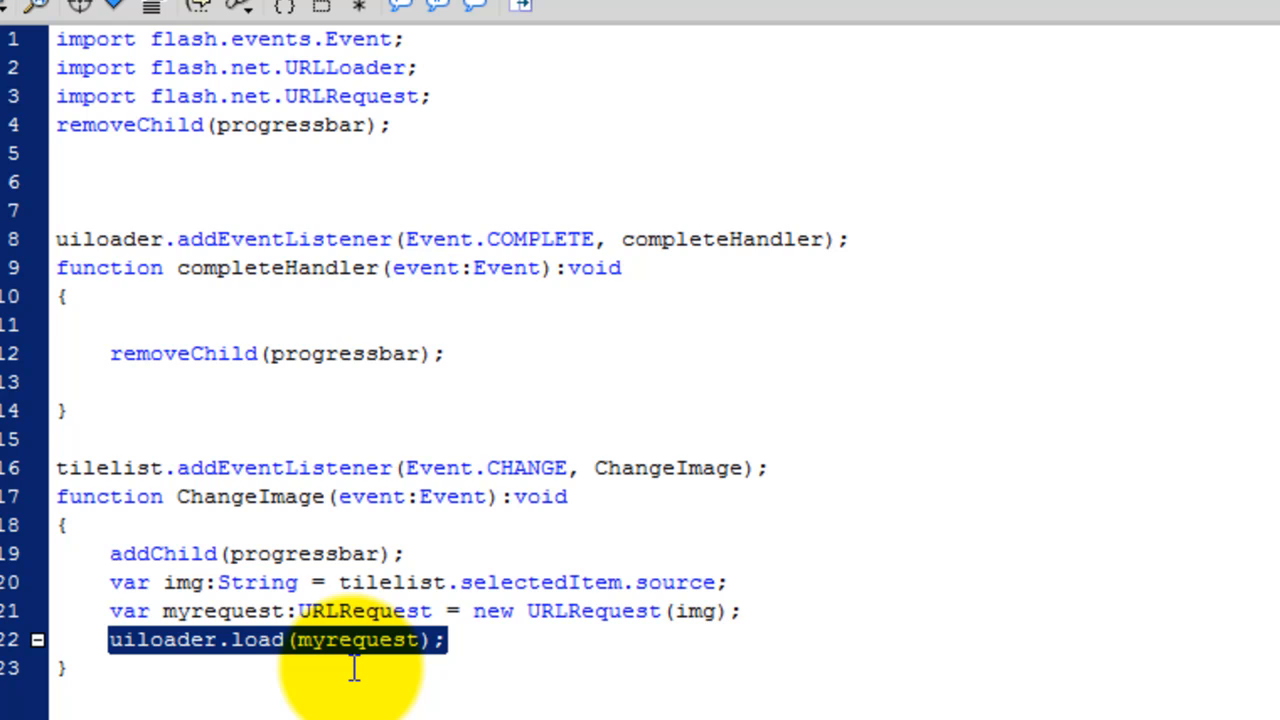
mouse_move(316, 664)
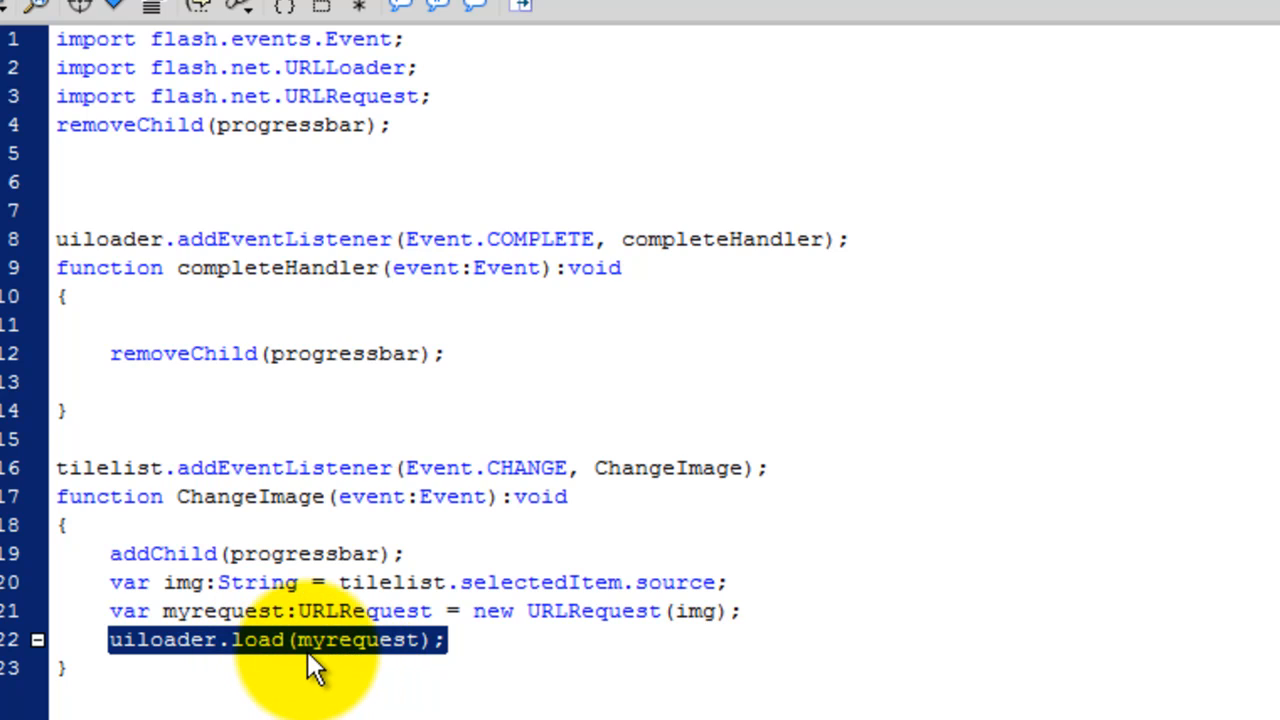
mouse_move(440, 476)
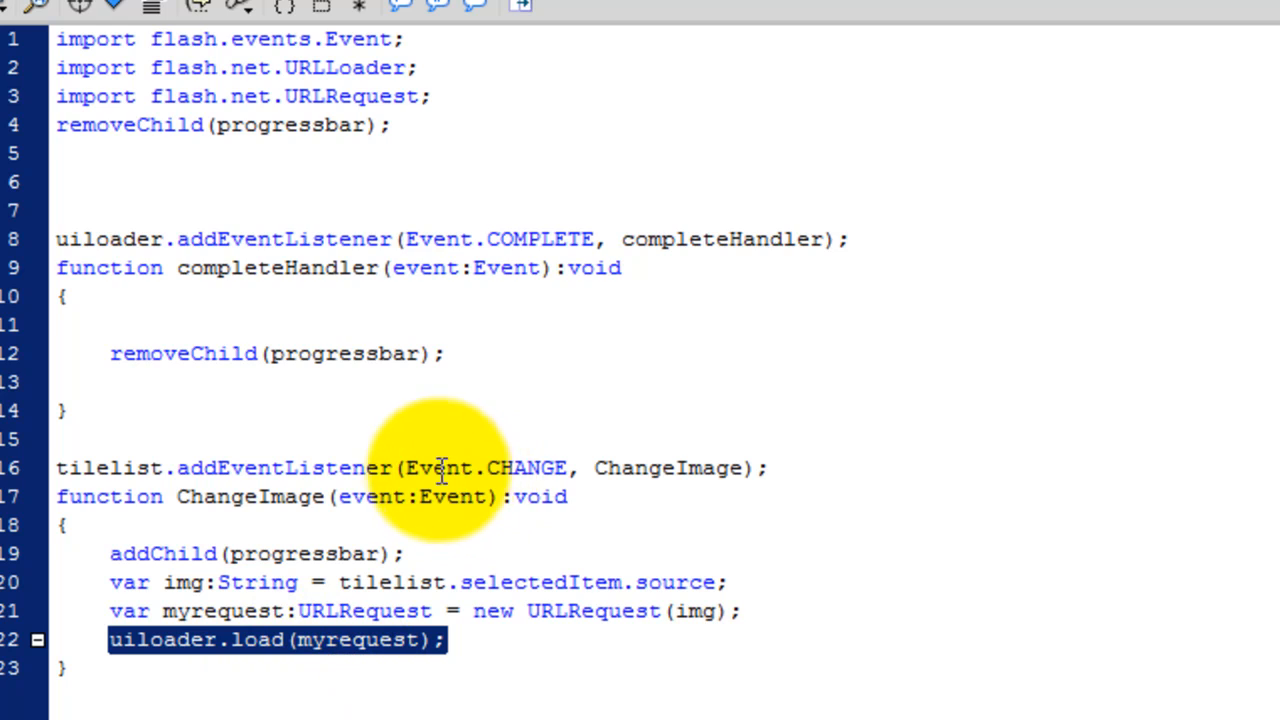
double_click(488, 468)
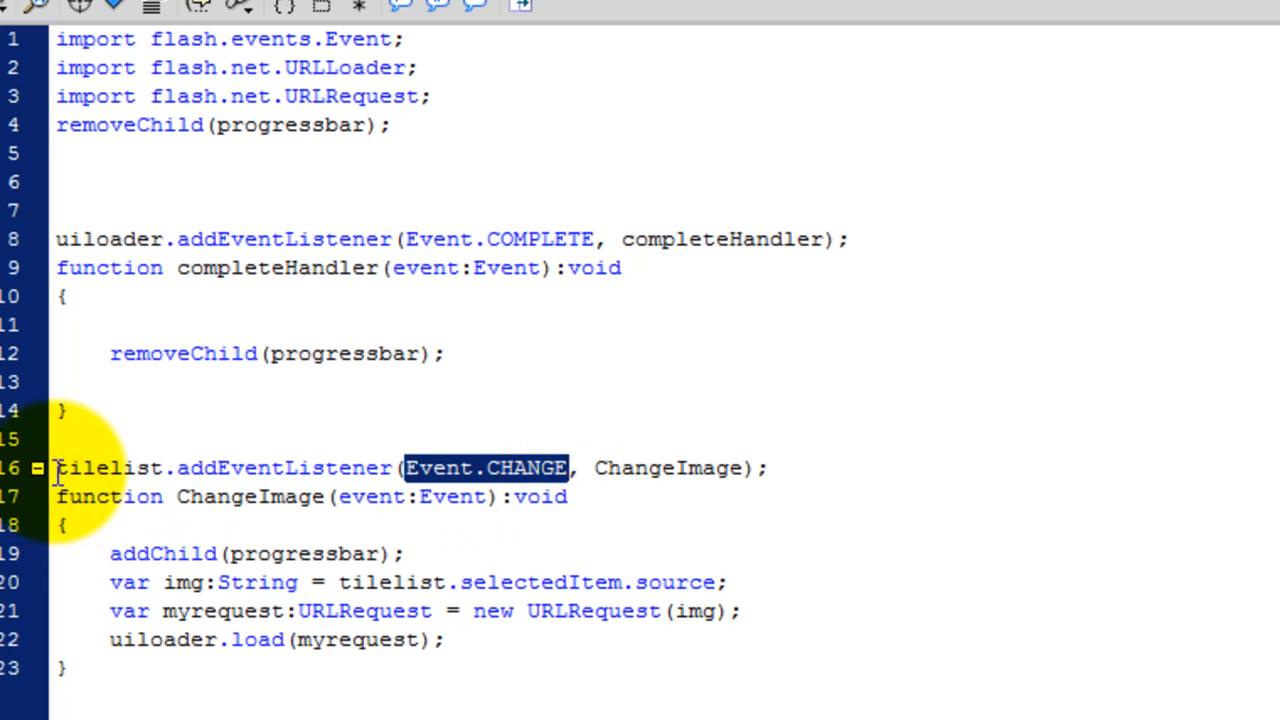
drag(56, 468, 64, 668)
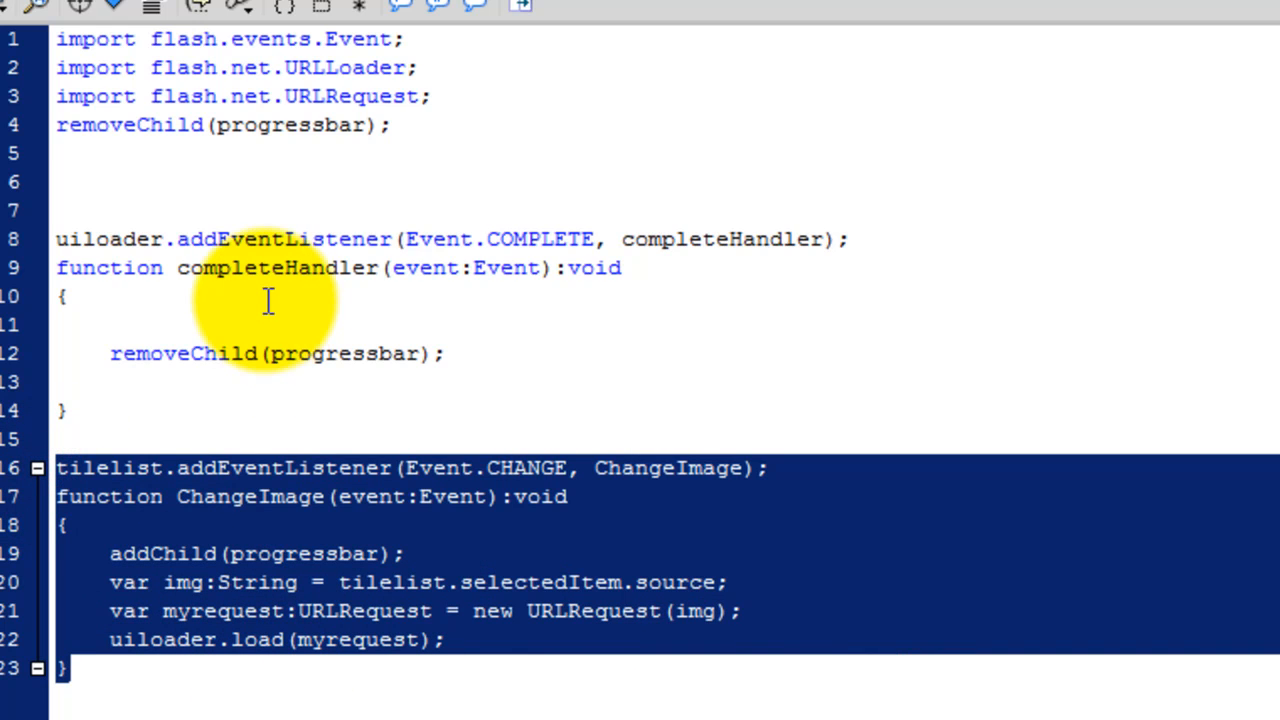
mouse_move(84, 410)
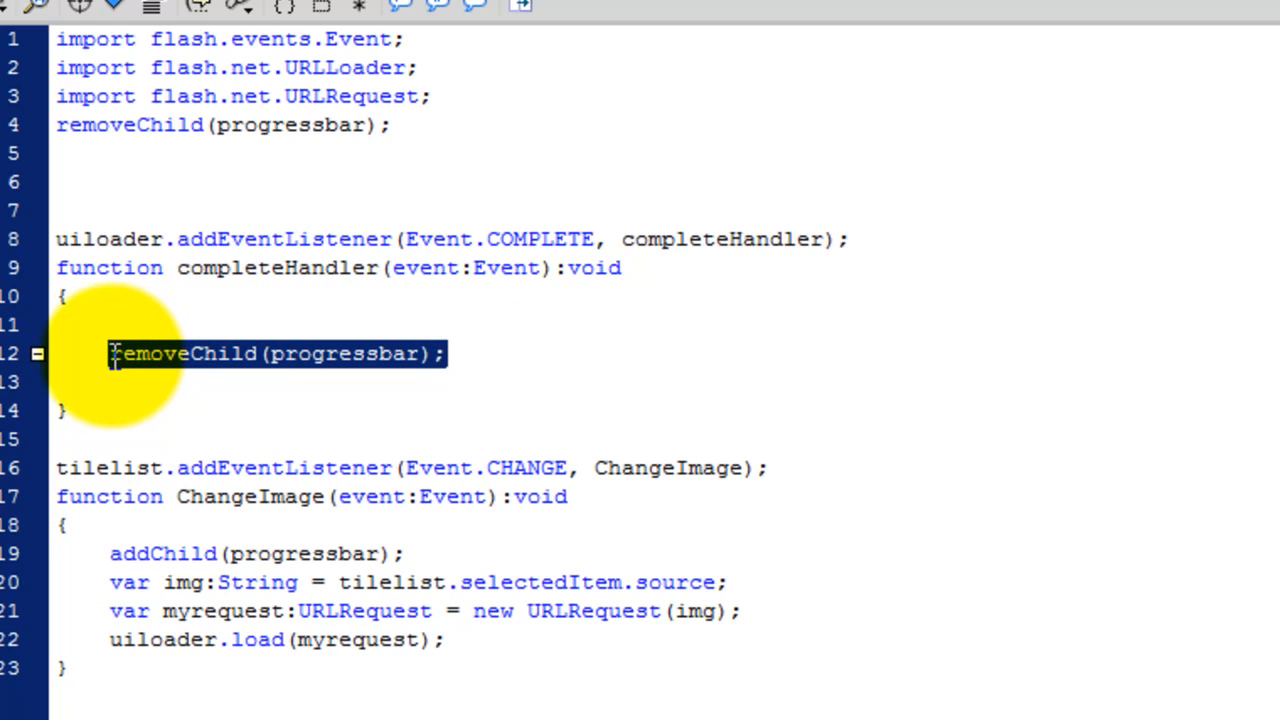
click(400, 124)
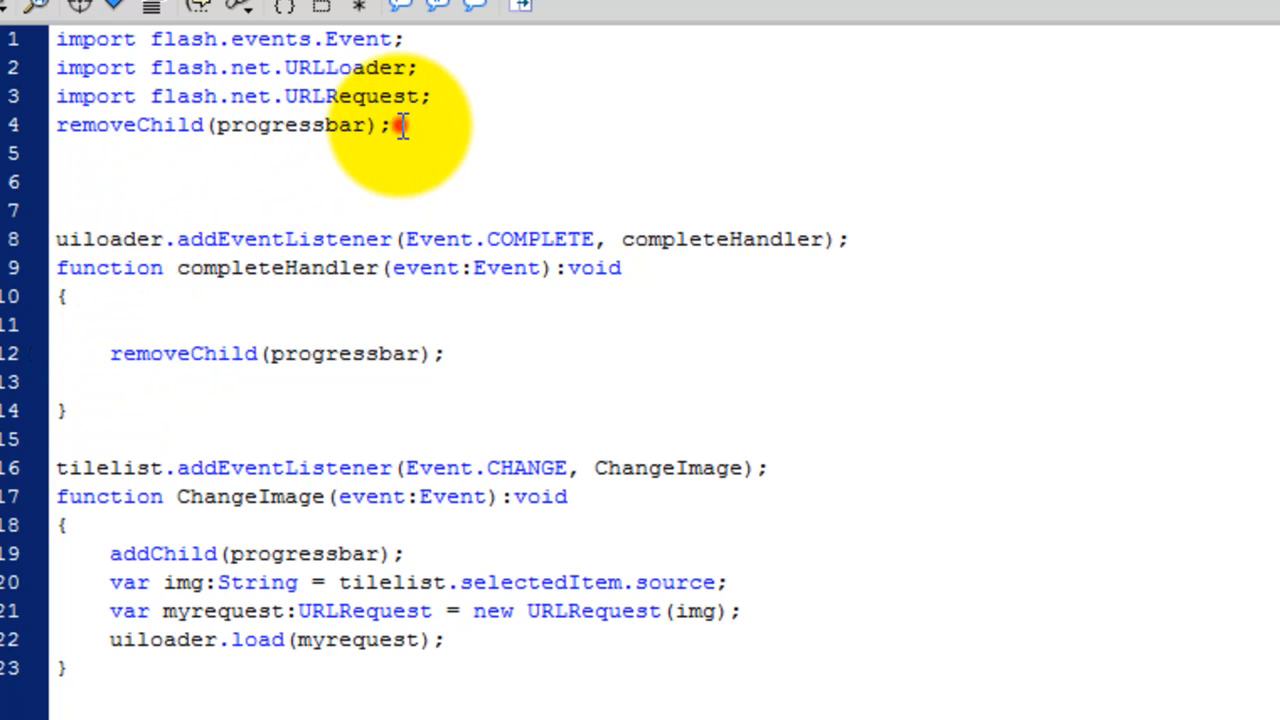